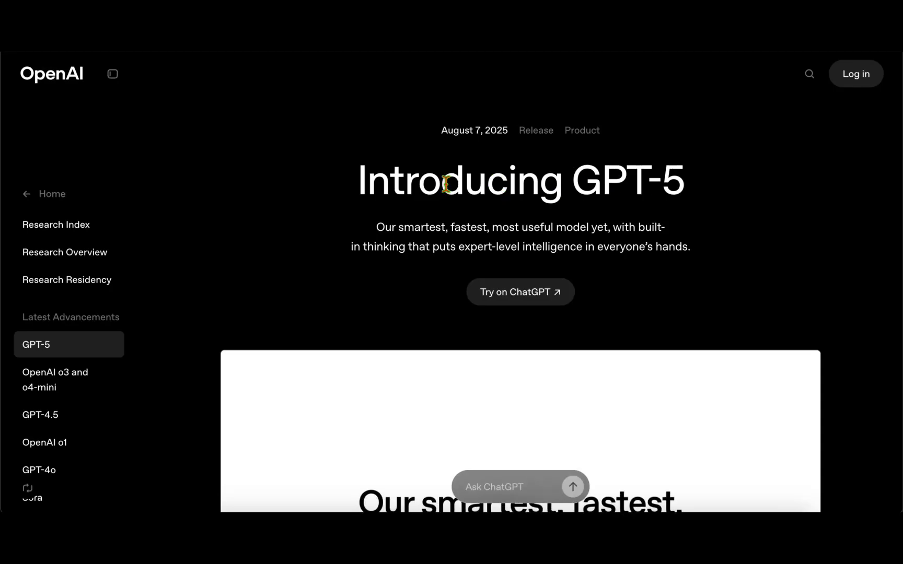
Step: Scroll past the hero and animated demo prompts to the article's introductory paragraph
scroll(down, 3)
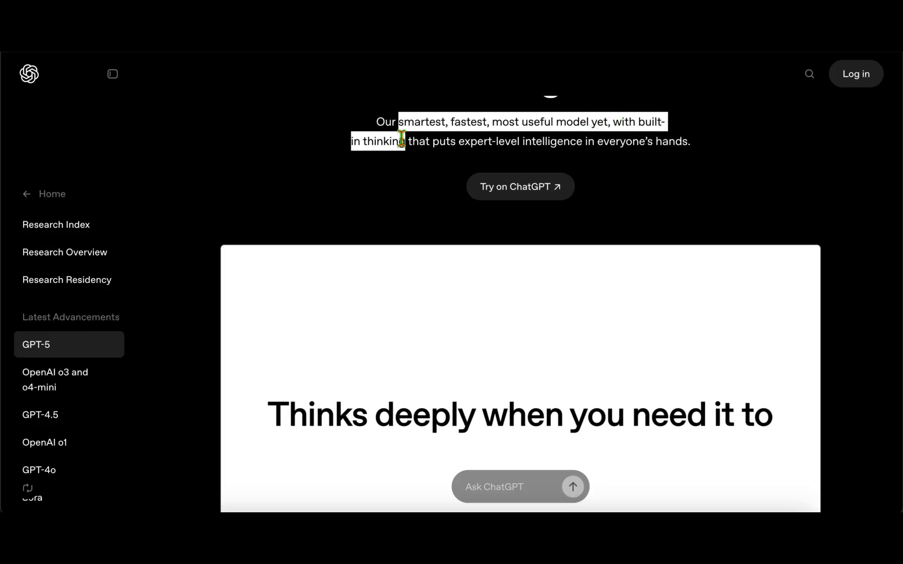
text(We have 10,000 subscribers at $25/month with)
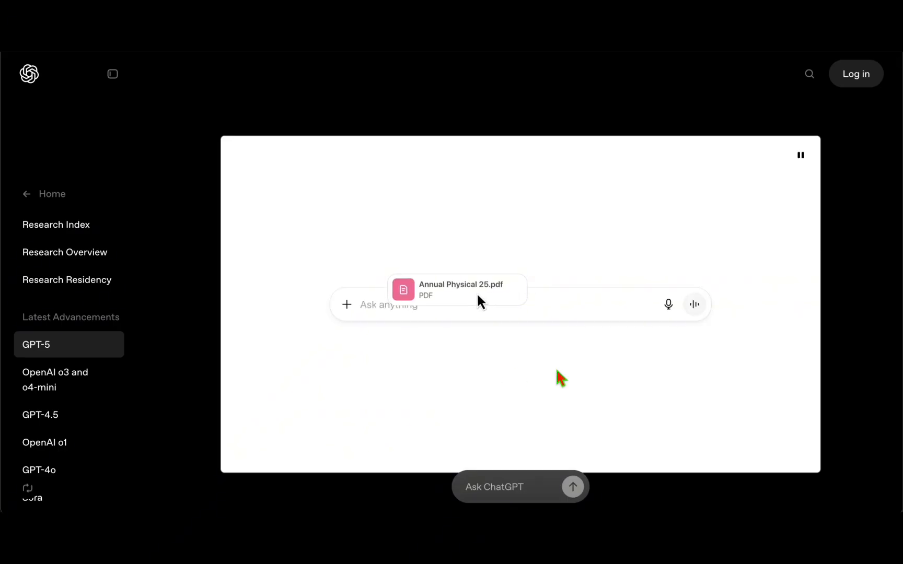
text(Help me understand and summarize my annual physical results)
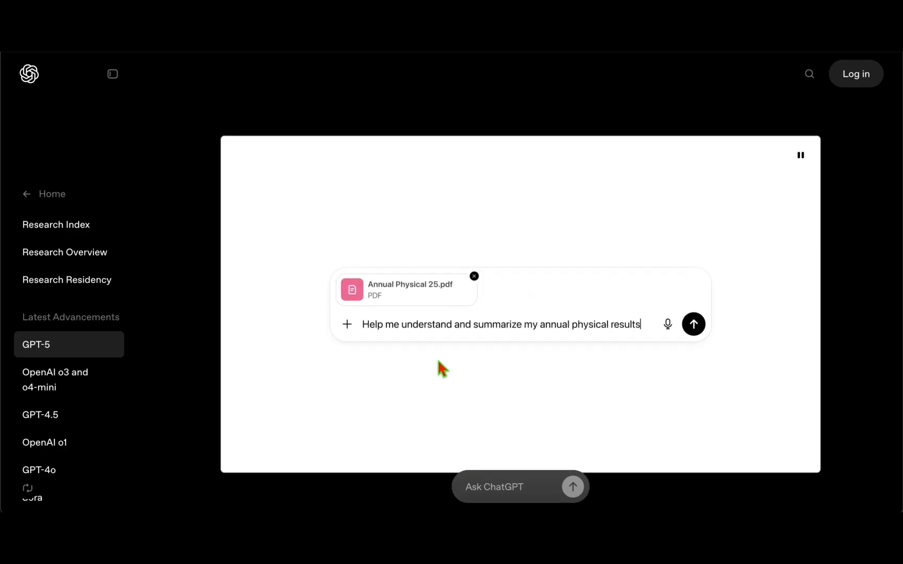
click(693, 324)
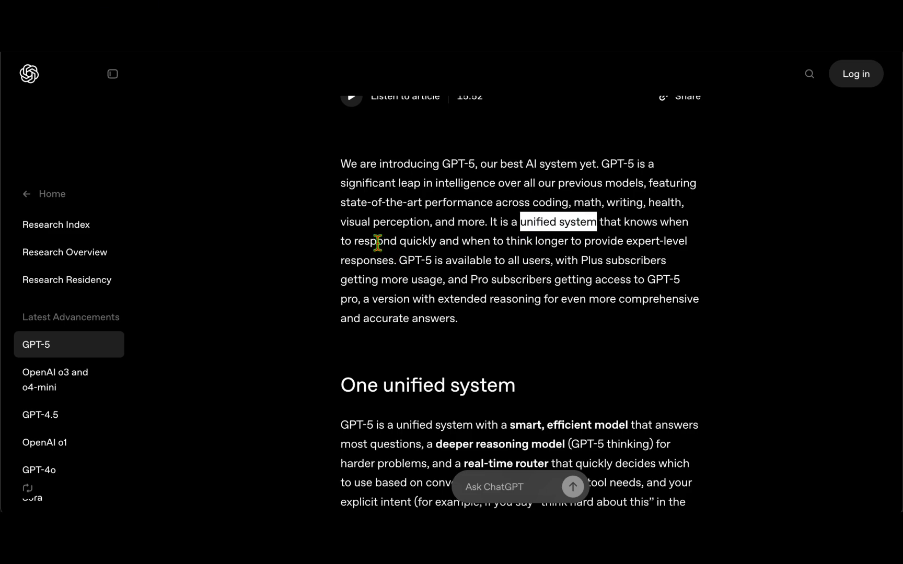
Step: Highlight the intro's lines about thinking longer for expert-level responses, then read onward
double_click(519, 240)
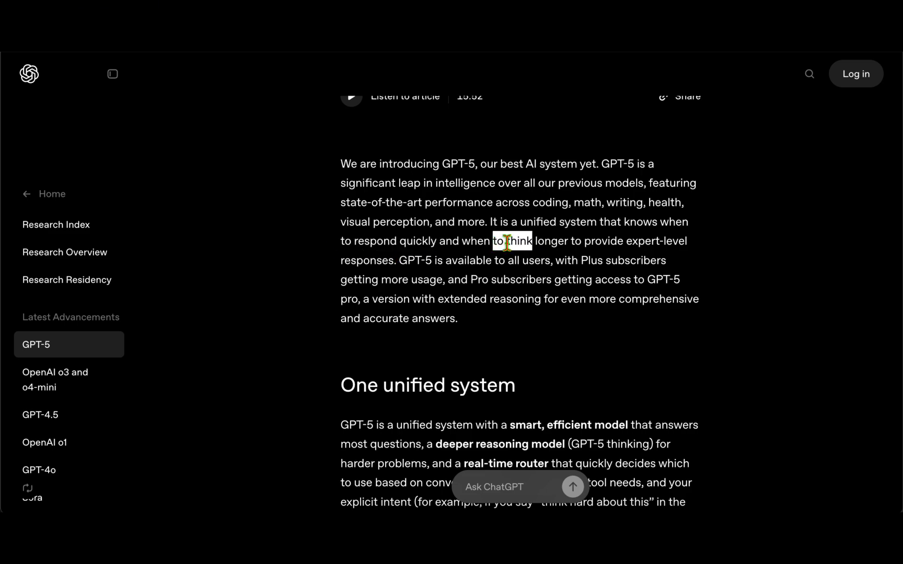
drag(495, 240, 459, 260)
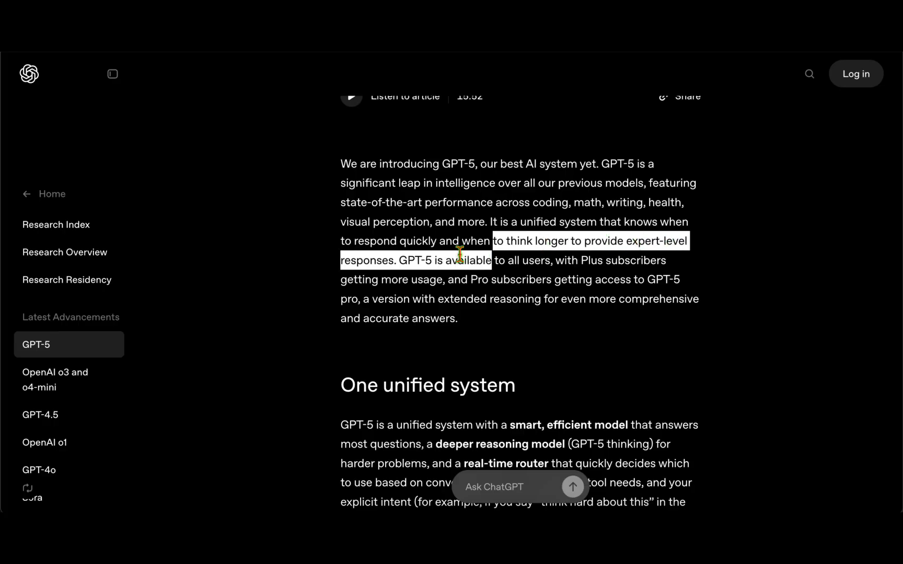
scroll(down, 3)
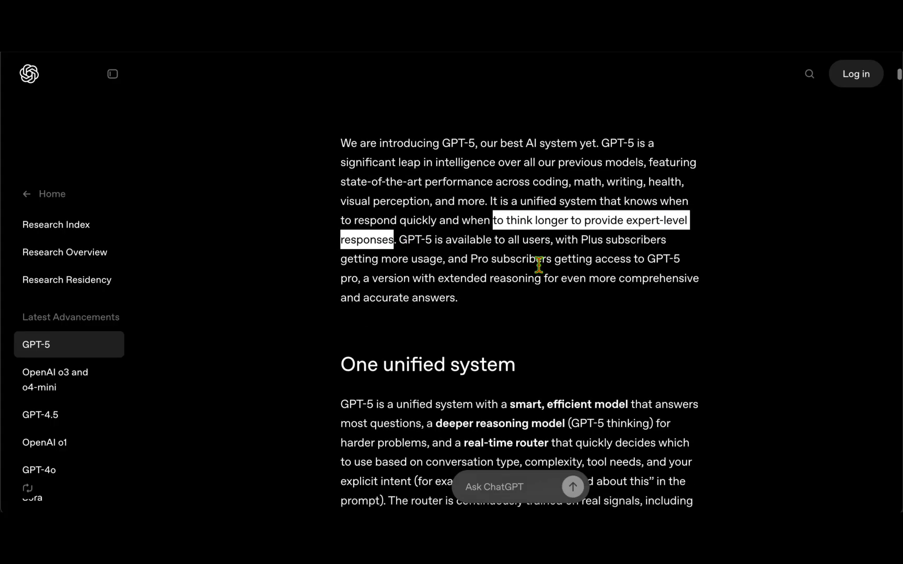
scroll(down, 3)
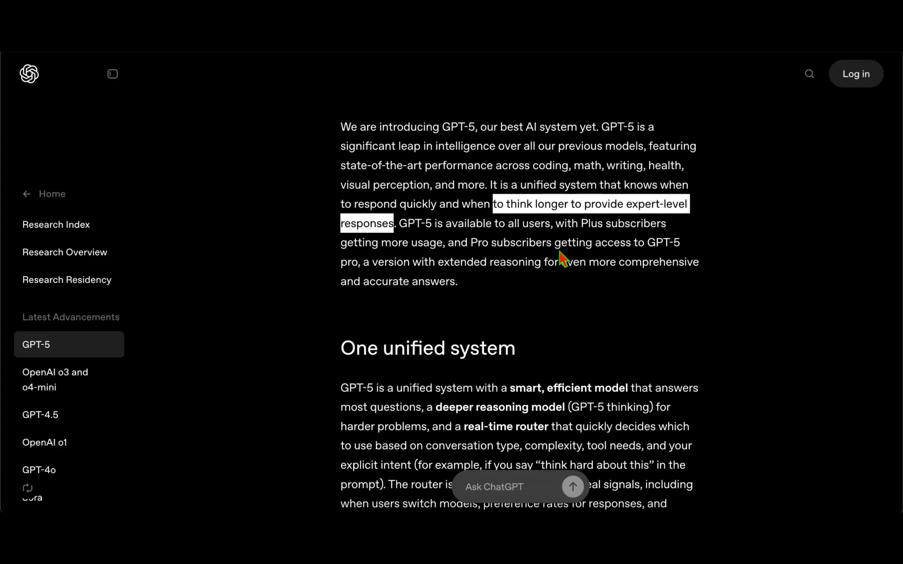
scroll(down, 3)
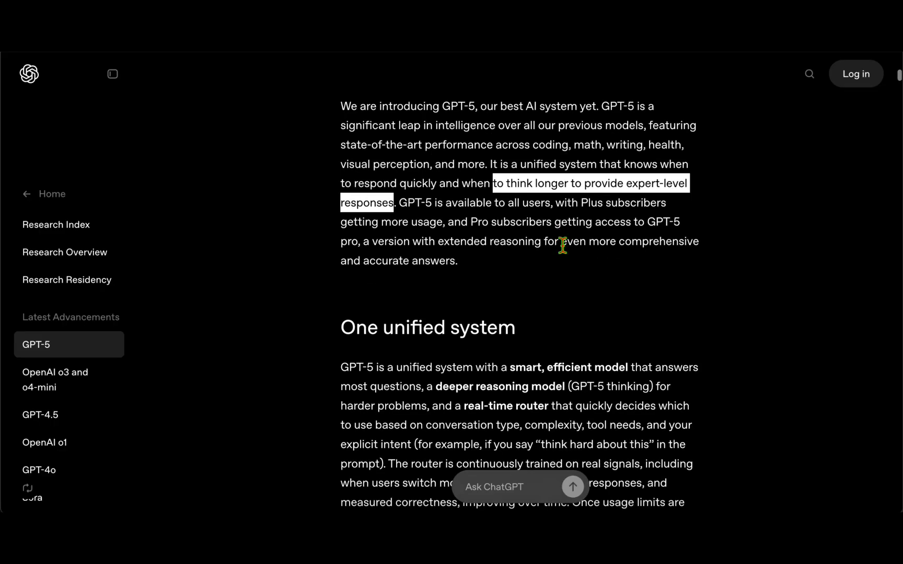
scroll(down, 3)
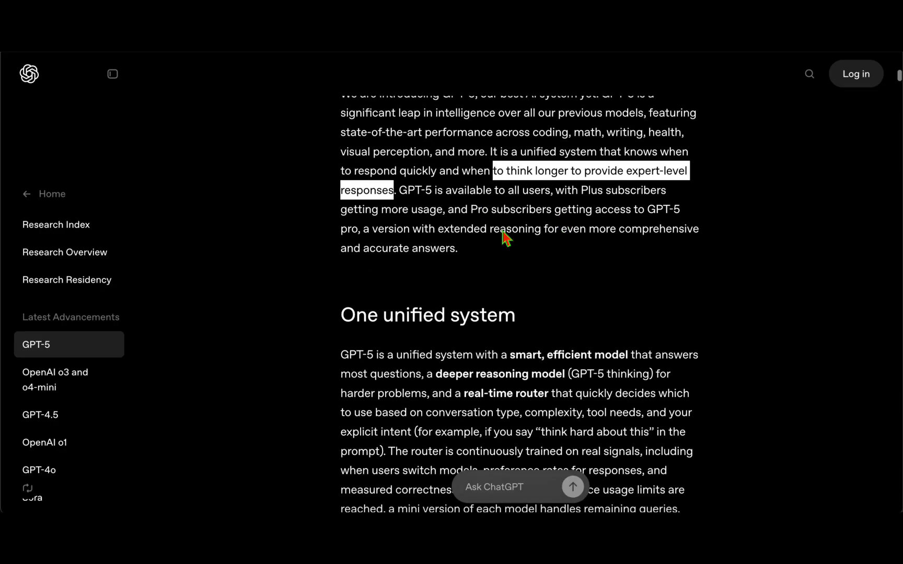
Step: Highlight that Pro subscribers get GPT-5 pro and the phrase 'extended reasoning'
click(410, 191)
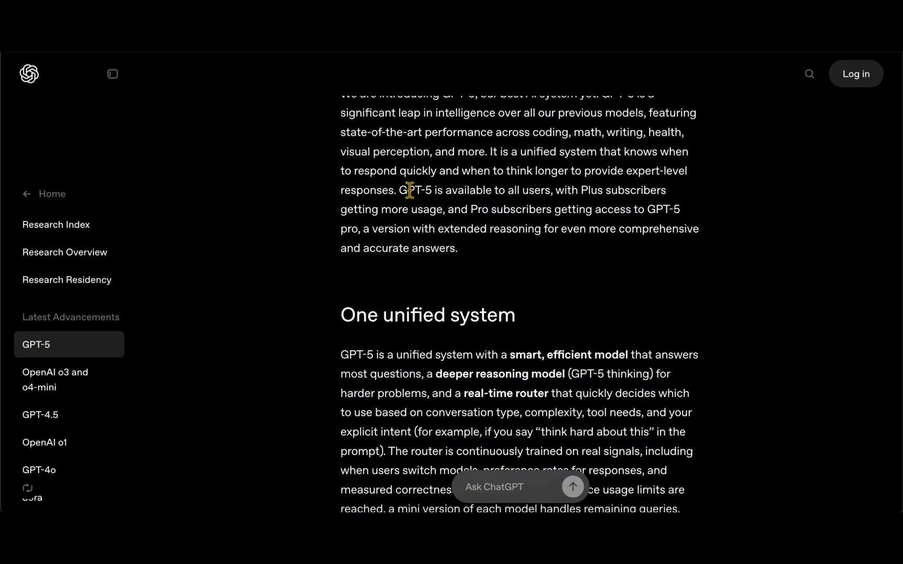
drag(407, 191, 549, 190)
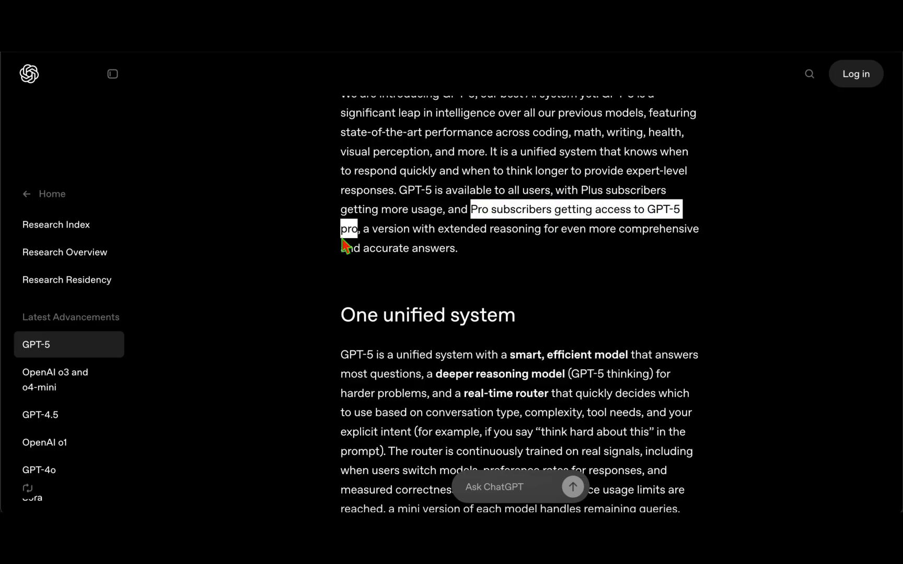
scroll(down, 3)
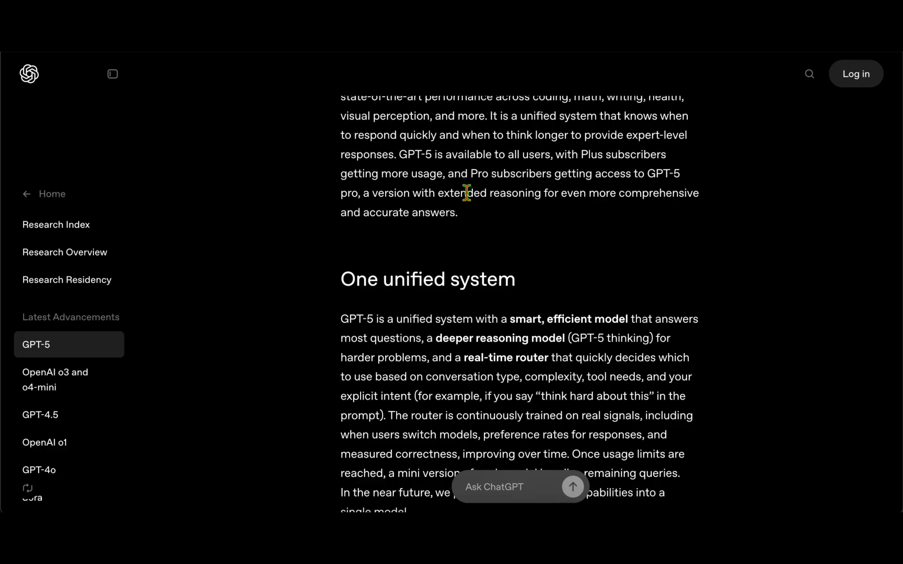
double_click(466, 193)
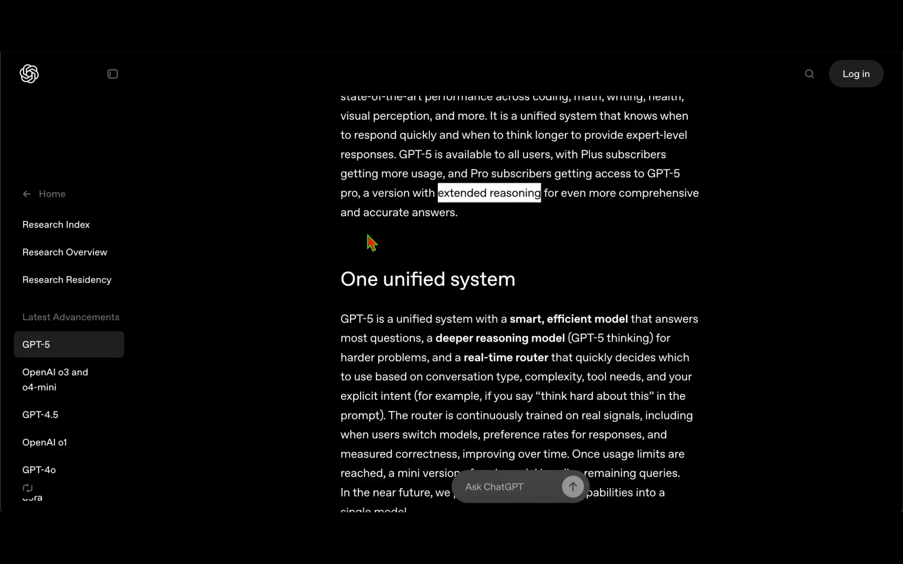
scroll(down, 3)
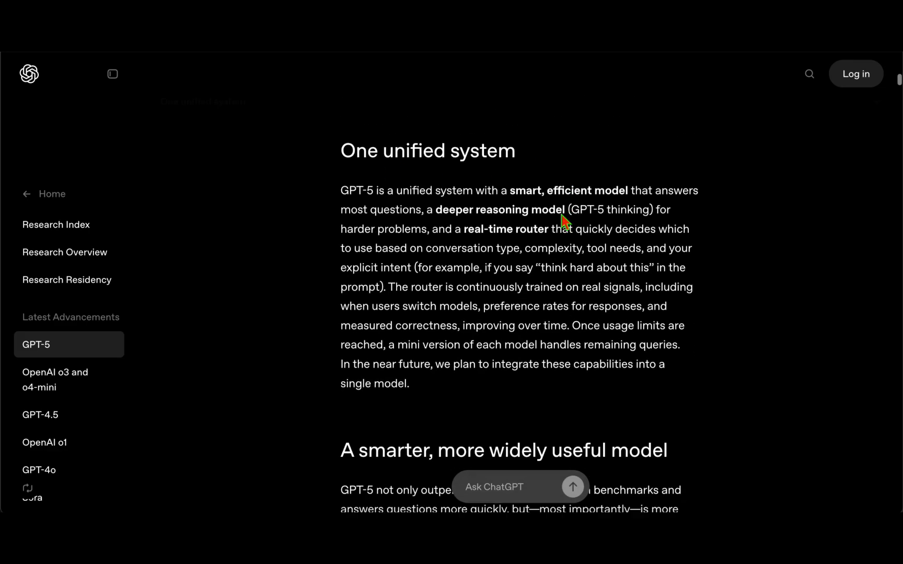
Step: Clear the router-sentence highlight and read through the smarter model section to Coding
scroll(down, 3)
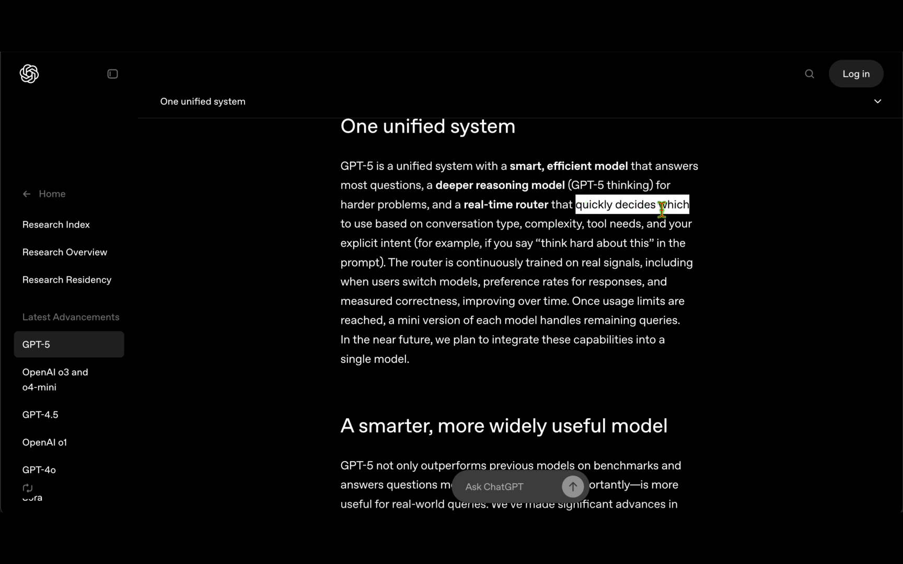
click(392, 229)
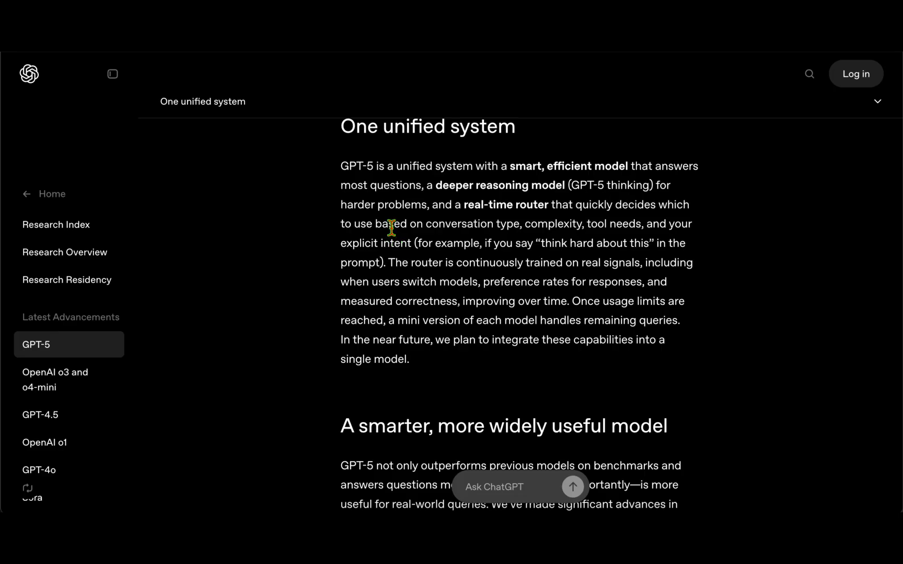
mouse_move(642, 223)
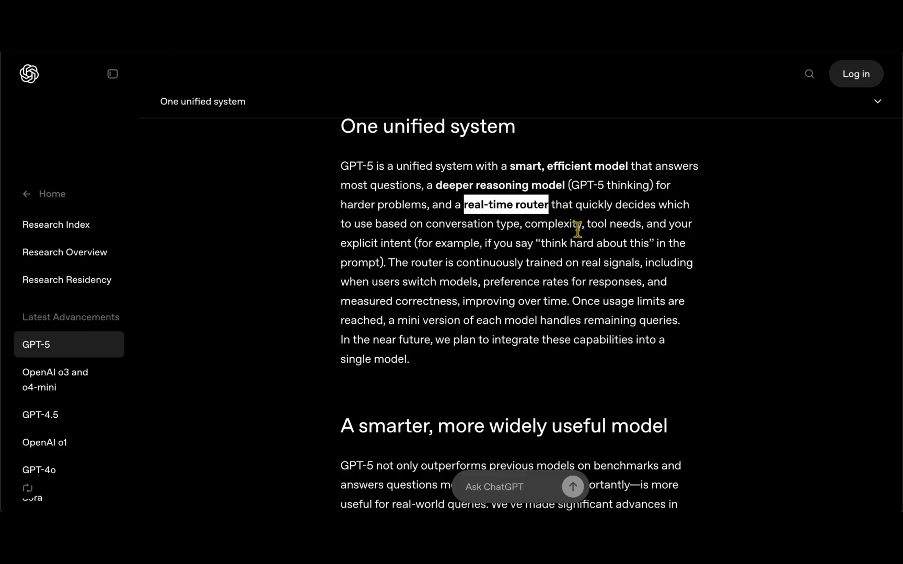
mouse_move(430, 240)
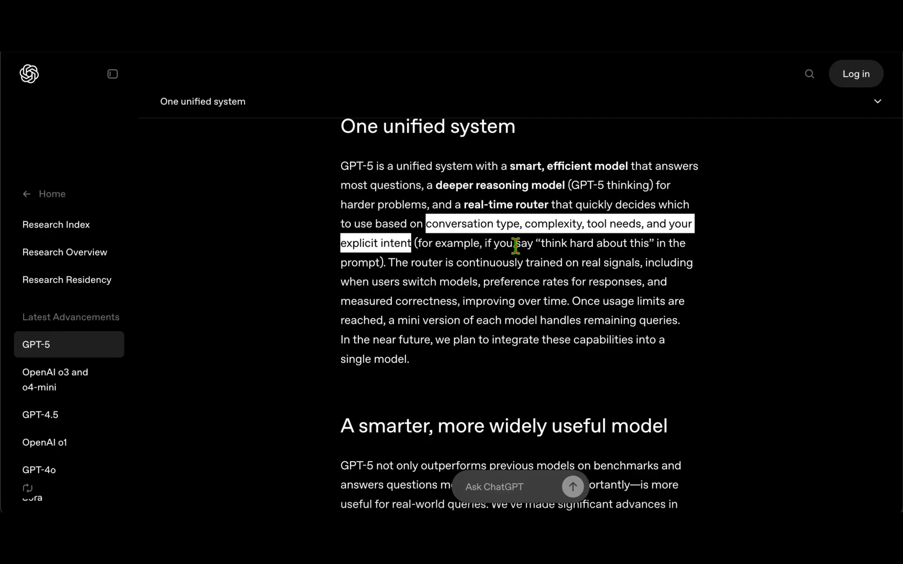
scroll(down, 3)
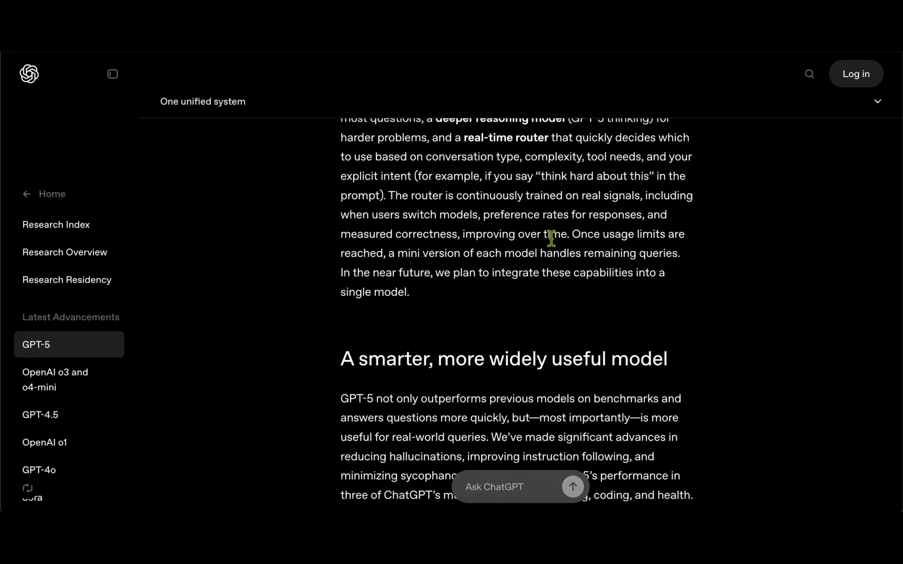
mouse_move(546, 253)
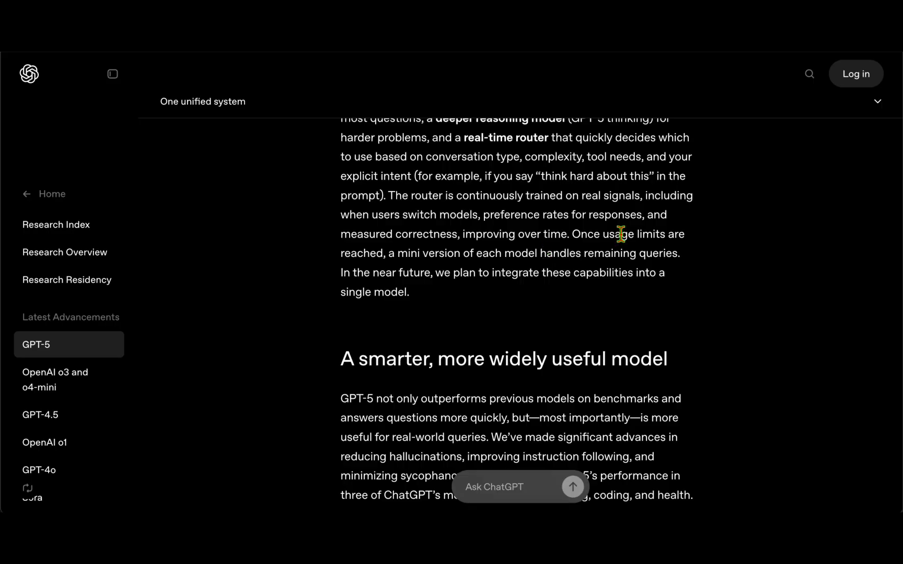
mouse_move(408, 254)
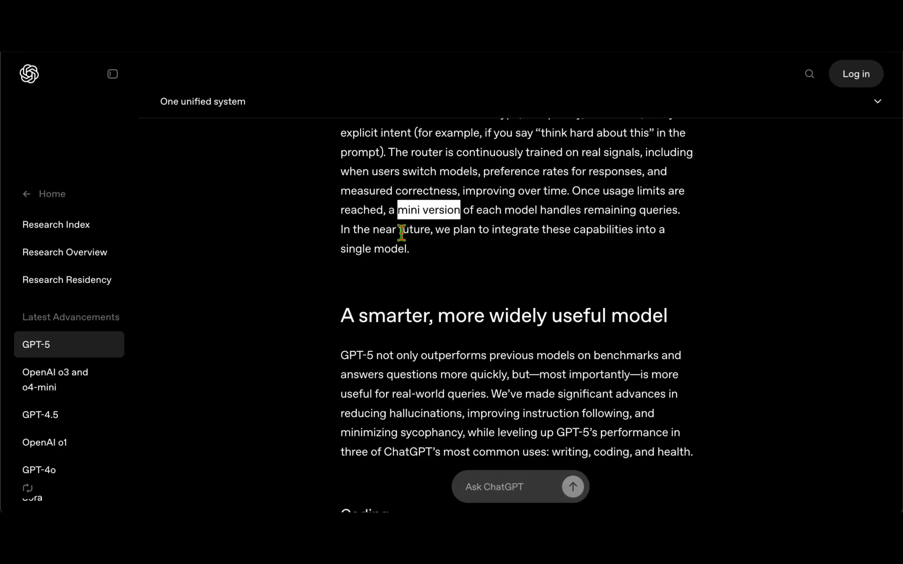
scroll(down, 3)
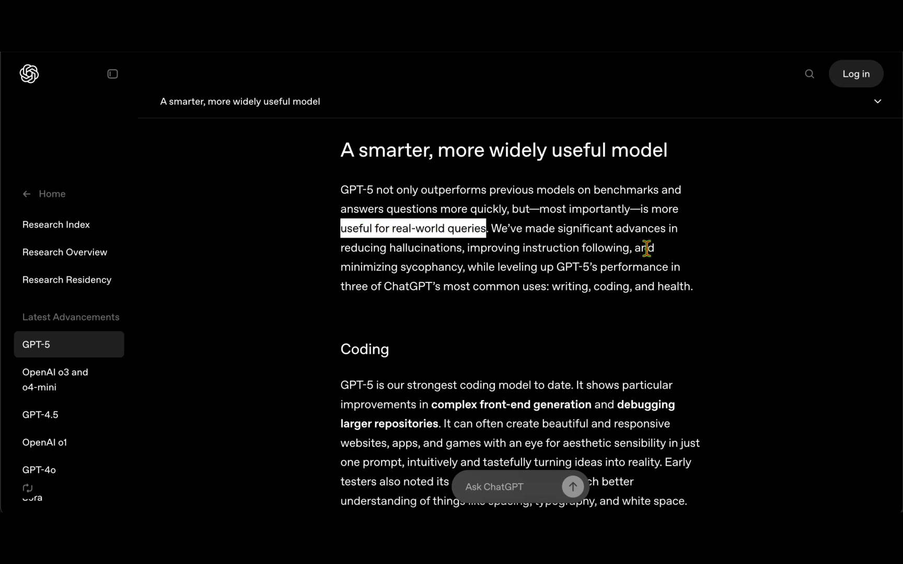
scroll(down, 3)
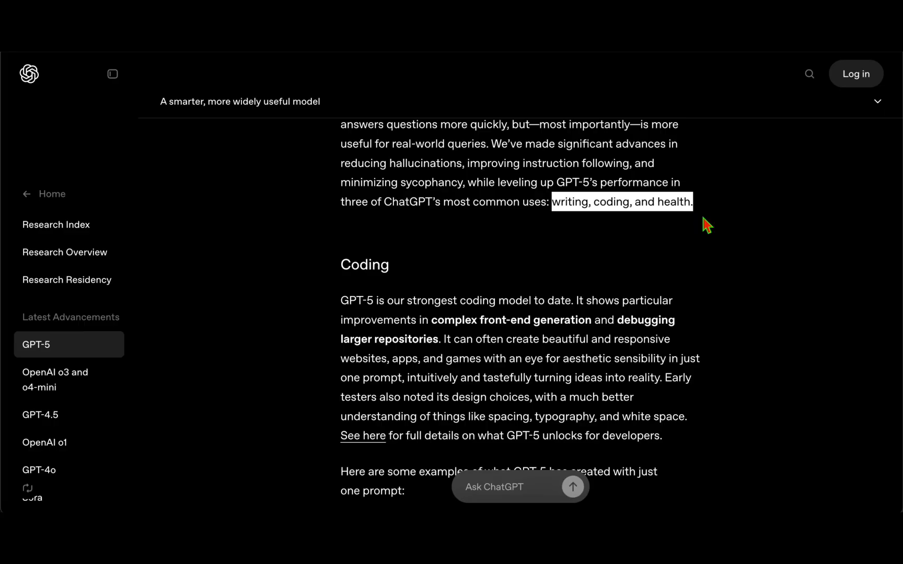
Step: Reach the Jumping Ball Runner coding demo and start the game
scroll(down, 3)
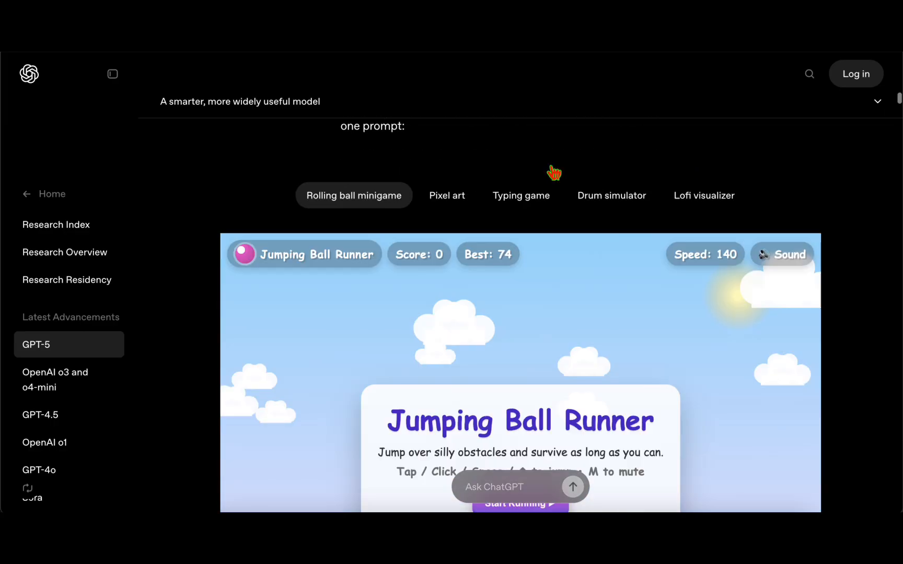
scroll(down, 3)
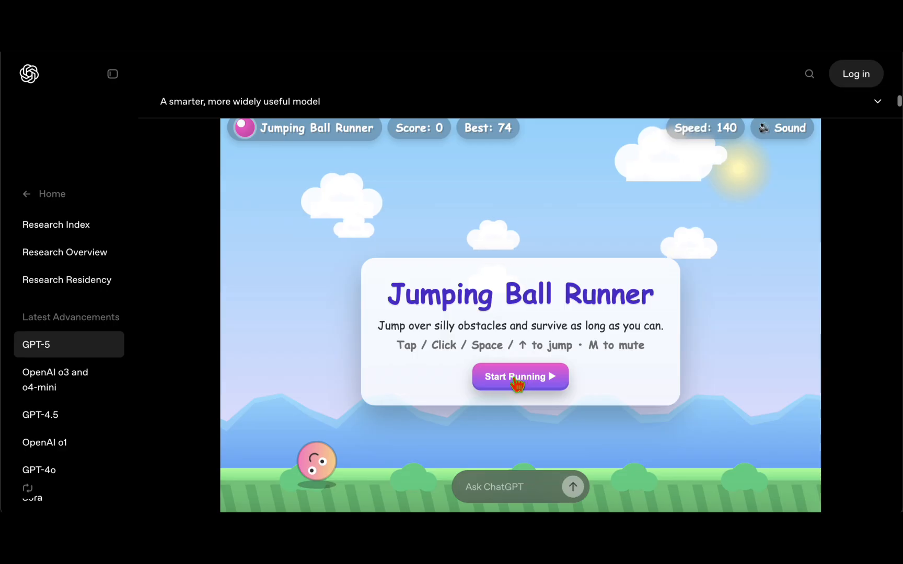
click(520, 376)
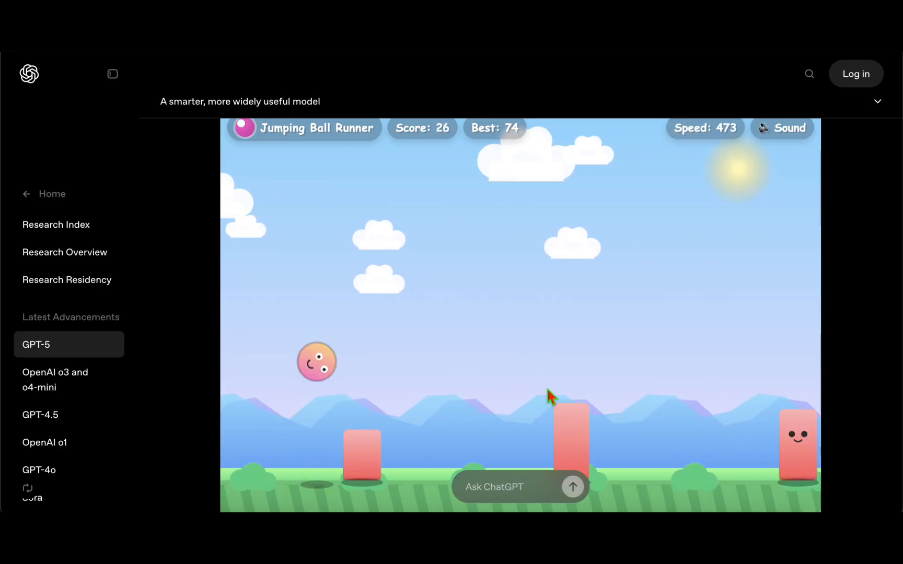
scroll(down, 3)
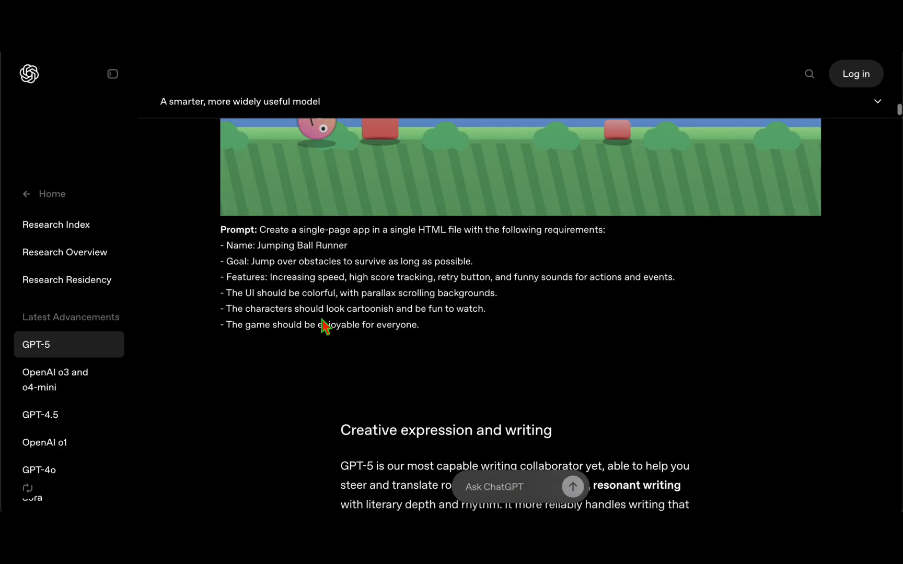
scroll(down, 3)
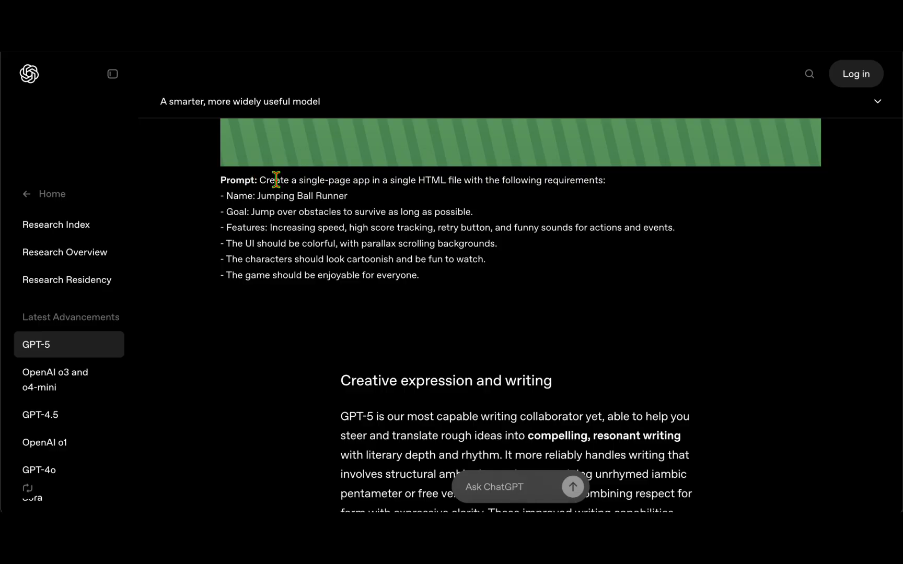
Step: Highlight the game's required features in the prompt and restart the game after each game over
drag(261, 180, 443, 180)
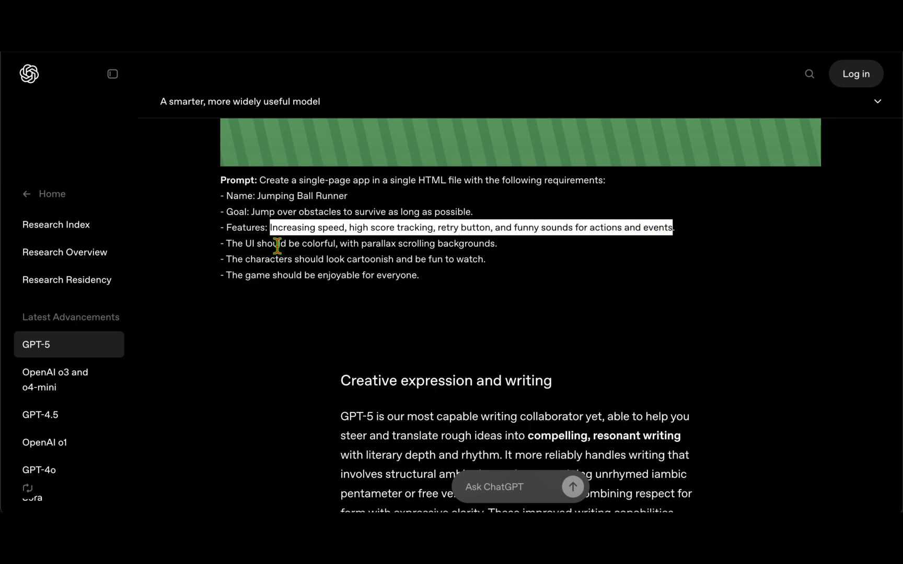
double_click(377, 244)
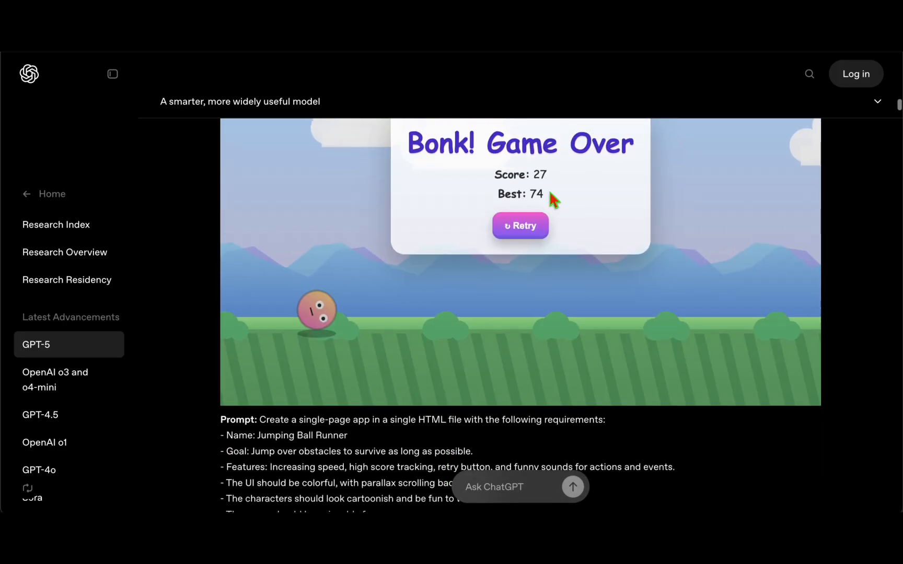
click(520, 225)
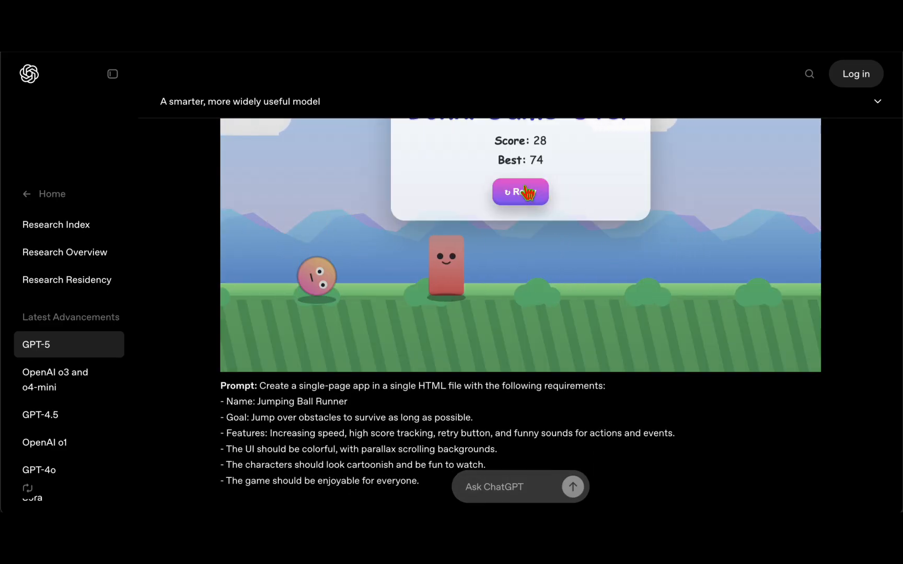
click(521, 192)
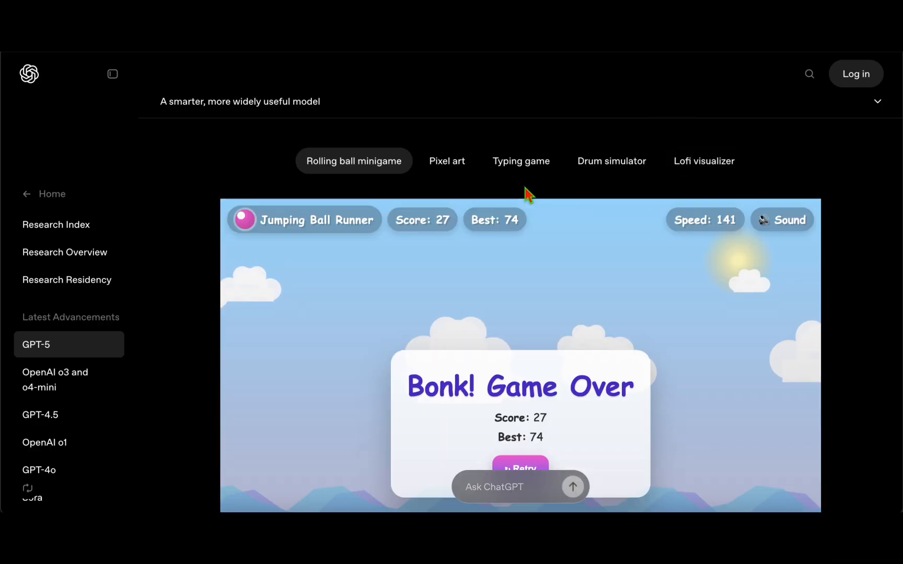
scroll(down, 3)
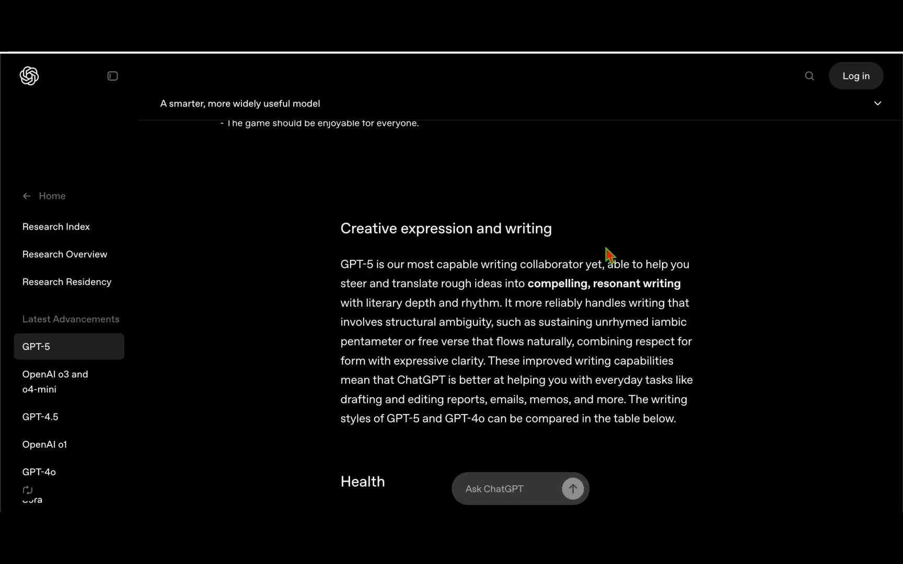
Step: Highlight the phrases about compelling, resonant writing and everyday tasks like reports and emails
drag(390, 283, 640, 283)
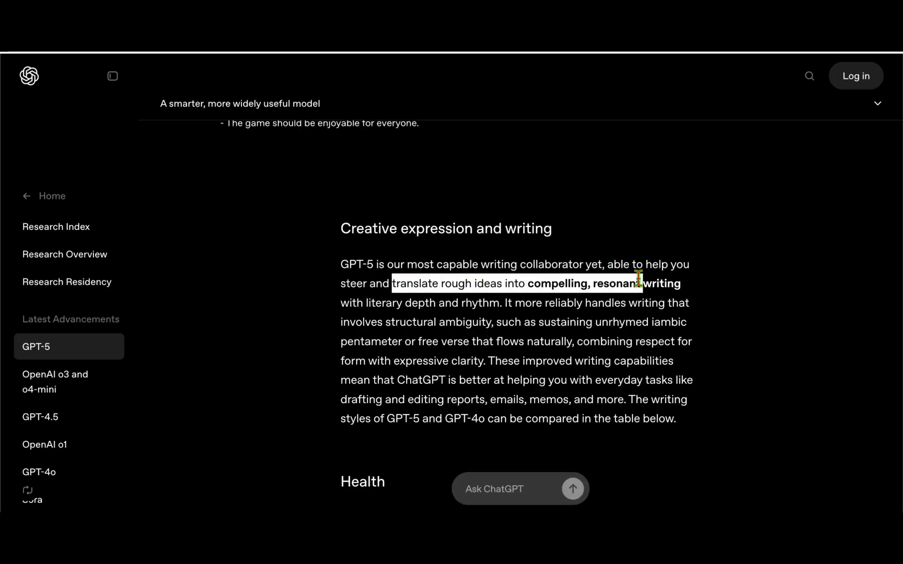
scroll(down, 3)
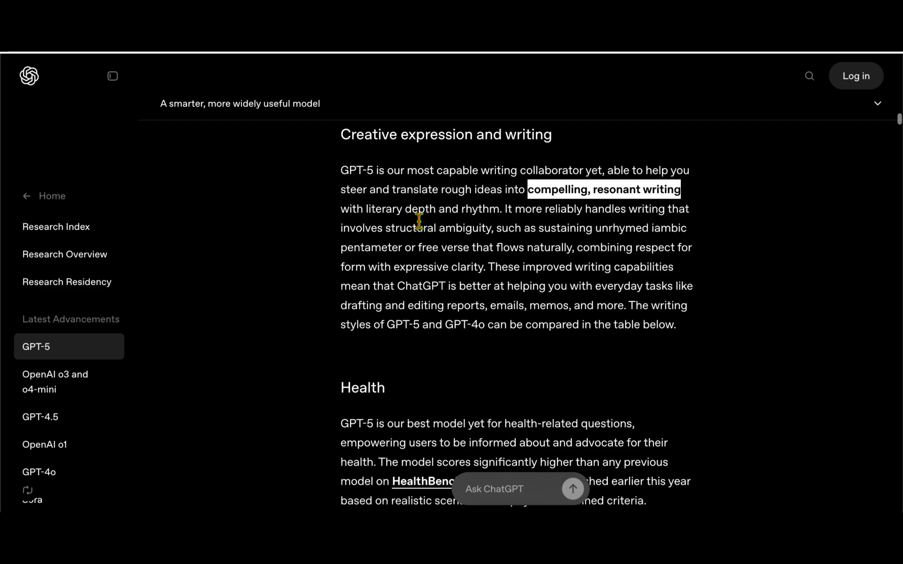
mouse_move(727, 228)
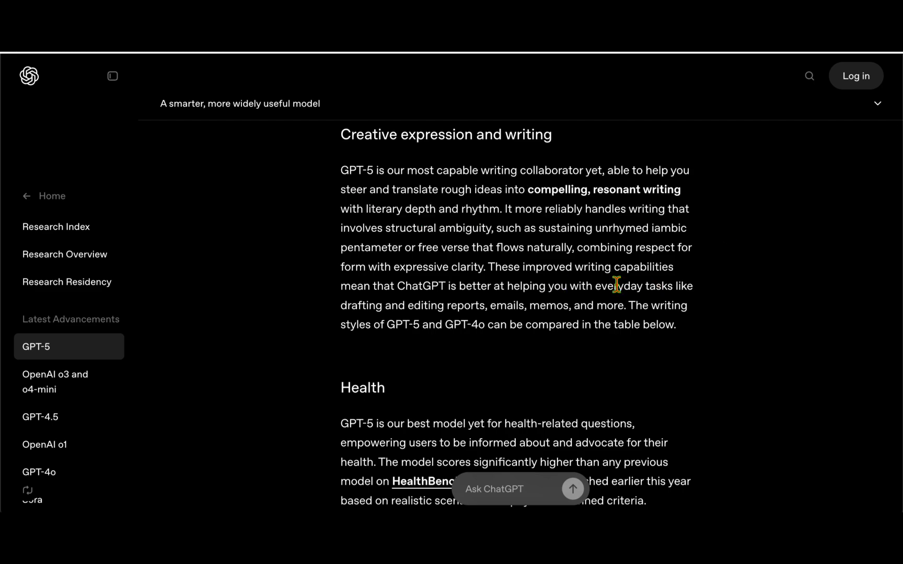
drag(595, 285, 404, 305)
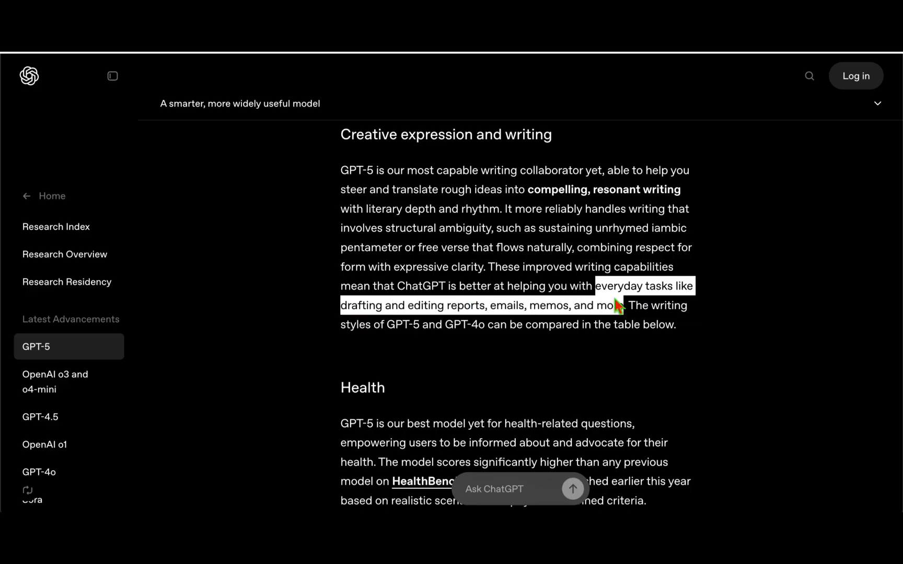
scroll(down, 3)
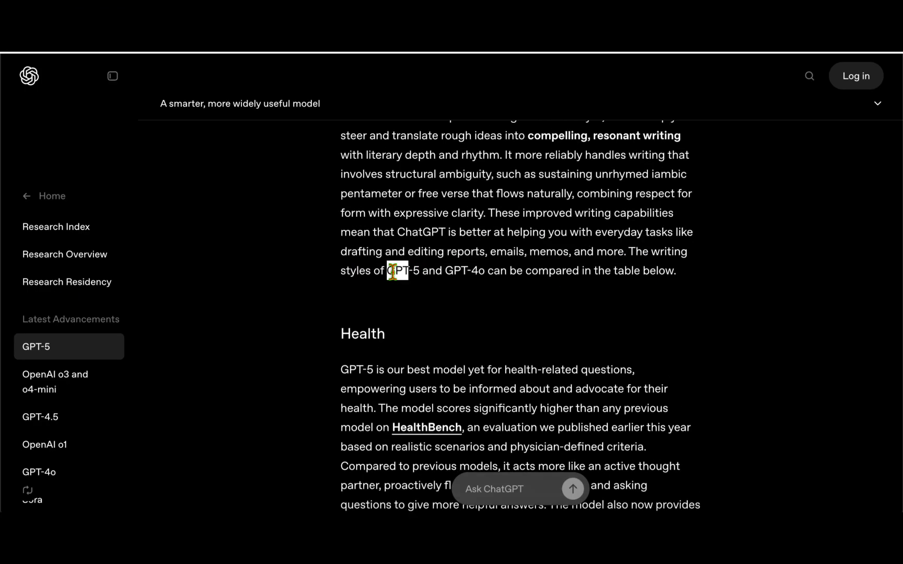
mouse_move(717, 267)
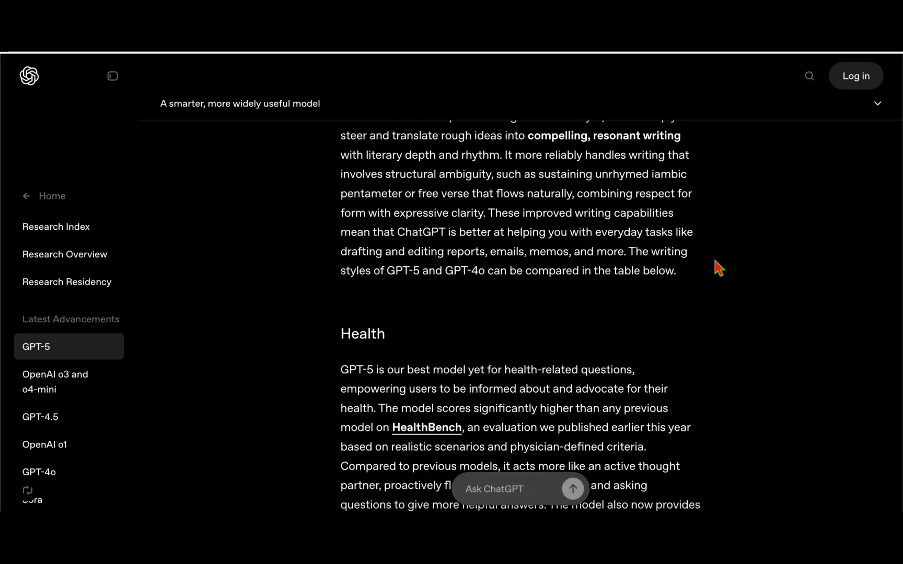
Step: Show the Wedding toast comparison and read its prompt down to the toasts, highlighting 'missing'
click(497, 167)
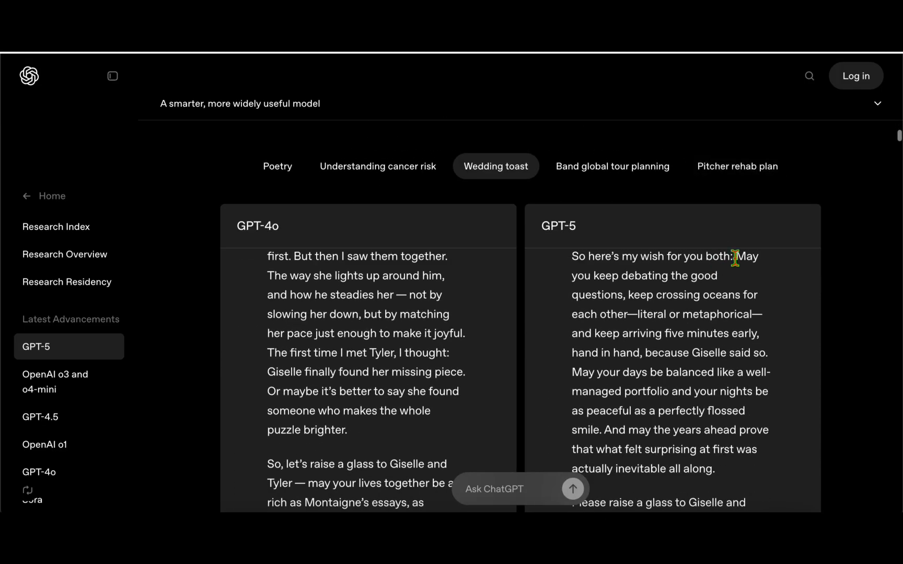
mouse_move(535, 212)
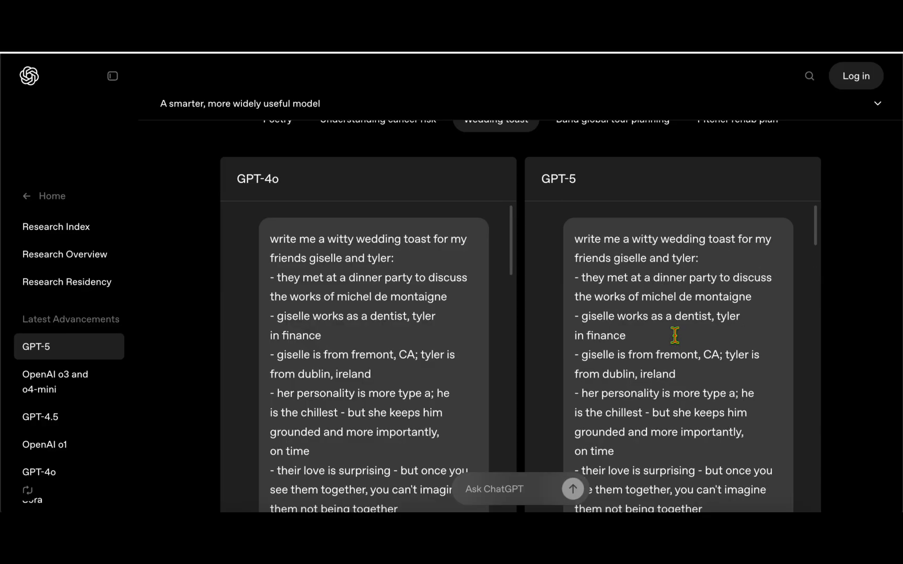
scroll(down, 3)
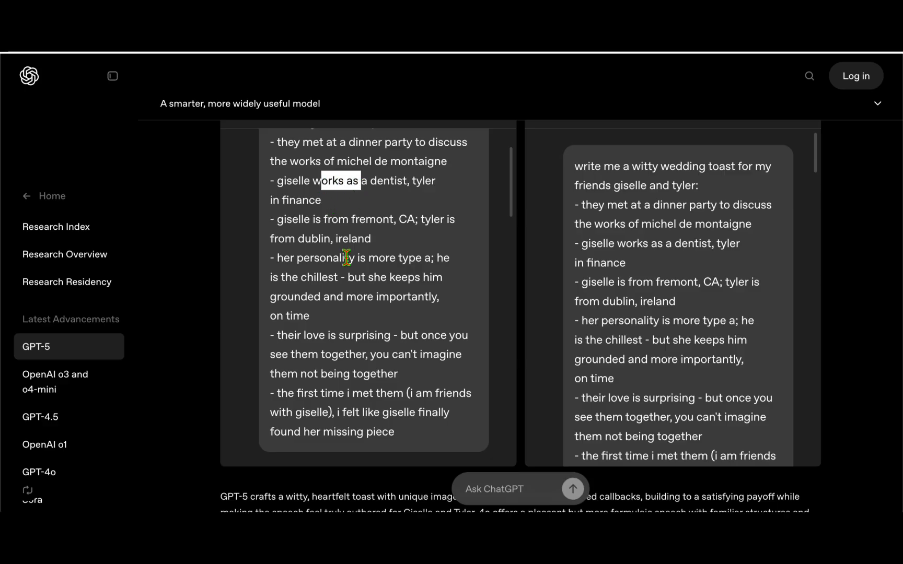
scroll(down, 3)
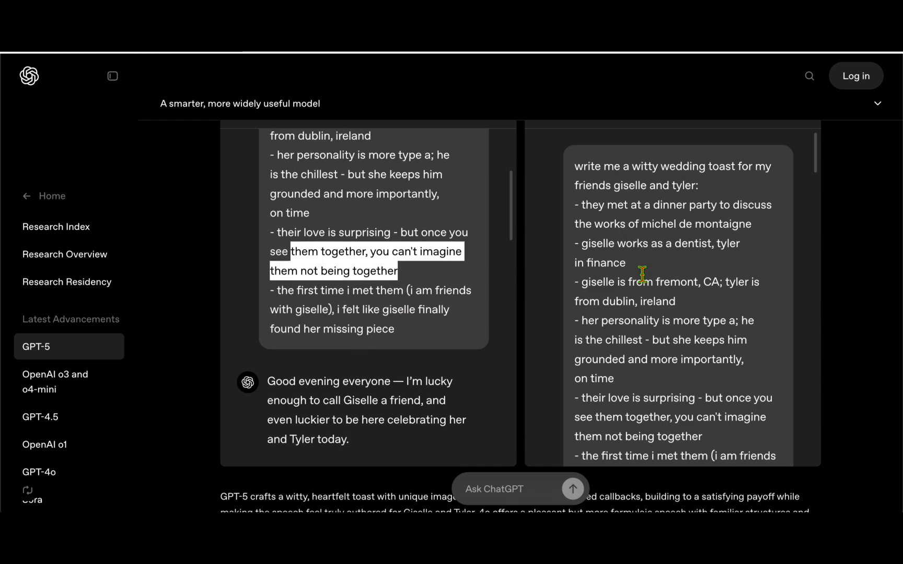
scroll(down, 3)
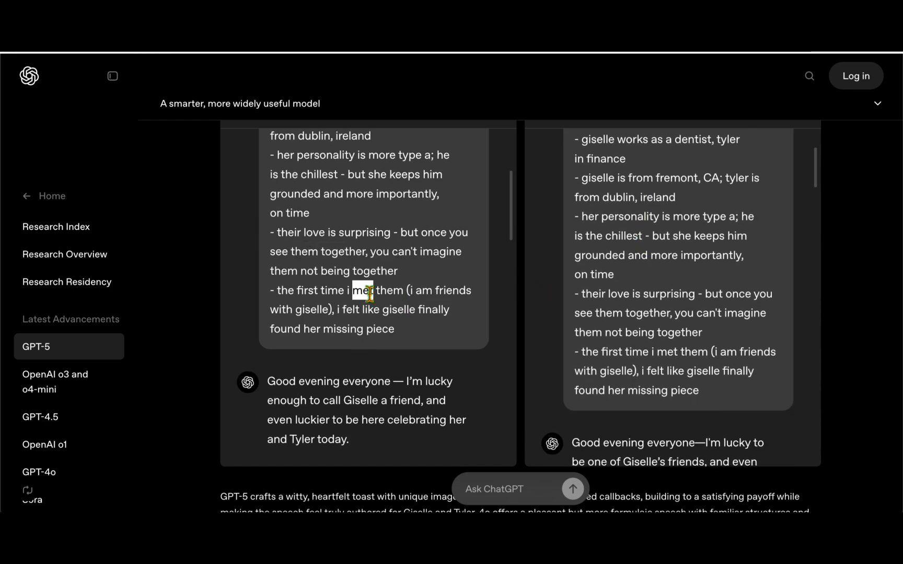
double_click(342, 329)
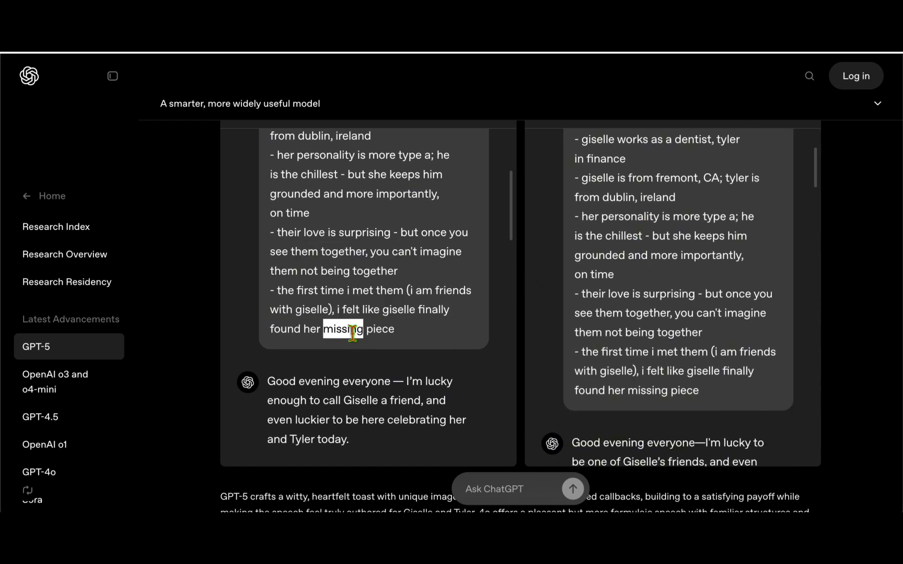
scroll(down, 3)
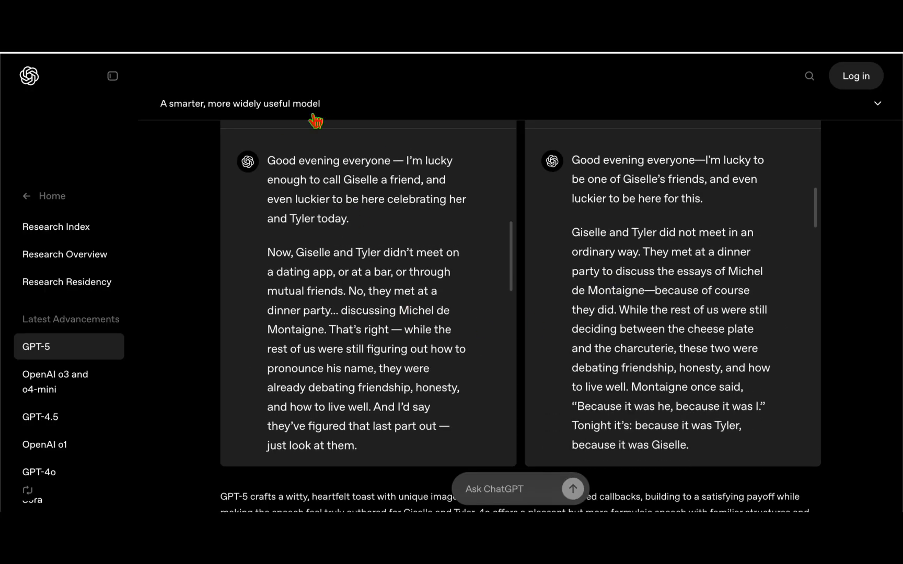
Step: Highlight GPT-4o's greeting and dinner-party paragraph and GPT-5's debating-friendship line, then move on
double_click(328, 161)
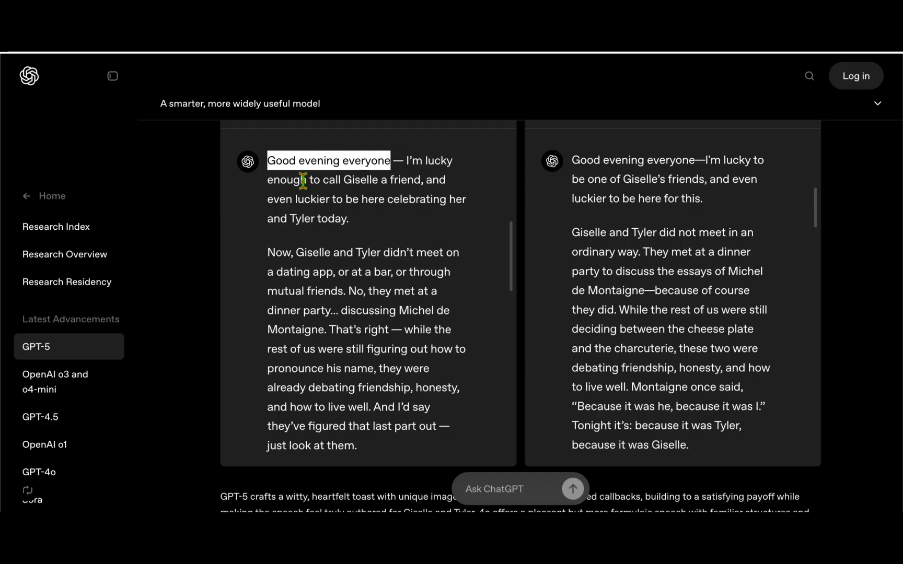
double_click(360, 179)
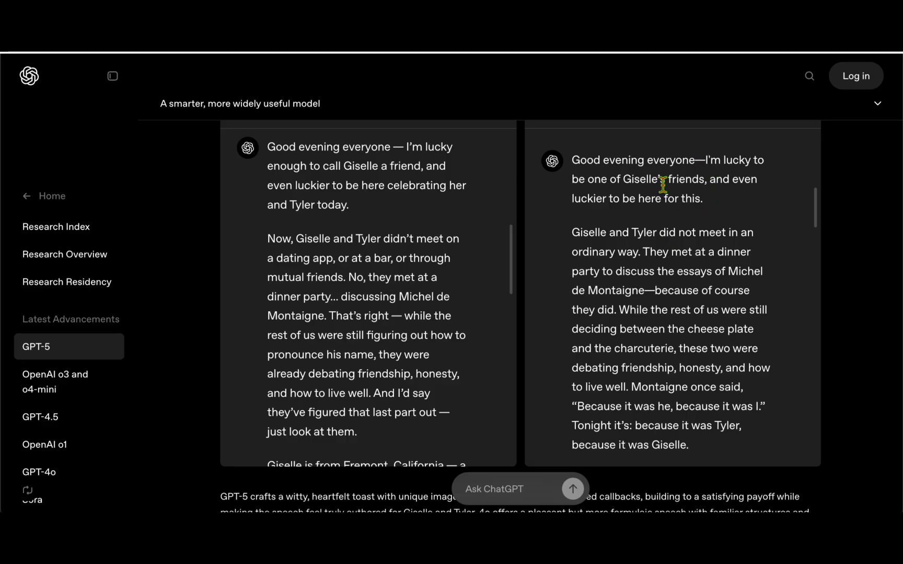
mouse_move(717, 214)
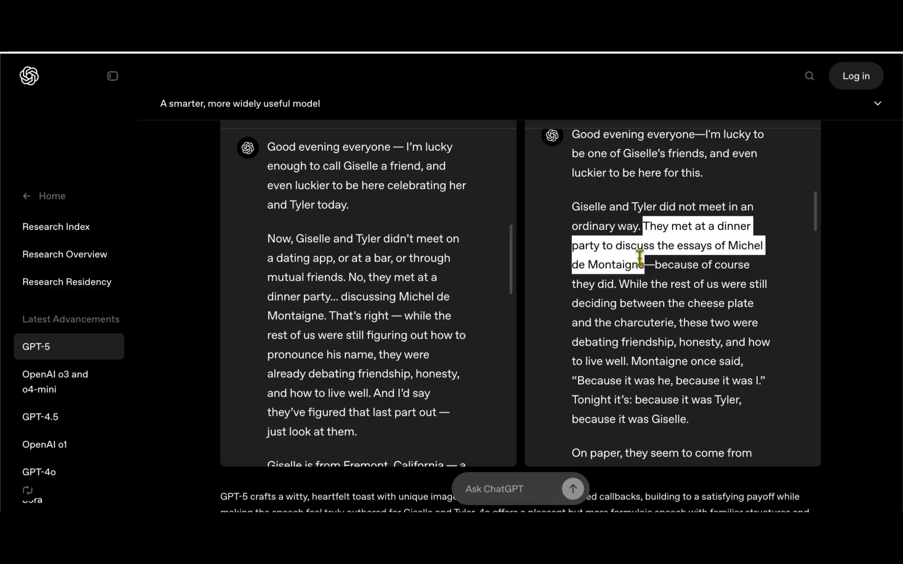
click(763, 274)
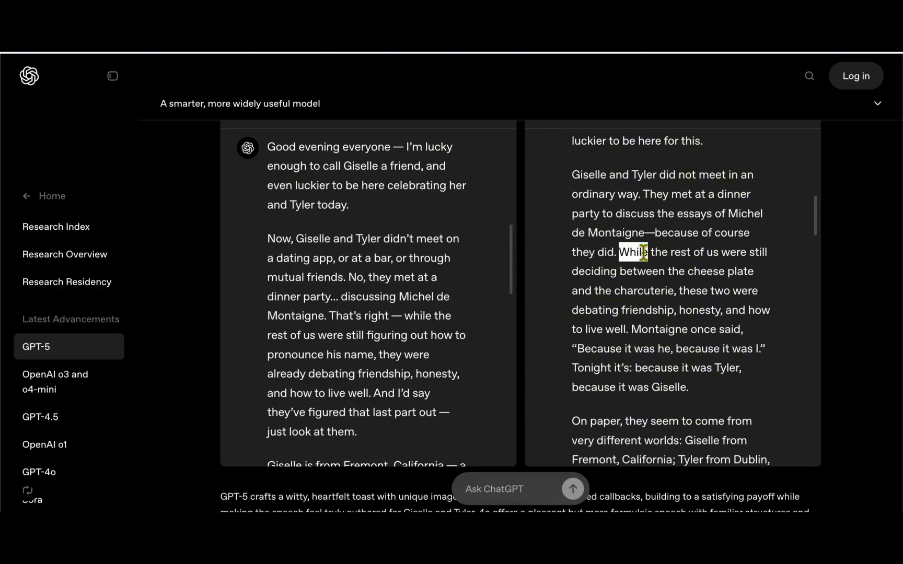
drag(621, 252, 713, 272)
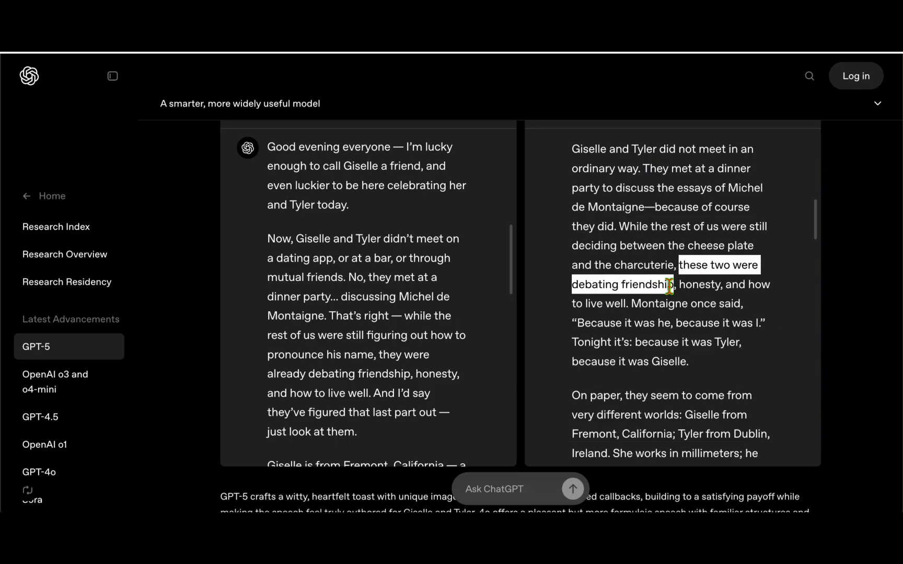
drag(679, 284, 616, 303)
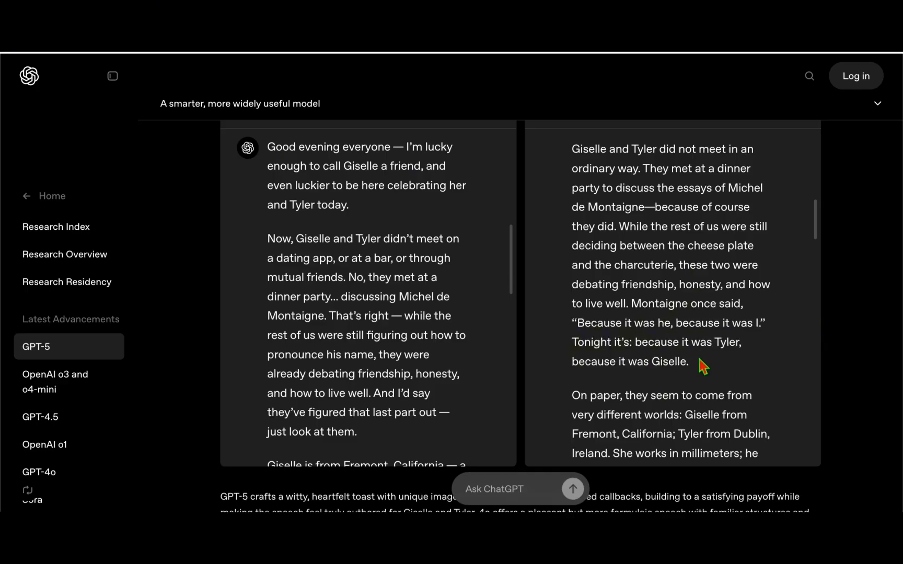
drag(571, 148, 686, 361)
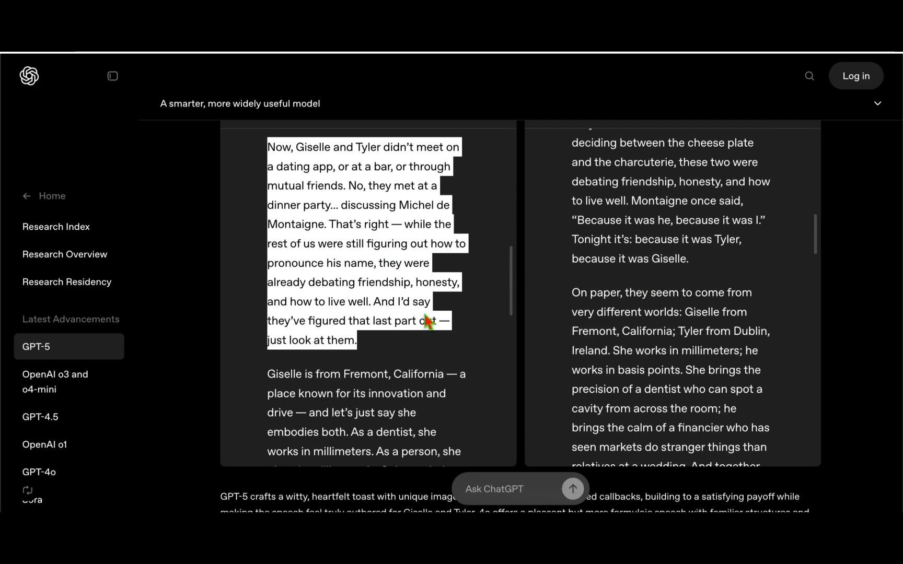
scroll(down, 3)
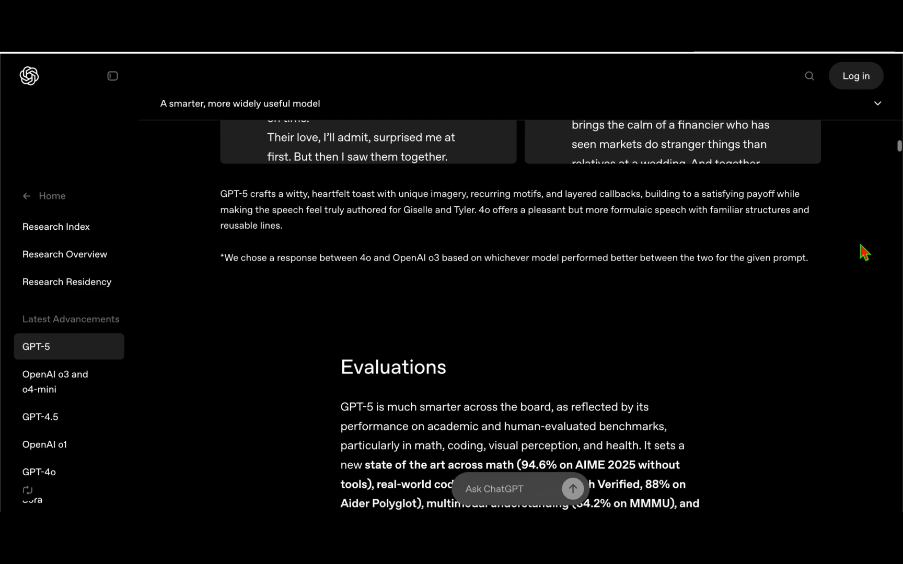
Step: Reach the Evaluations section and highlight its opening sentences on benchmark results
scroll(down, 3)
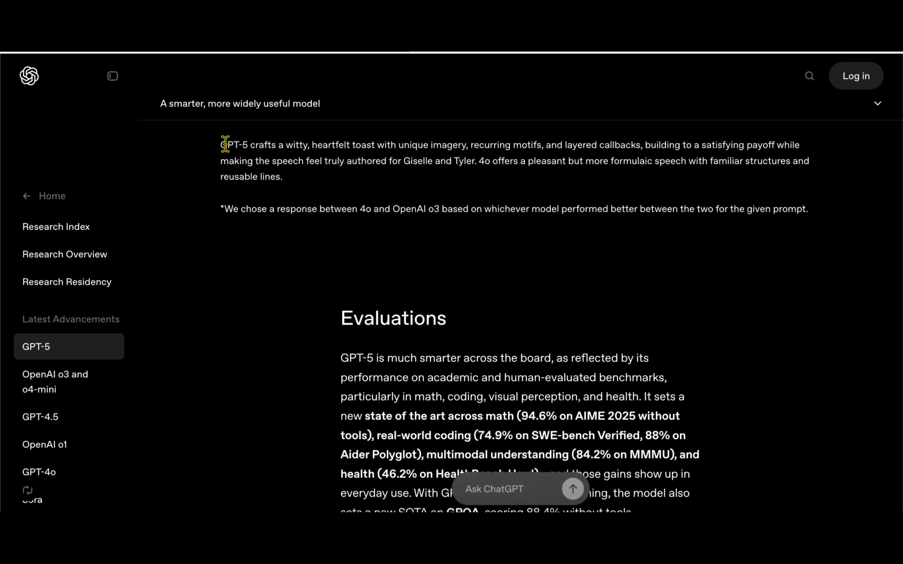
drag(221, 144, 464, 144)
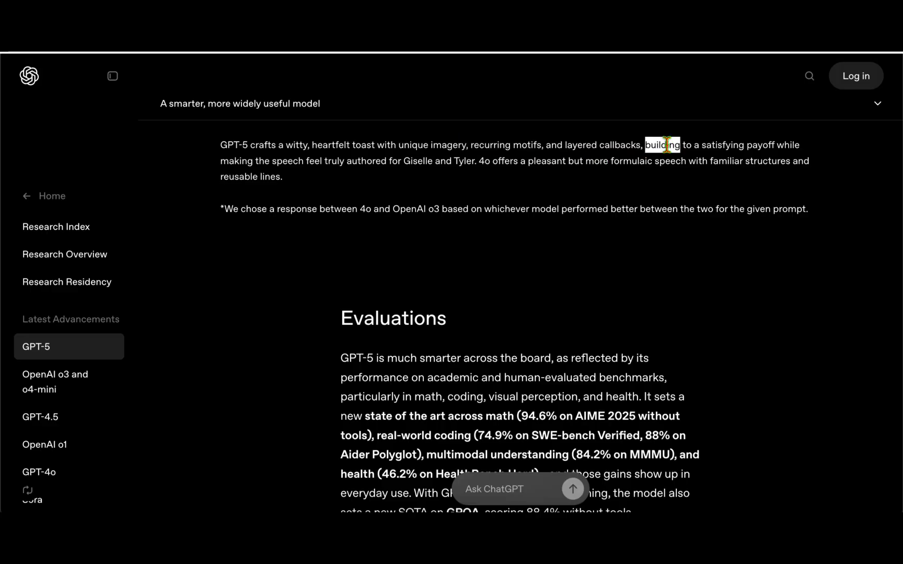
drag(645, 144, 323, 161)
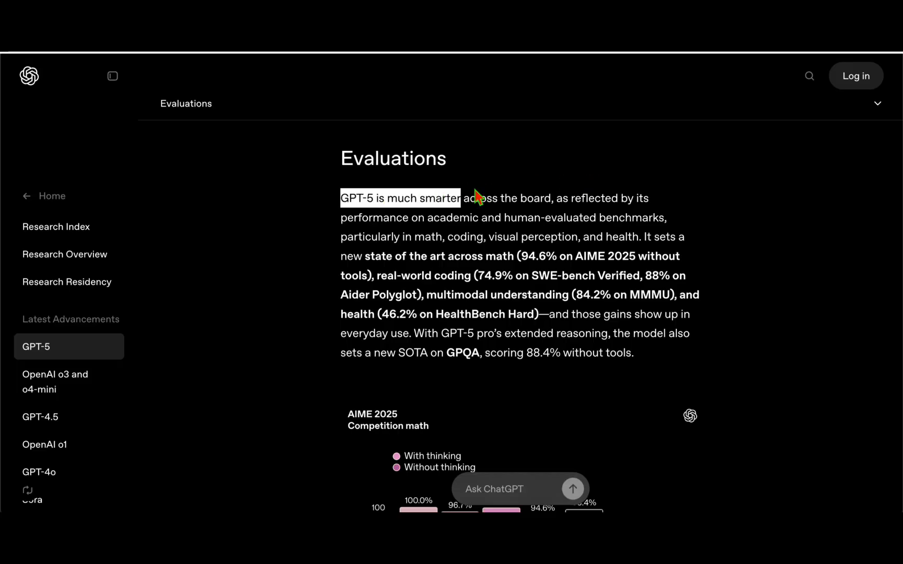
Step: Bring the AIME 2025 competition math chart comparing GPT-5 pro, GPT-5, o3 and GPT-4o into view
scroll(down, 3)
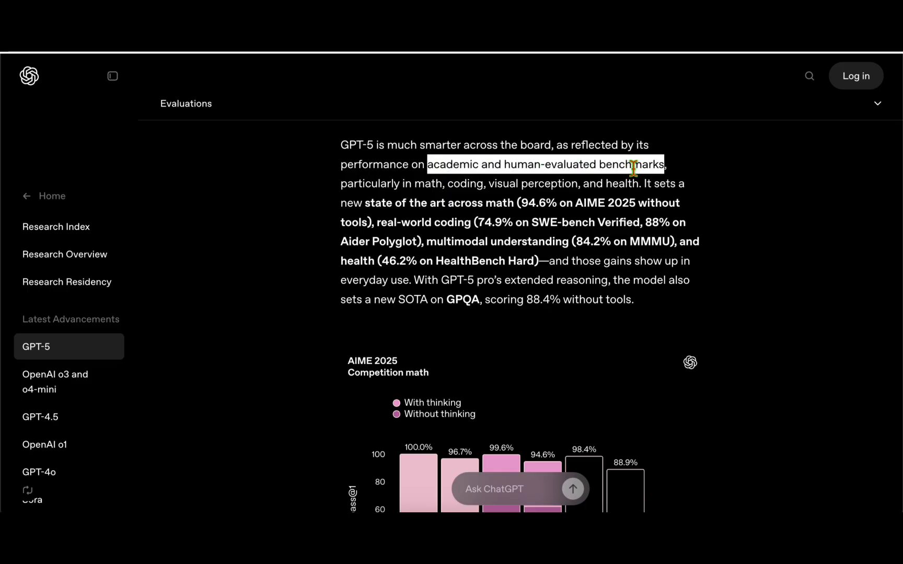
scroll(down, 3)
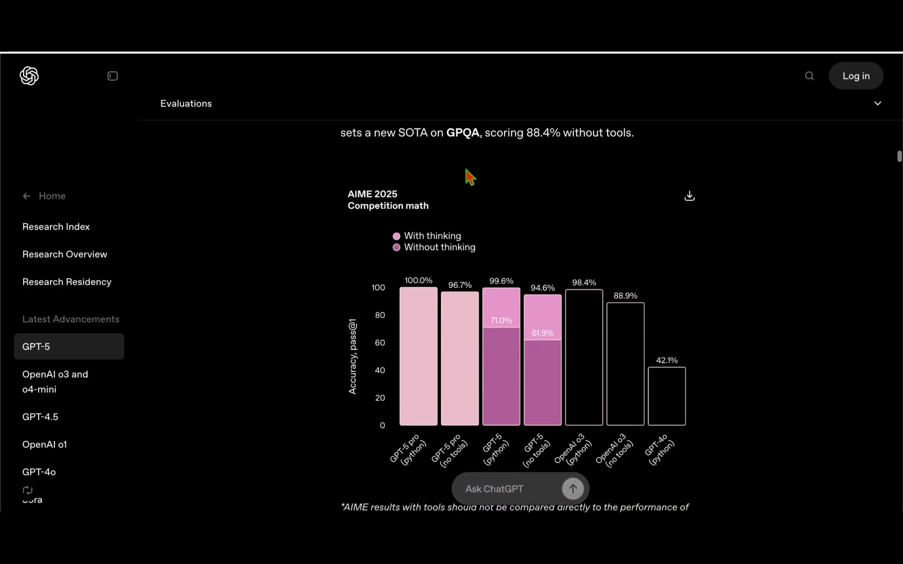
mouse_move(422, 226)
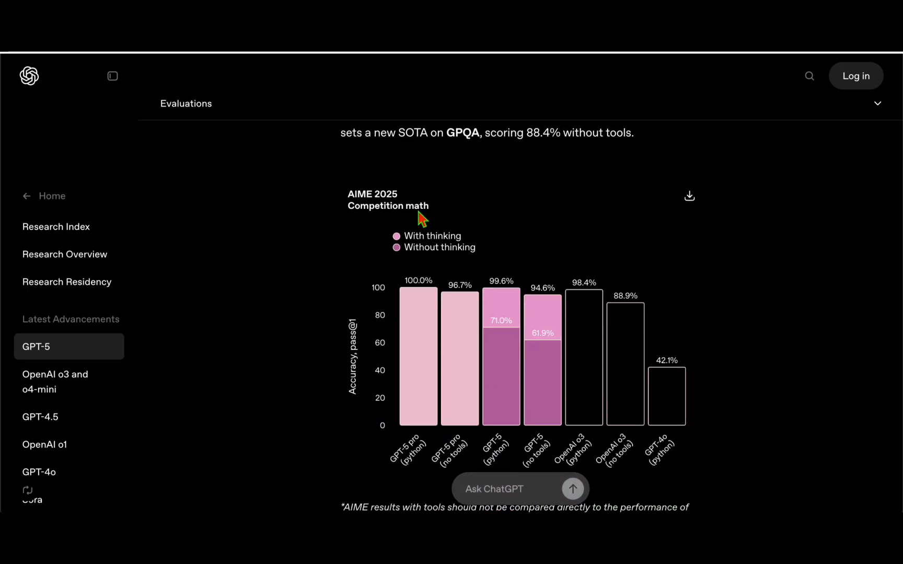
scroll(down, 3)
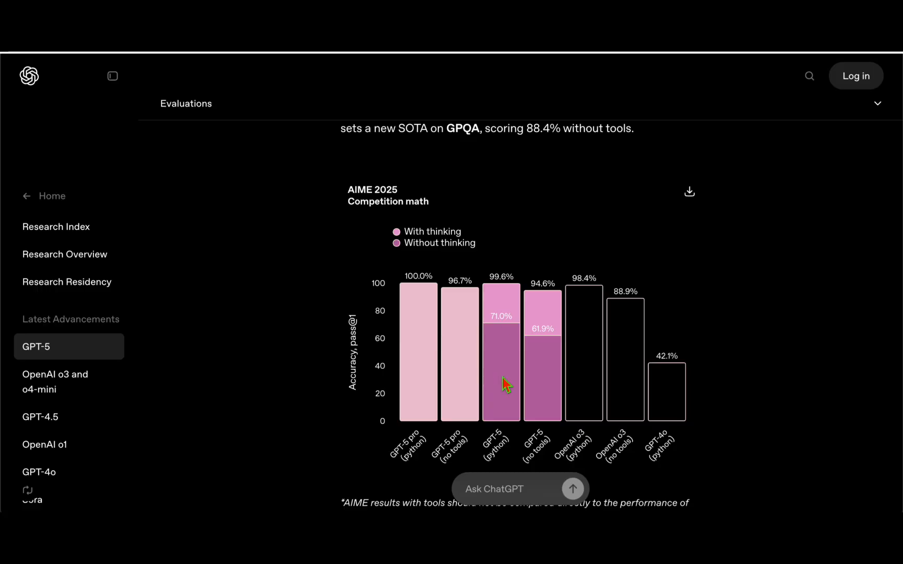
mouse_move(511, 336)
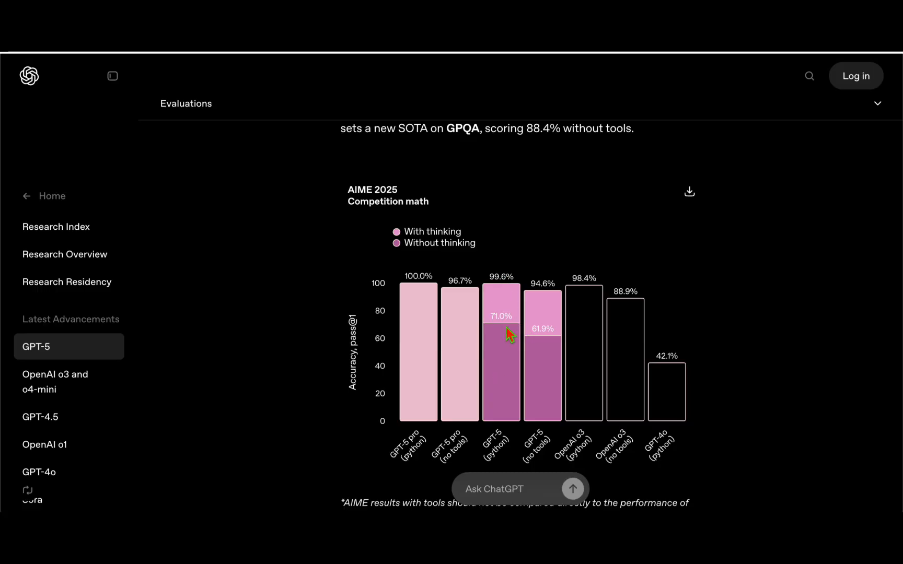
scroll(down, 3)
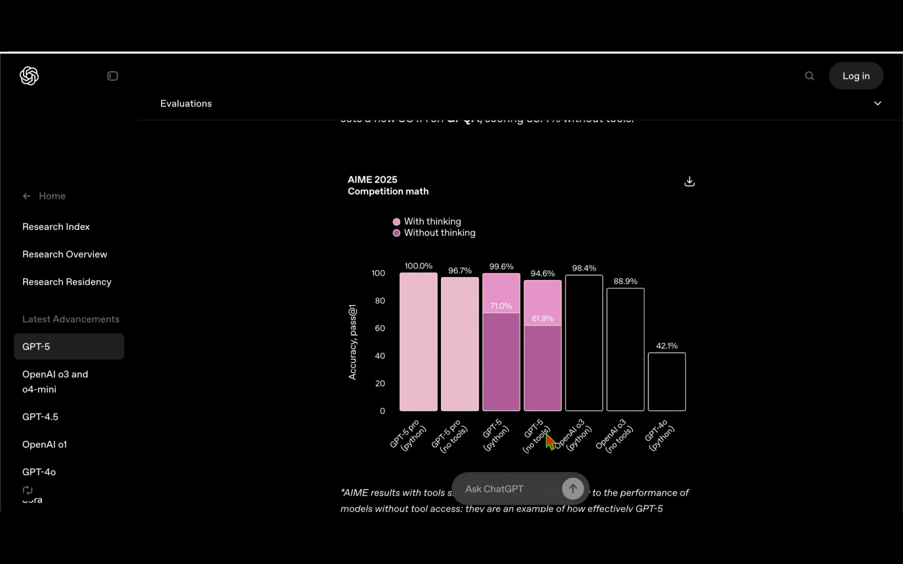
mouse_move(481, 297)
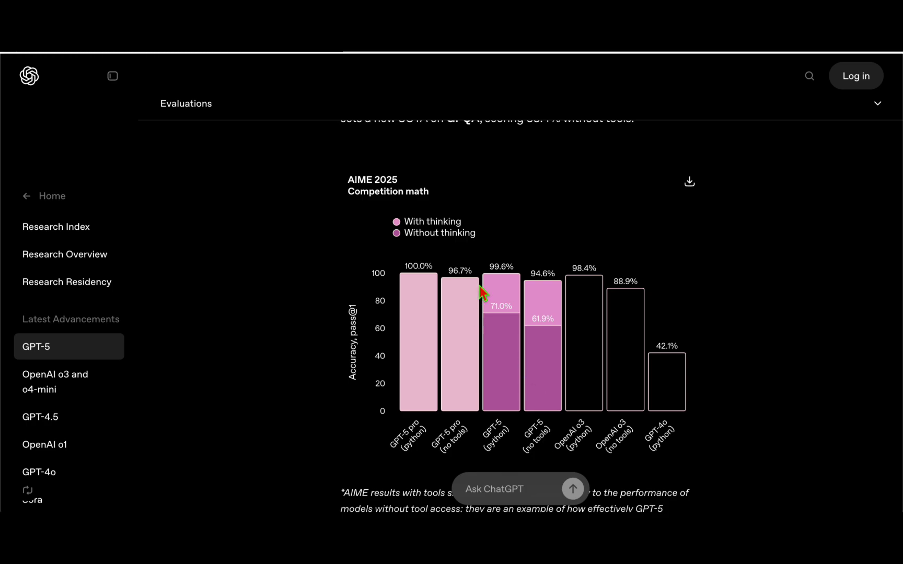
mouse_move(498, 291)
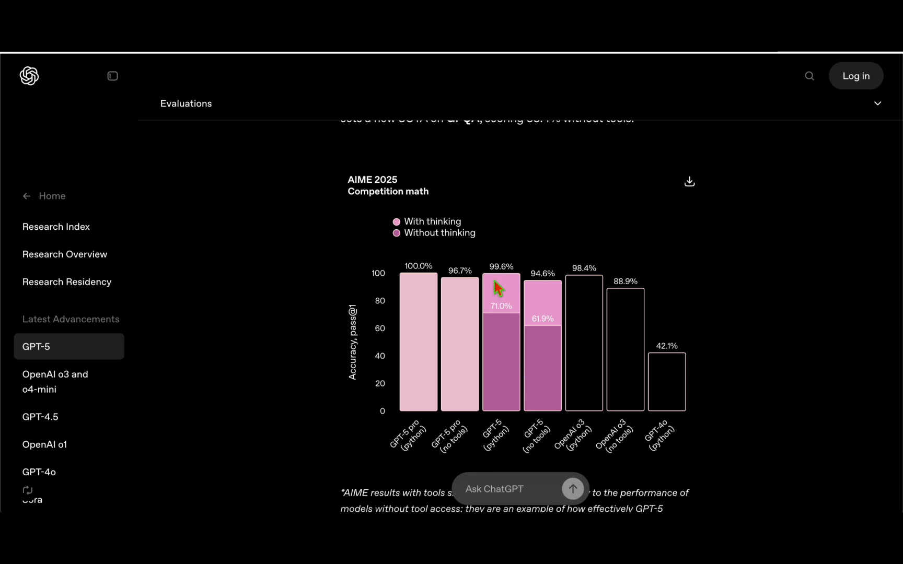
mouse_move(500, 354)
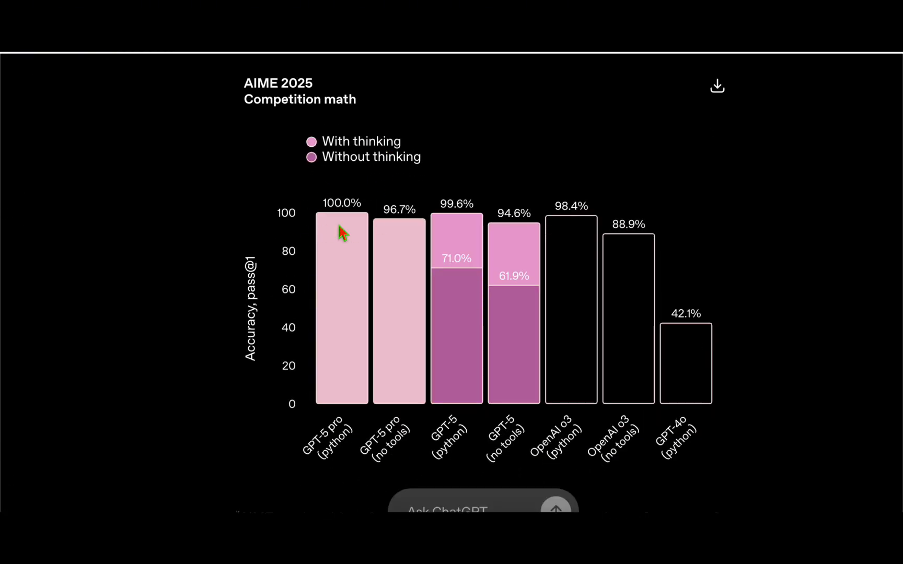
Step: Read through the FrontierMath, HMMT and GPQA Diamond charts toward Humanity's Last Exam
scroll(down, 3)
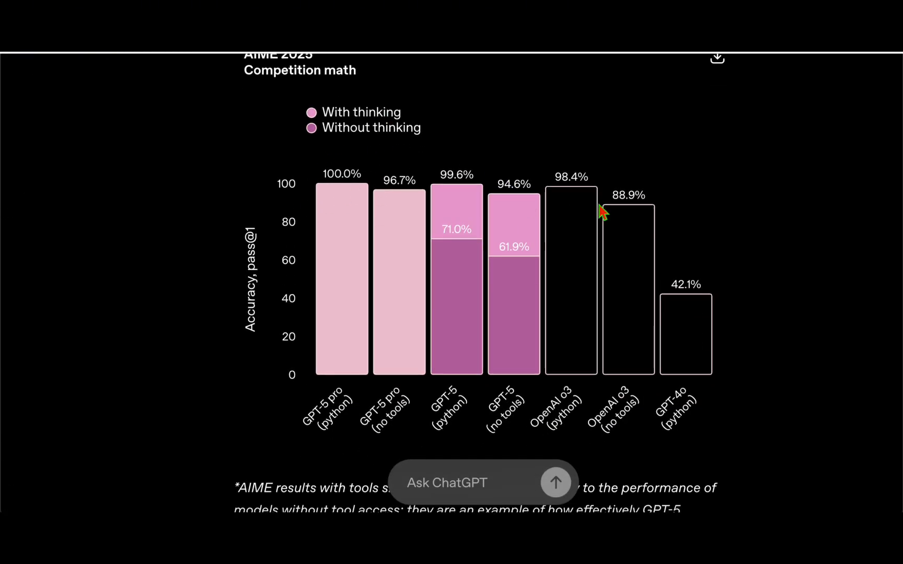
scroll(down, 3)
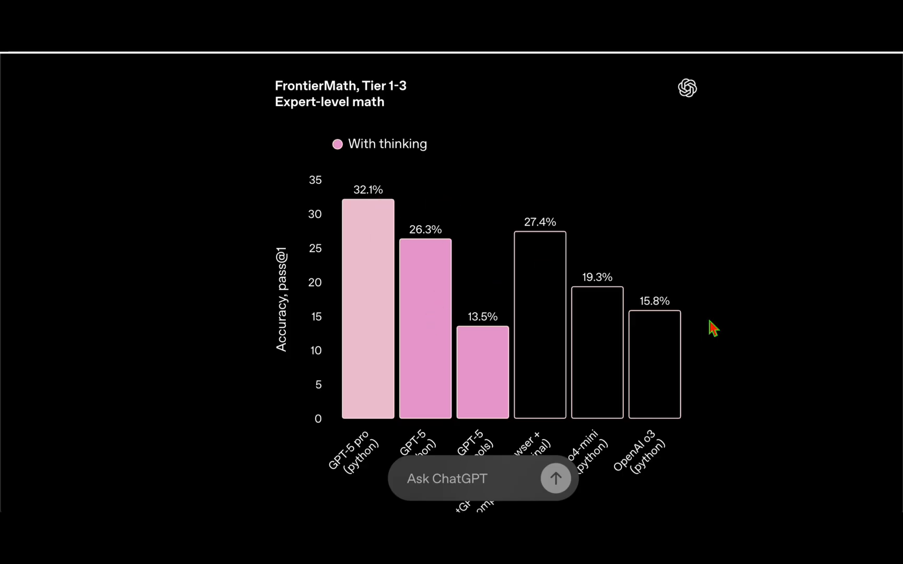
scroll(down, 3)
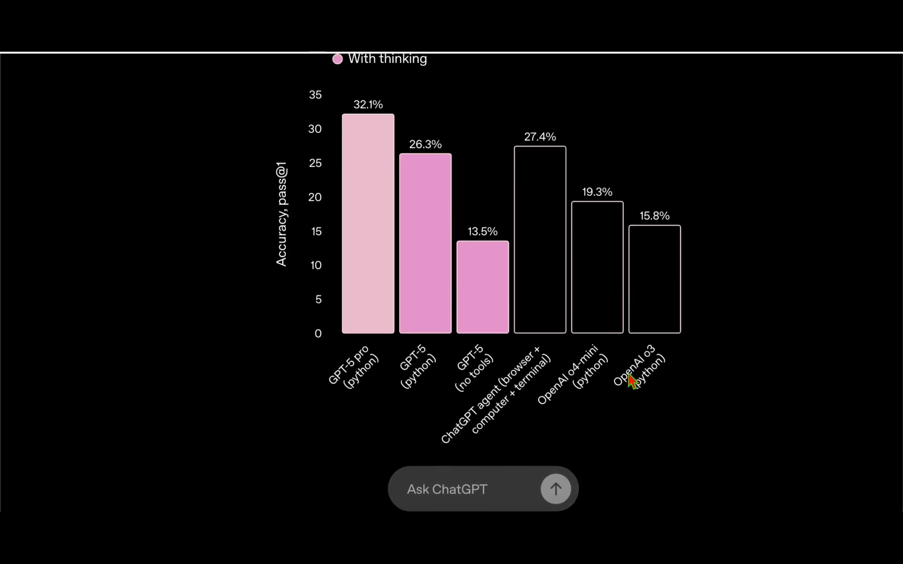
mouse_move(654, 243)
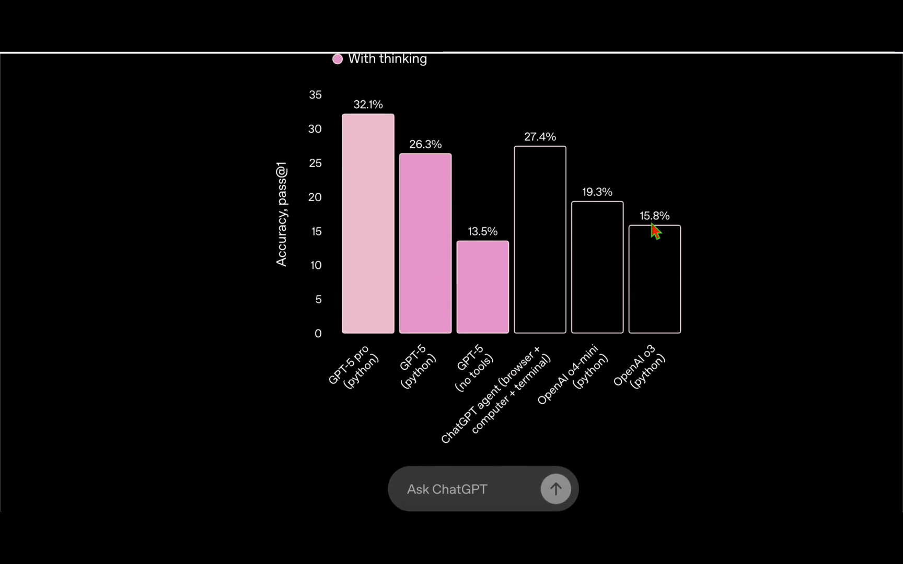
mouse_move(336, 128)
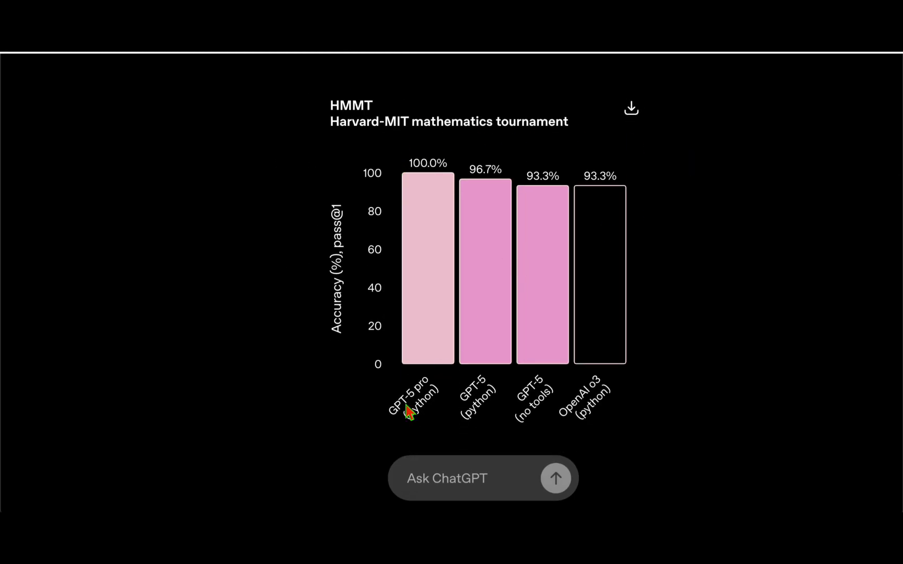
scroll(down, 3)
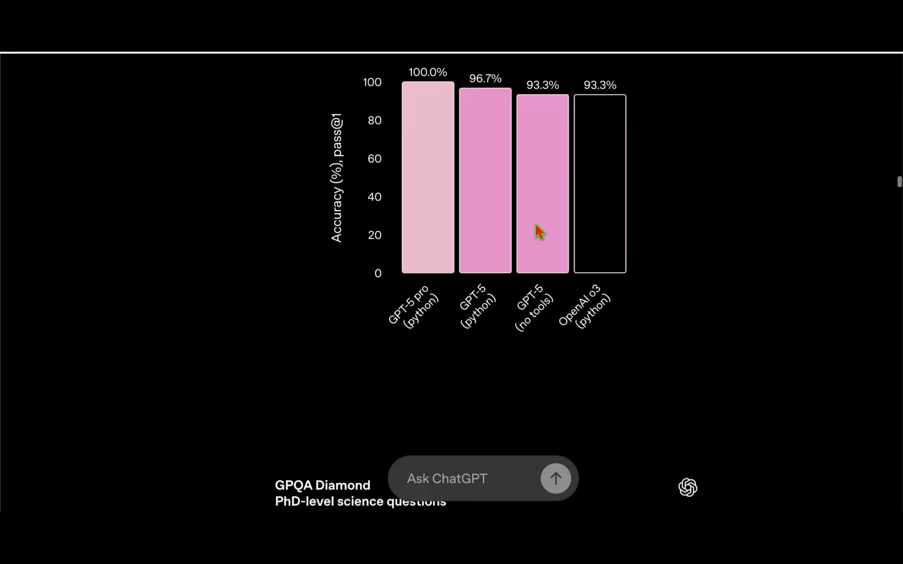
scroll(down, 3)
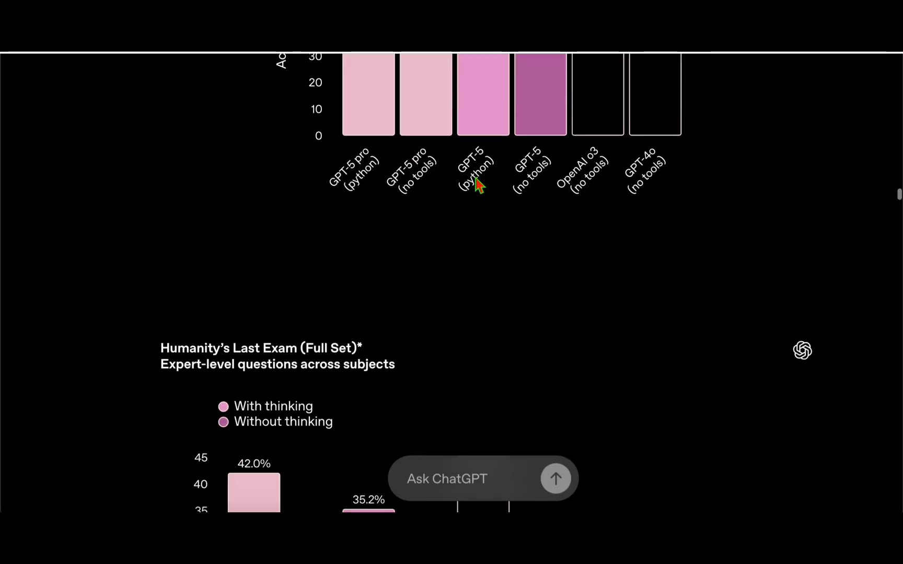
Step: Show the full Humanity's Last Exam chart with GPT-5 pro leading at 42.0%
scroll(down, 3)
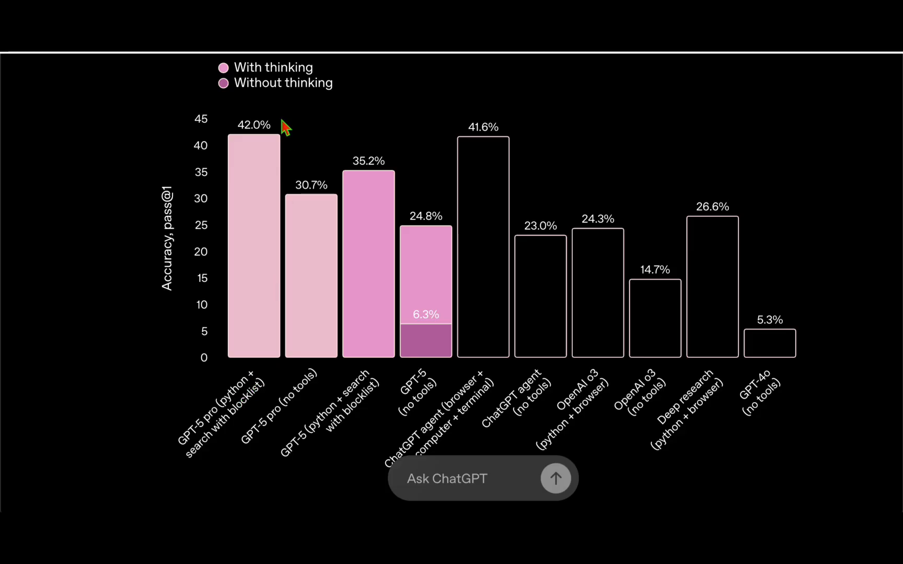
mouse_move(451, 163)
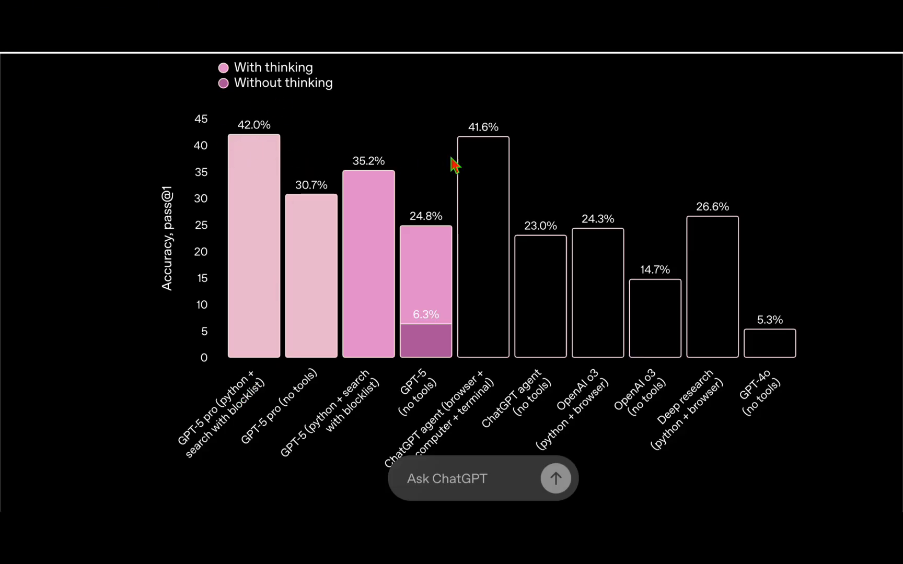
scroll(down, 3)
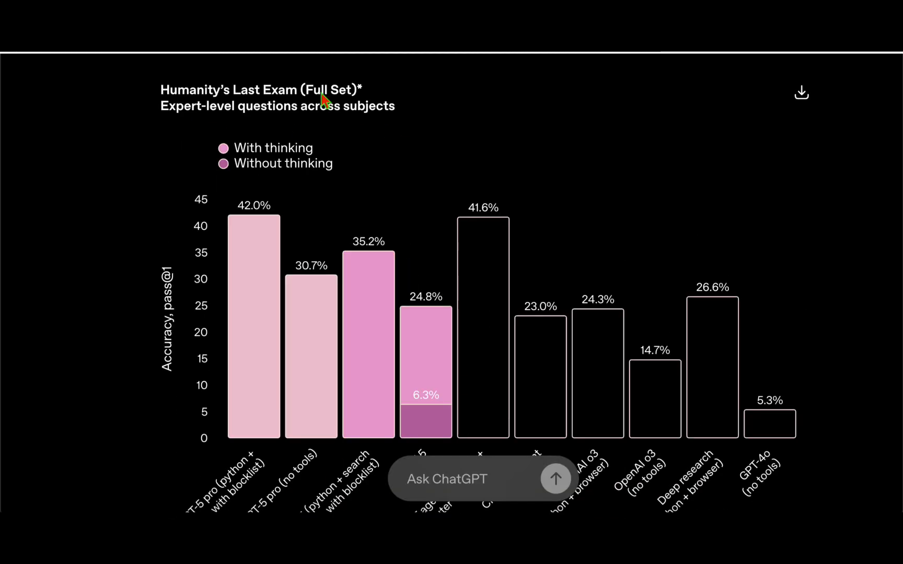
mouse_move(320, 325)
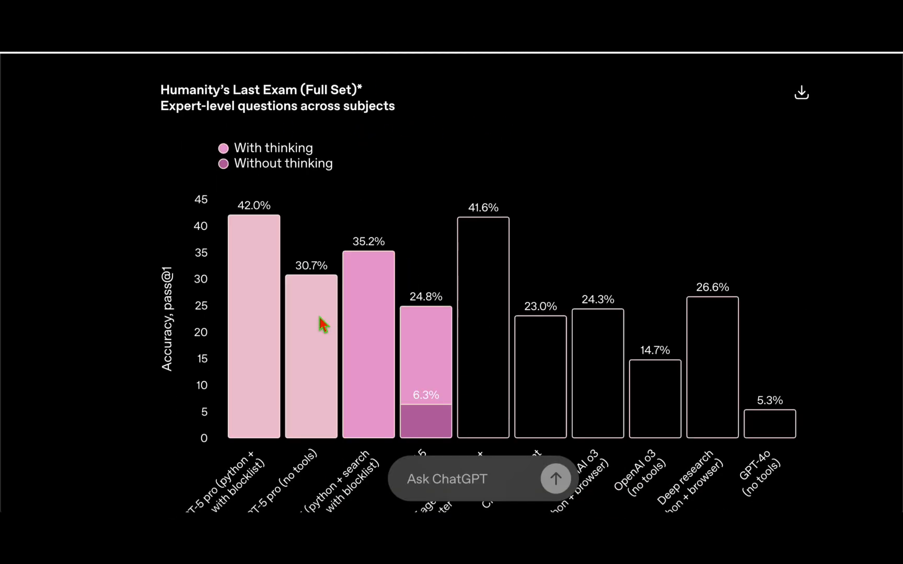
Step: Scroll down to the SWE-bench Verified and Aider Polyglot coding charts, GPT-5 leading both
scroll(down, 3)
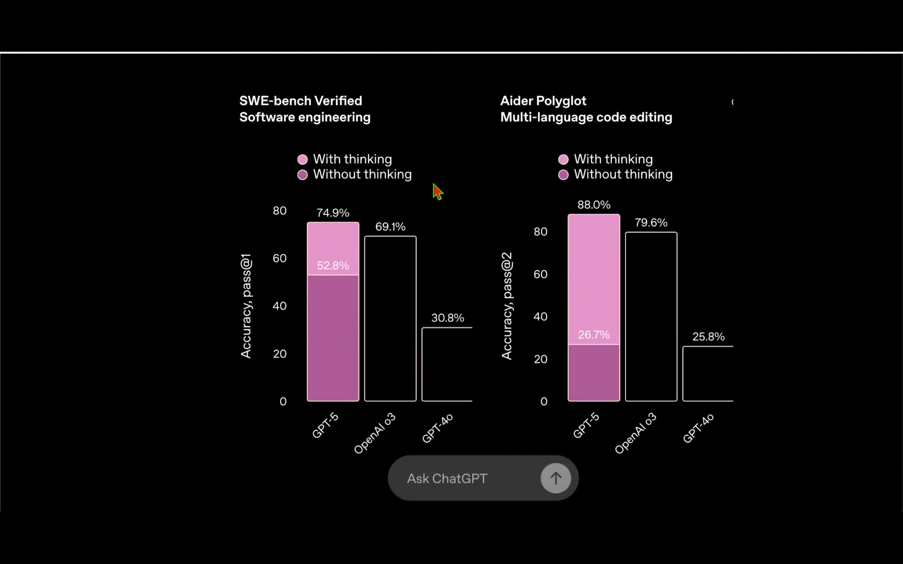
mouse_move(261, 115)
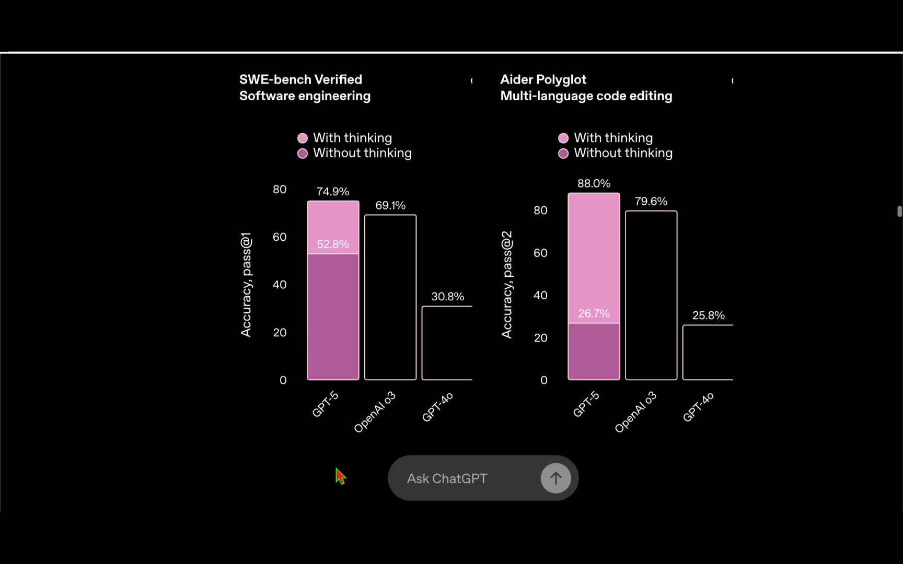
mouse_move(387, 257)
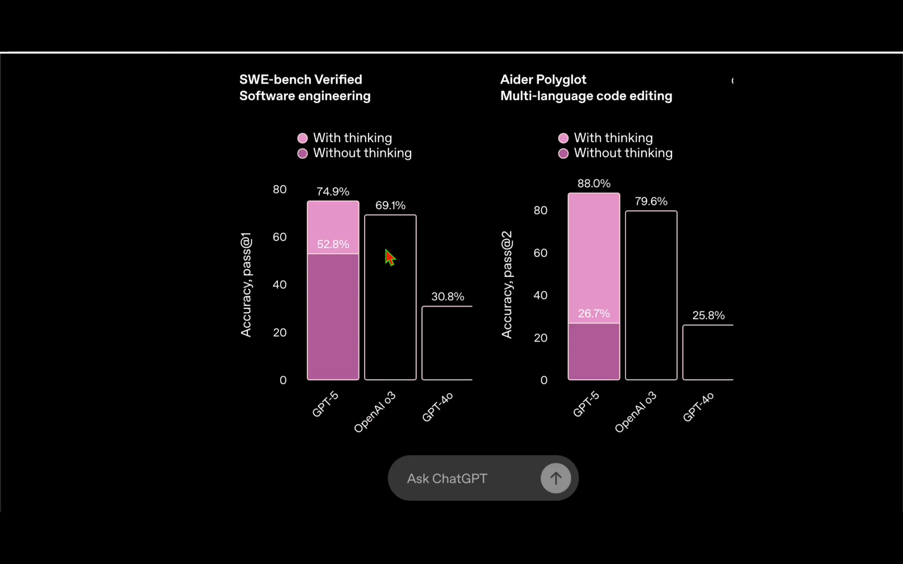
mouse_move(359, 256)
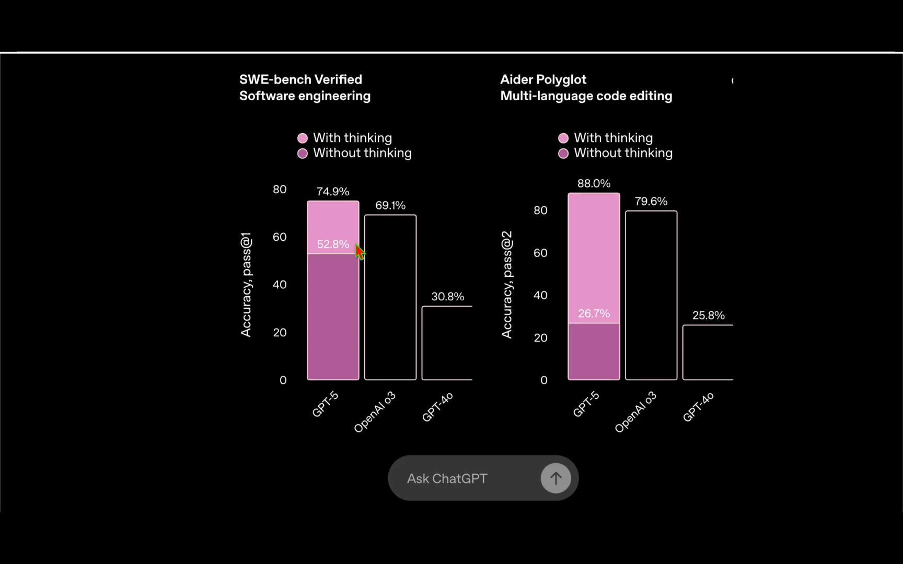
mouse_move(403, 238)
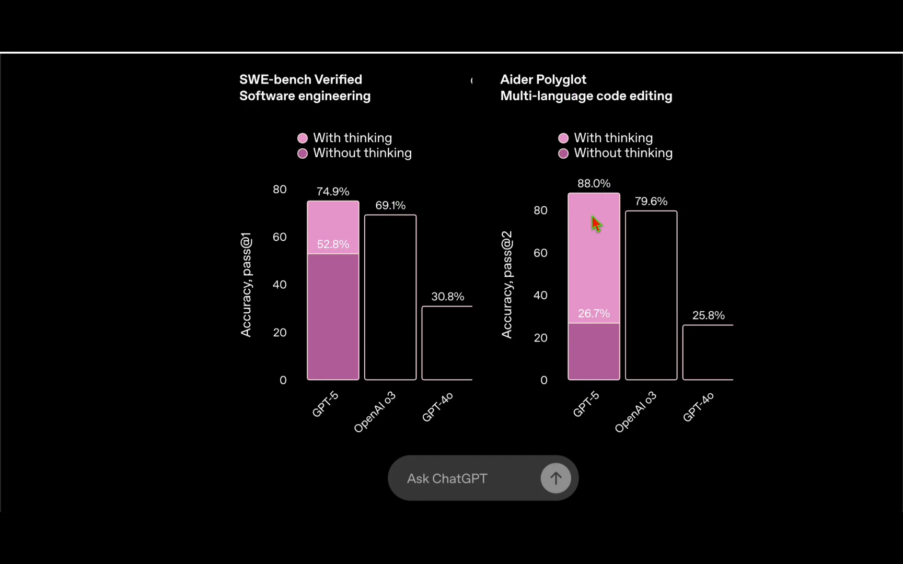
mouse_move(645, 335)
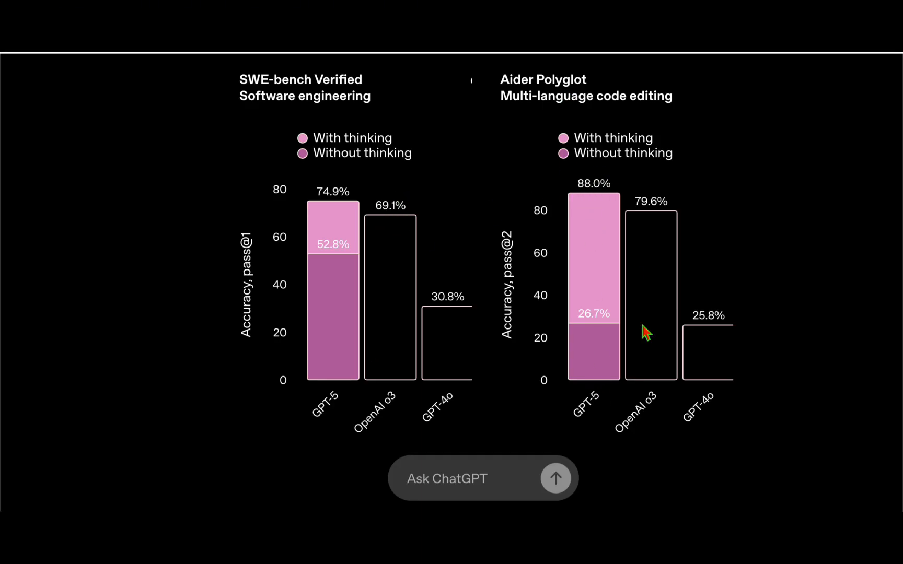
mouse_move(643, 368)
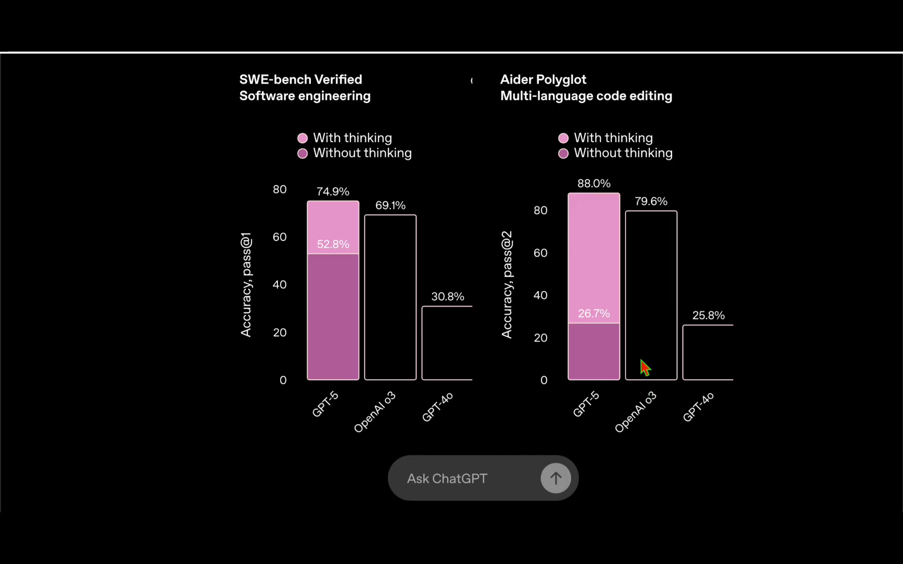
mouse_move(647, 282)
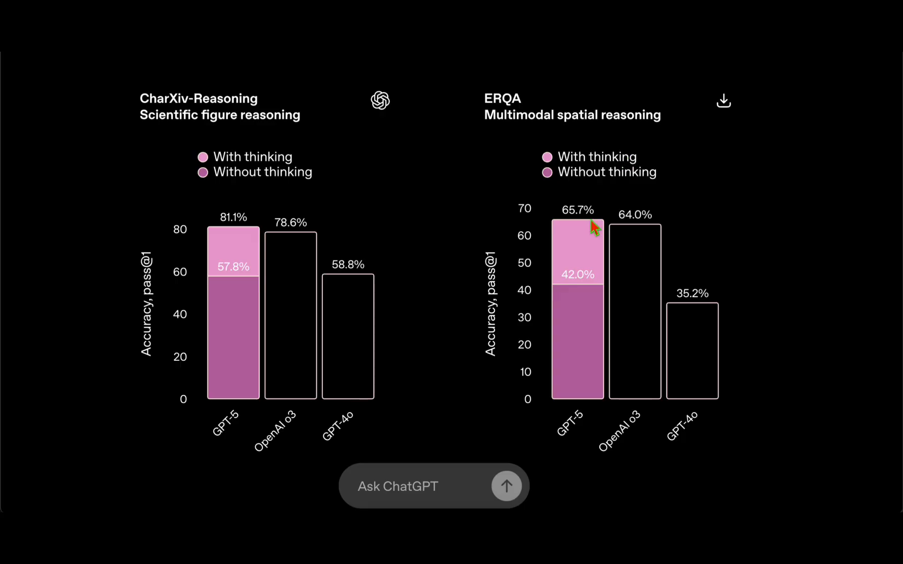
Step: Scroll down to the CharXiv-Reasoning and ERQA multimodal reasoning charts
scroll(down, 3)
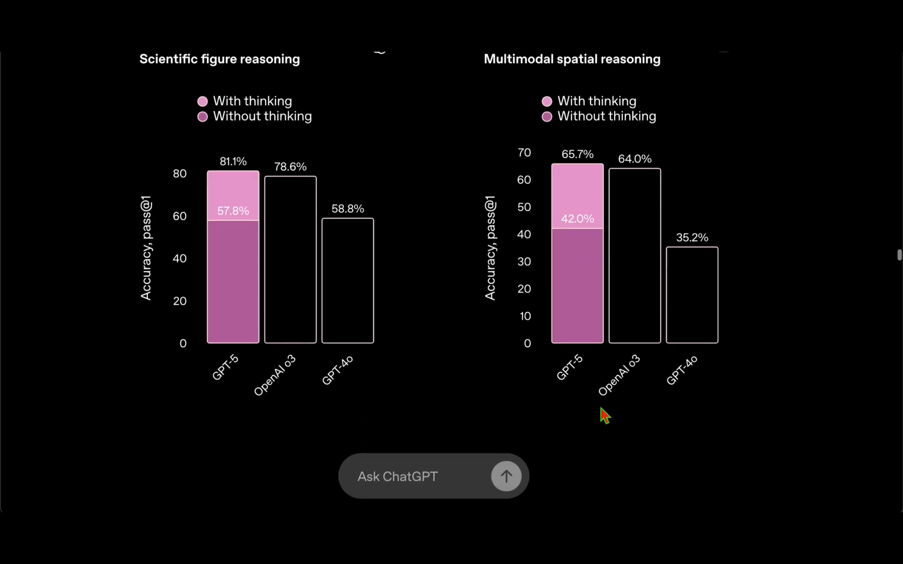
Step: Scroll past the HealthBench charts to the HealthBench Hard Hallucinations chart
scroll(down, 3)
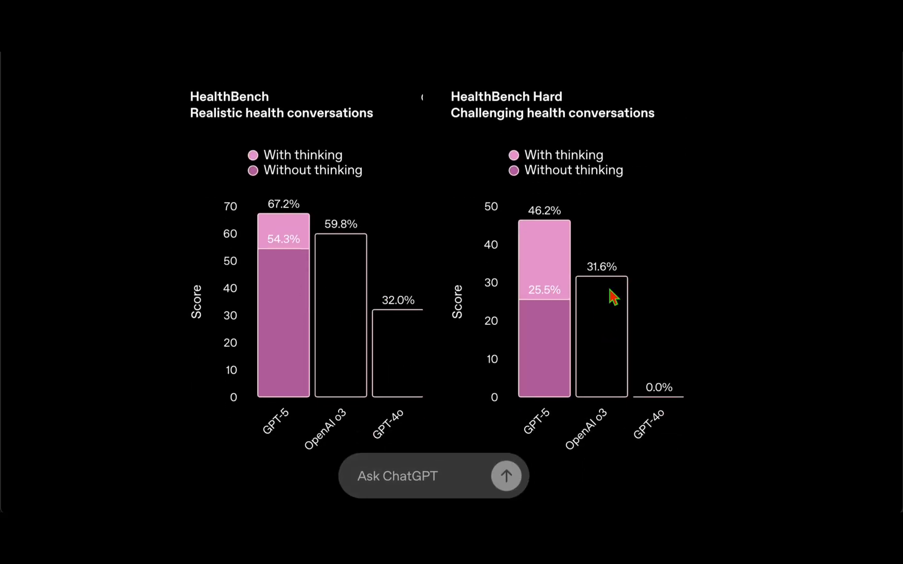
mouse_move(582, 236)
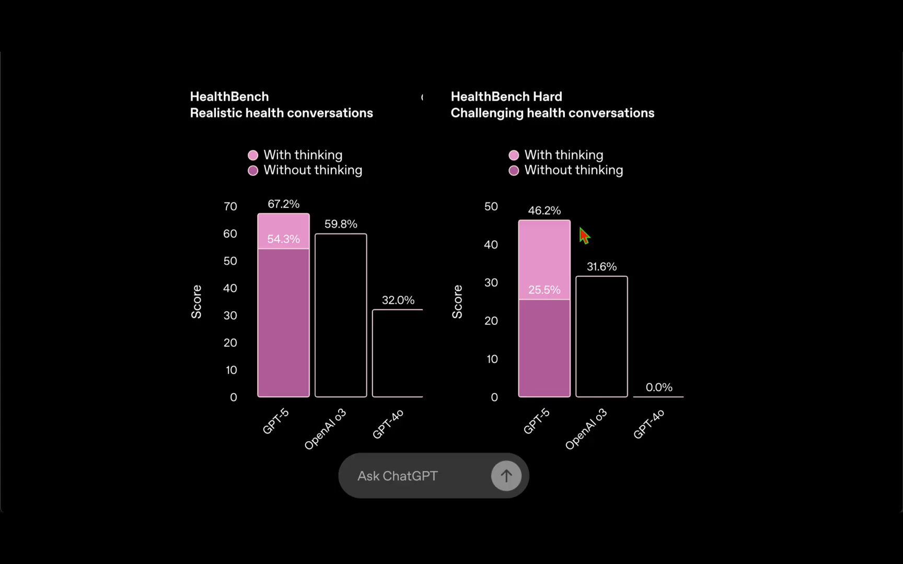
mouse_move(615, 281)
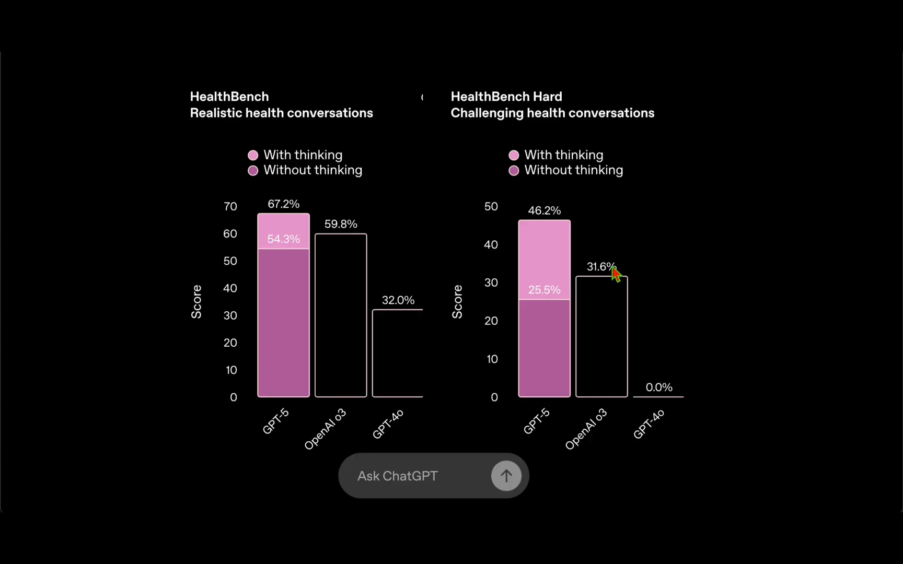
mouse_move(558, 224)
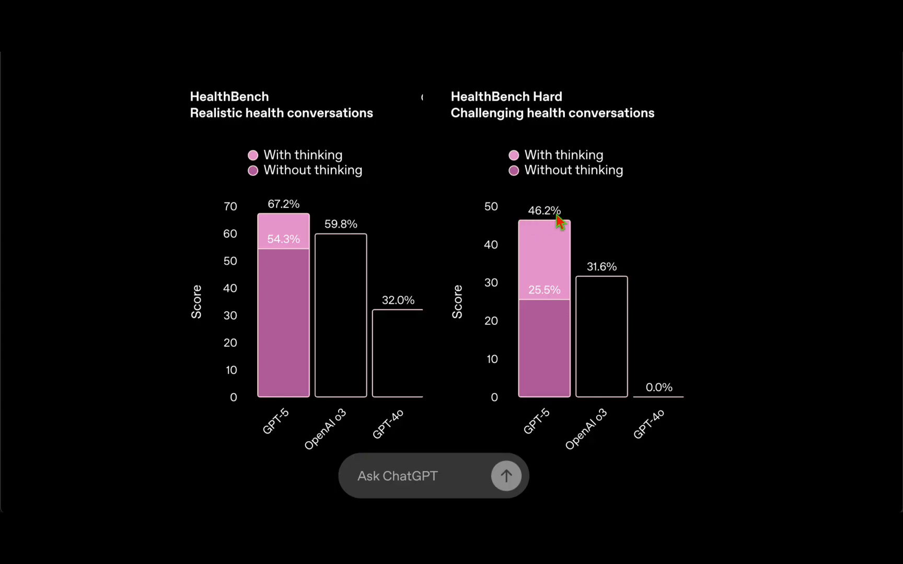
mouse_move(631, 130)
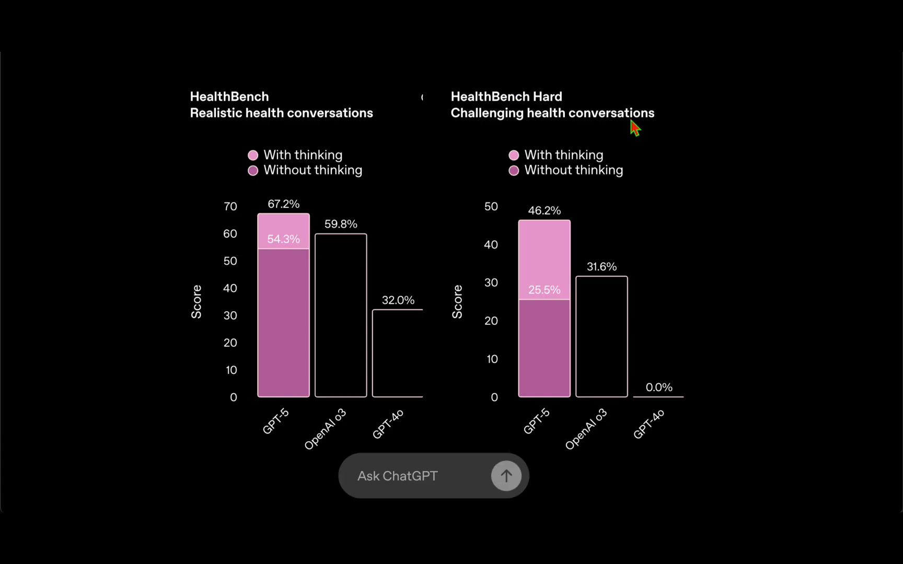
mouse_move(658, 172)
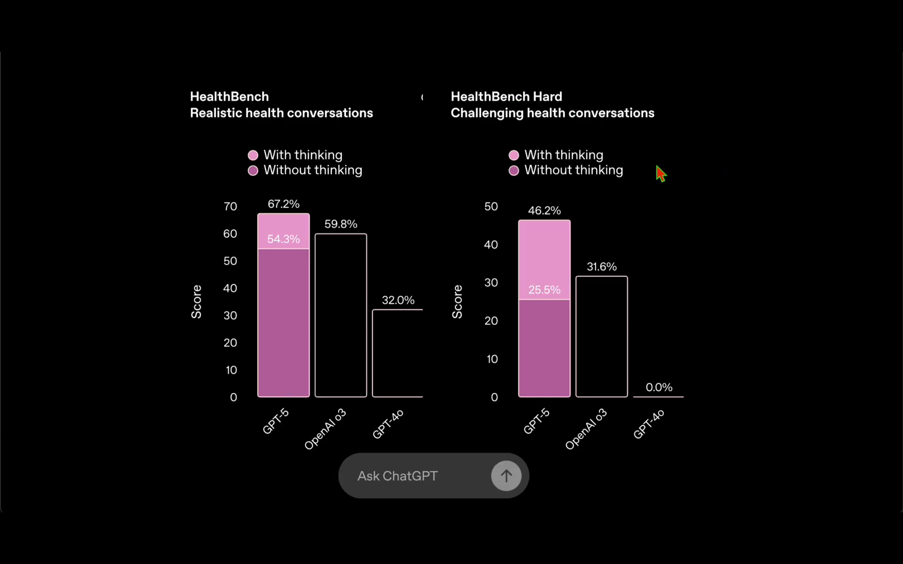
mouse_move(674, 175)
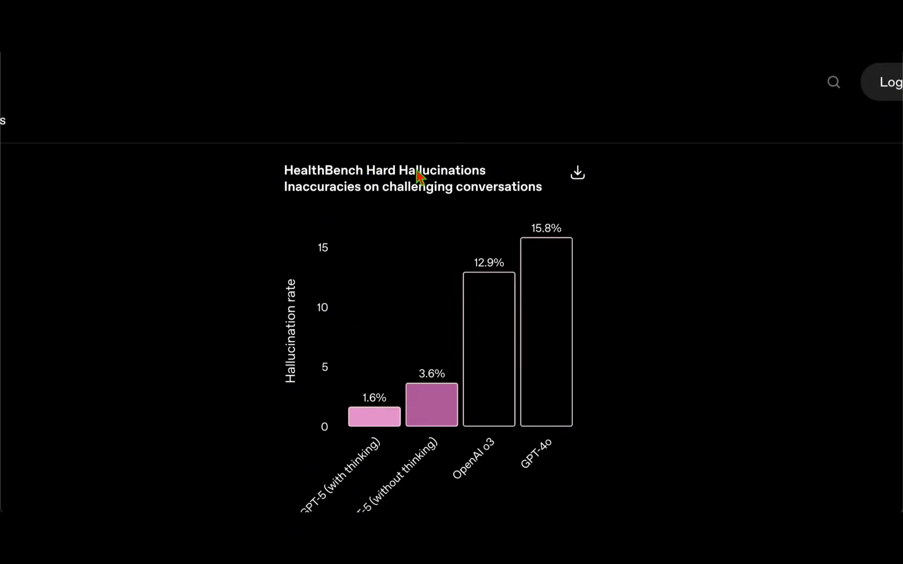
scroll(down, 3)
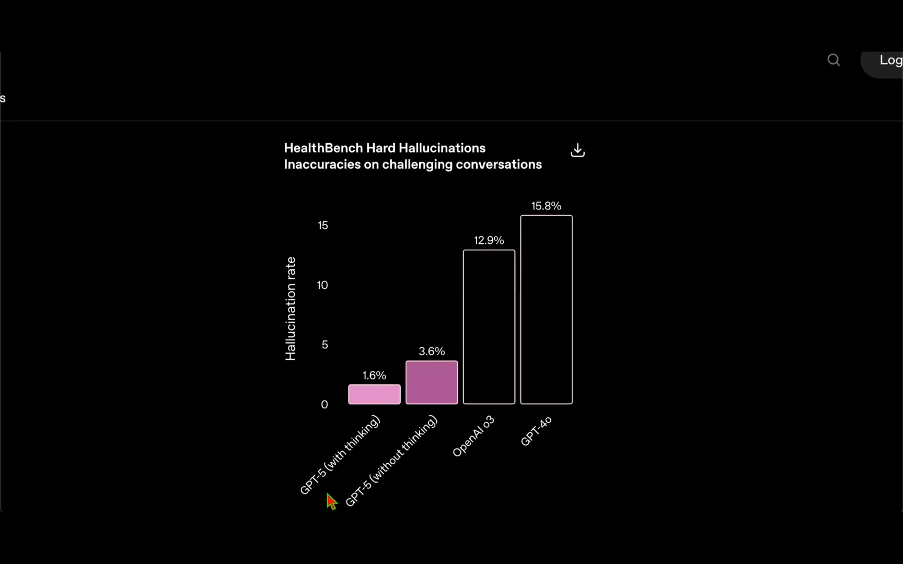
mouse_move(387, 353)
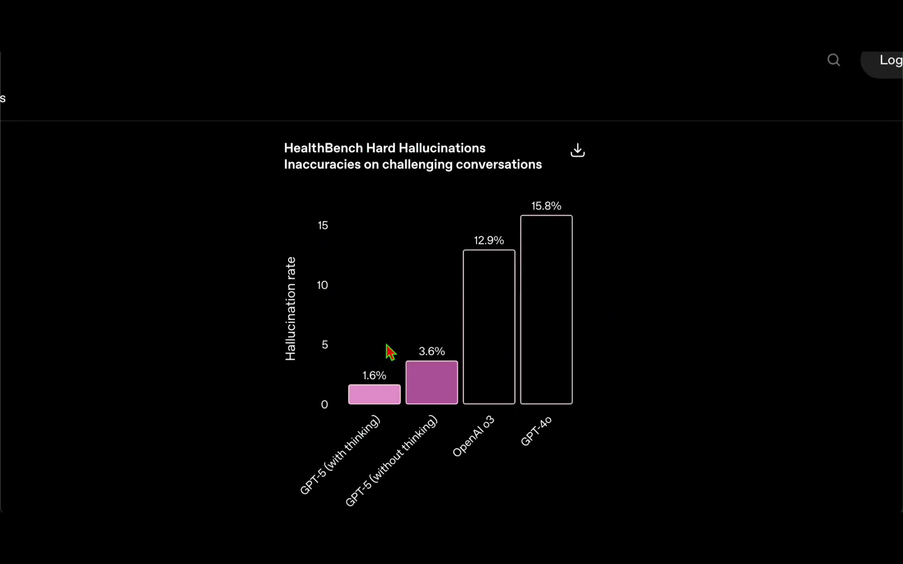
mouse_move(451, 288)
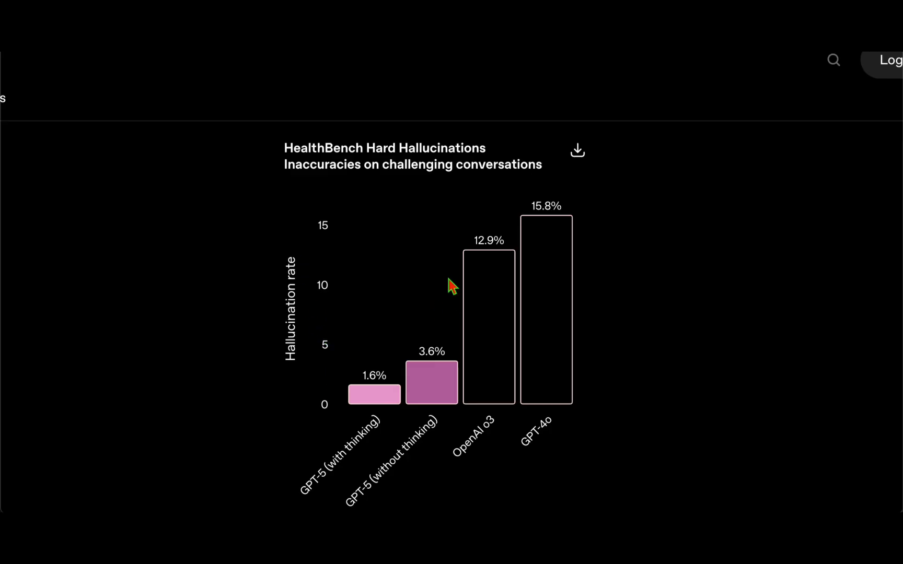
mouse_move(323, 157)
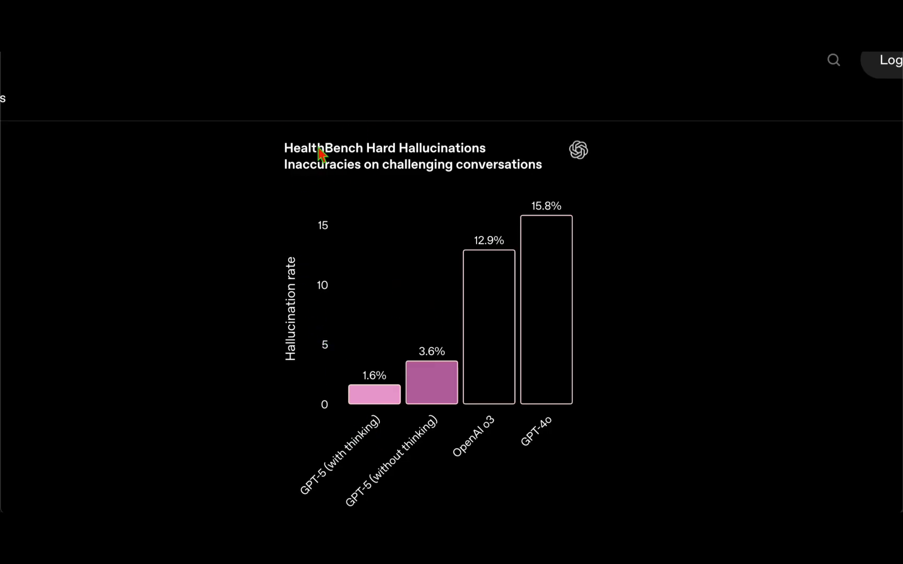
Step: Read 'Building a more robust, reliable, and helpful model', highlighting 'helpful' and the claim that GPT-5 hallucinates less
scroll(down, 3)
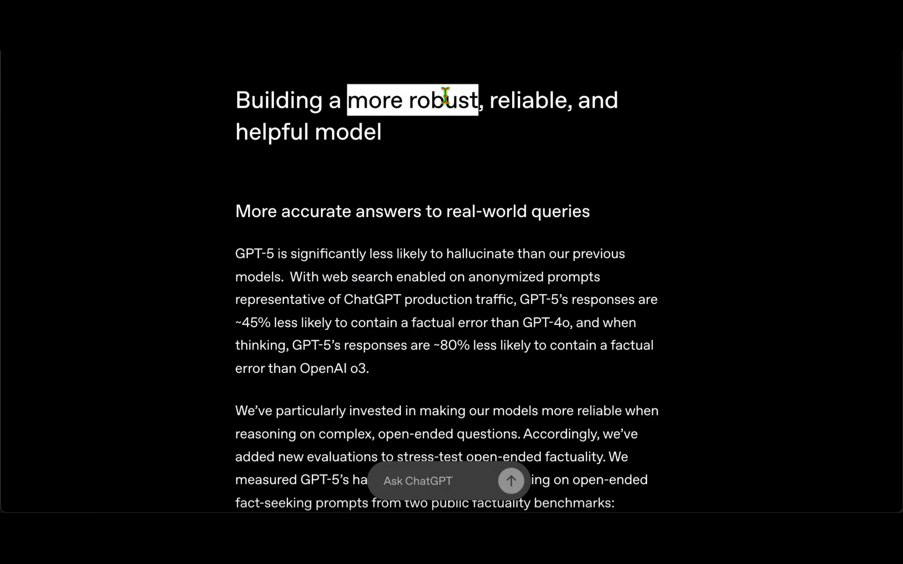
double_click(270, 132)
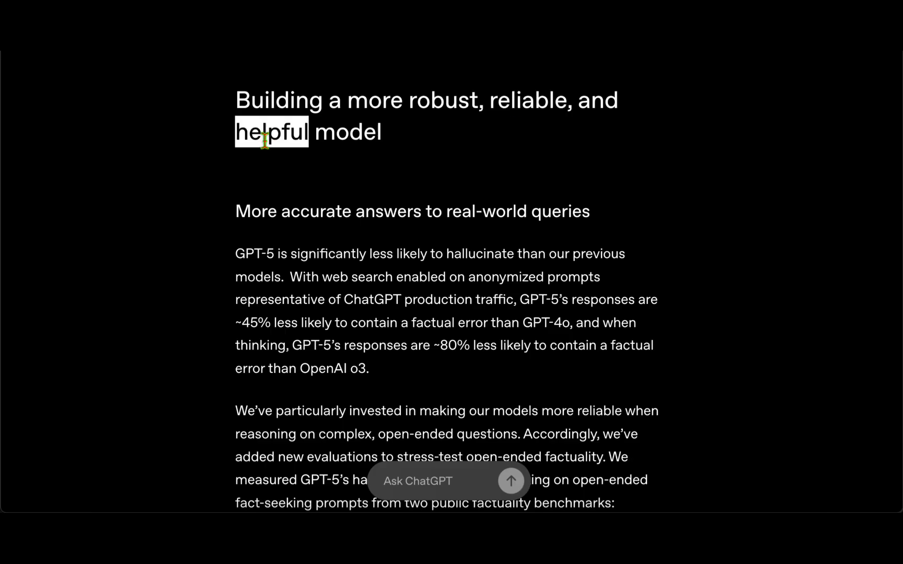
scroll(down, 3)
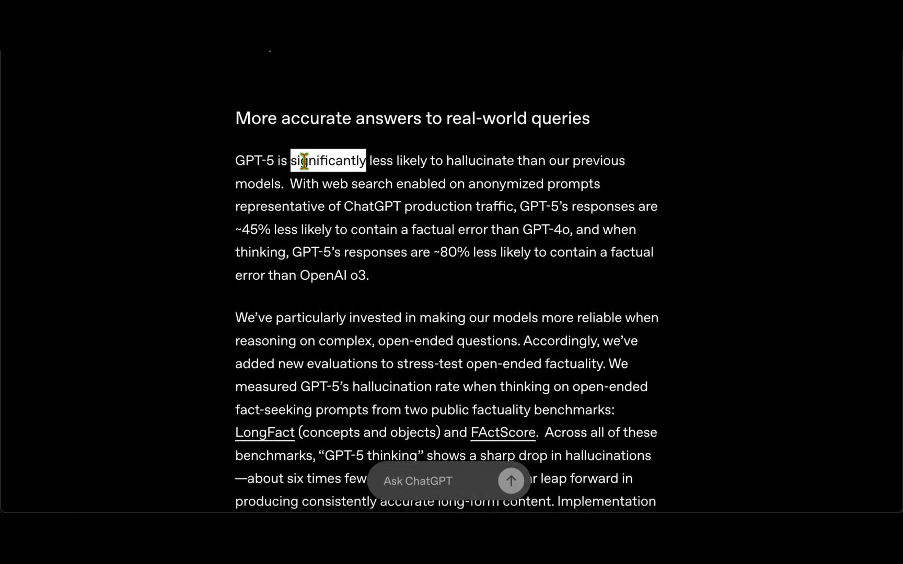
drag(291, 160, 602, 161)
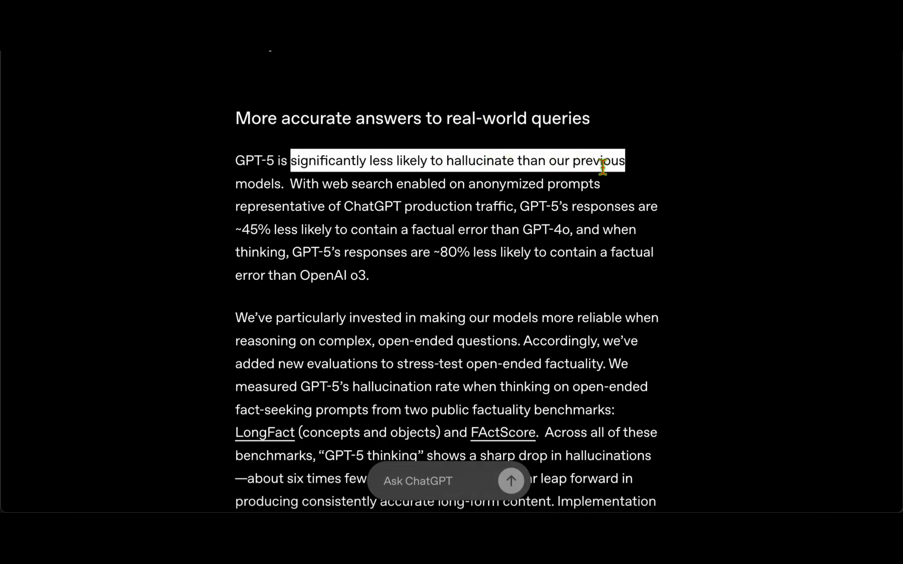
click(402, 184)
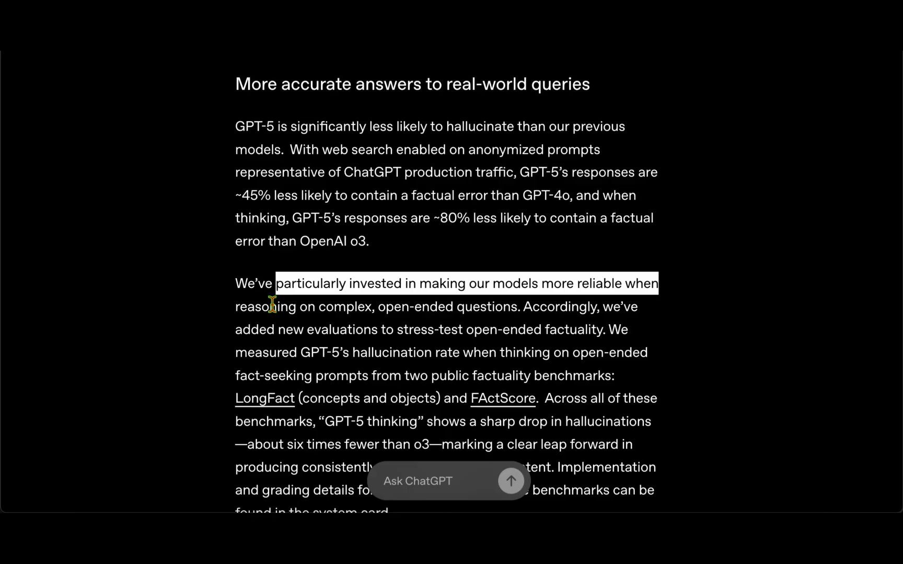
click(678, 283)
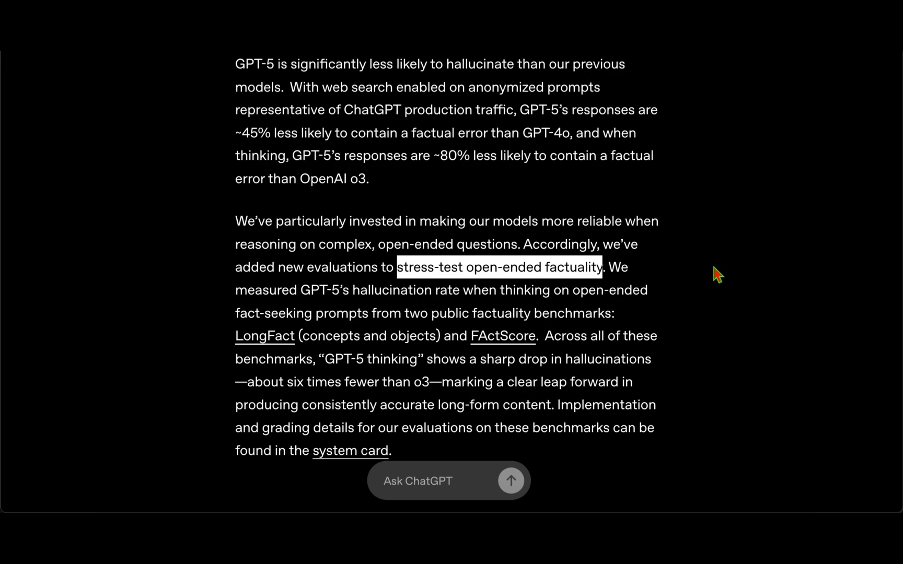
scroll(down, 3)
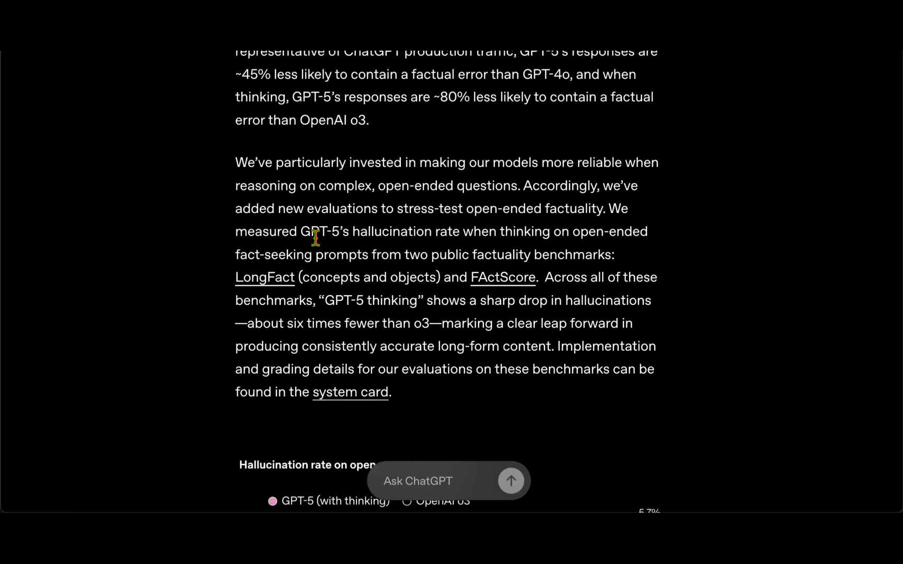
mouse_move(517, 235)
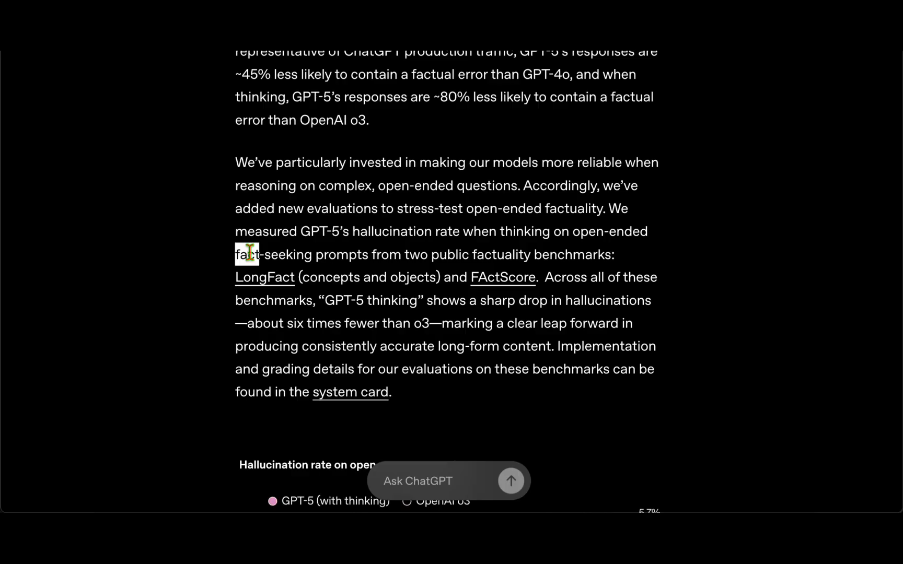
mouse_move(196, 308)
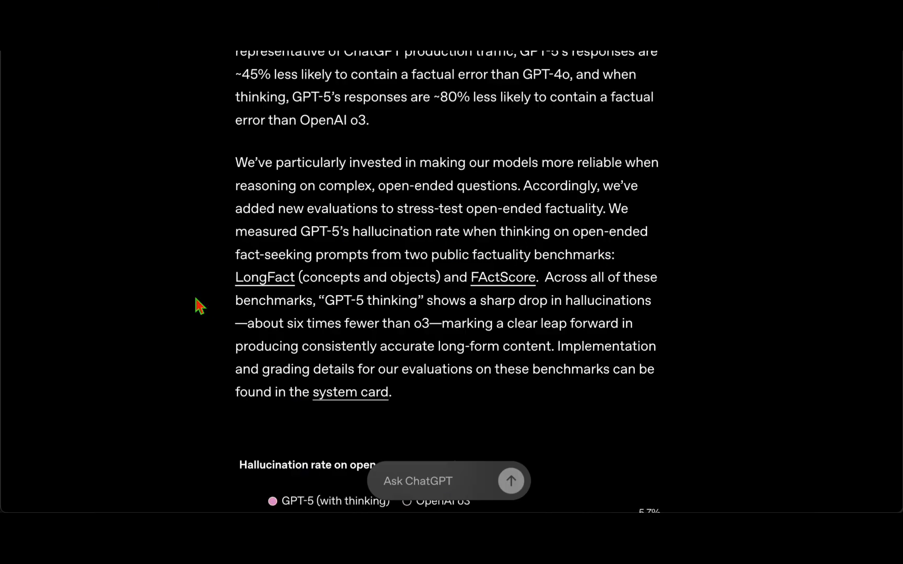
mouse_move(516, 303)
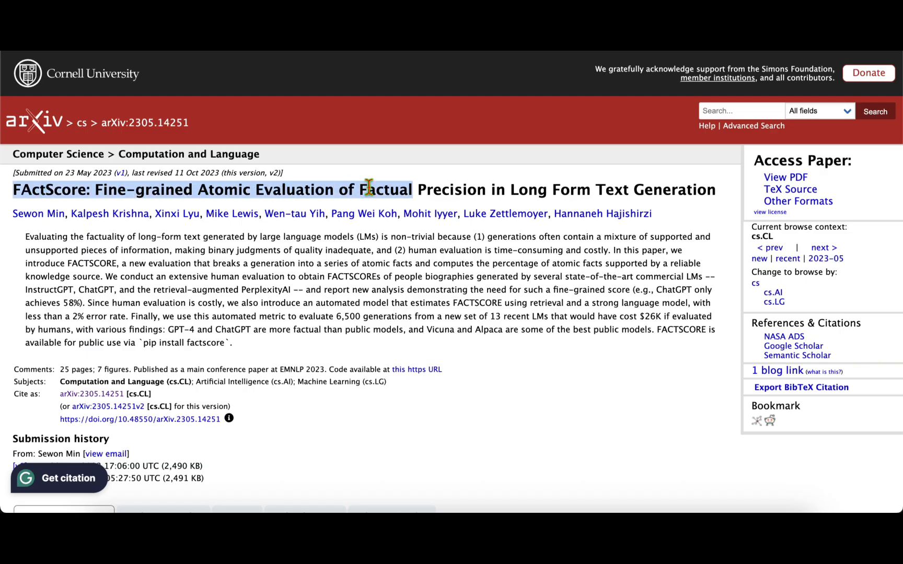
drag(366, 189, 713, 190)
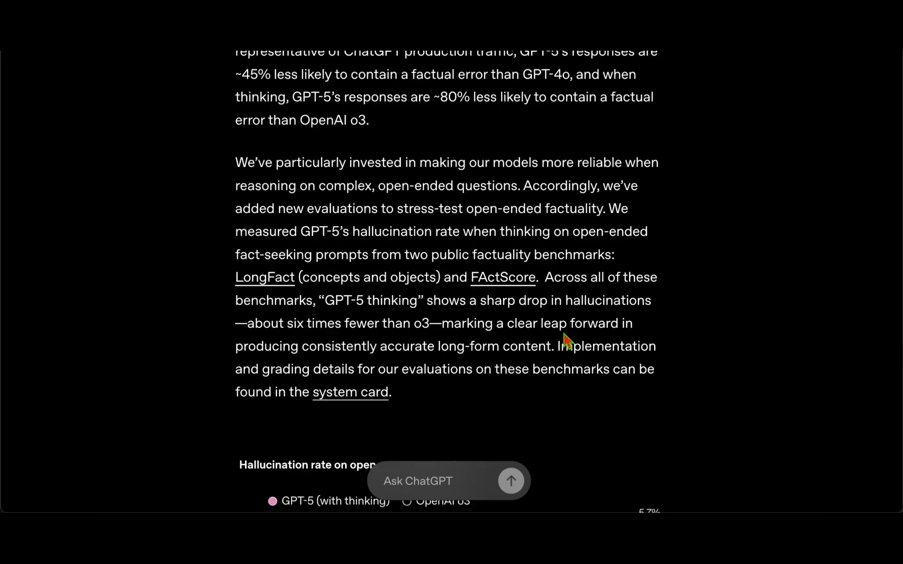
Step: Review the LongFact and FActScore hallucination-rate chart and scroll to the response-level error rate chart
scroll(down, 3)
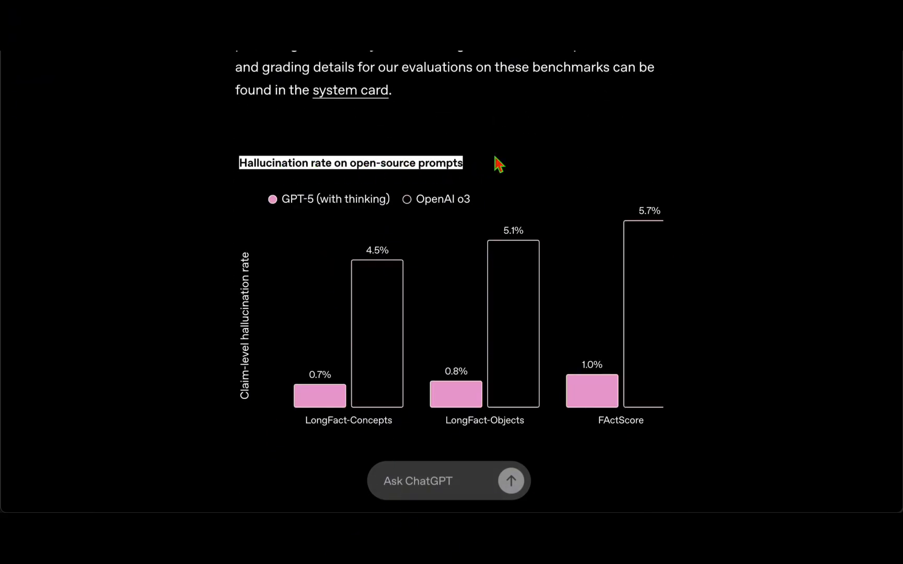
scroll(down, 3)
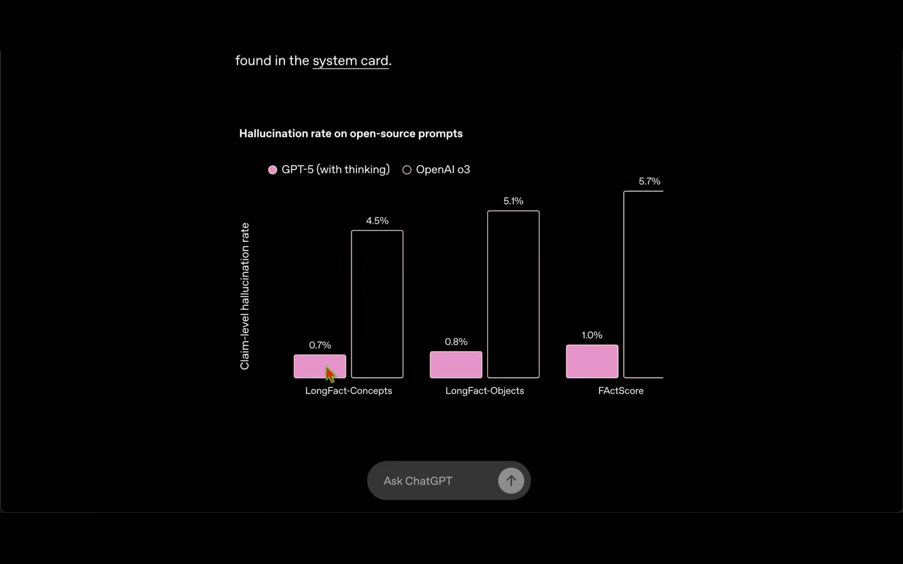
mouse_move(430, 187)
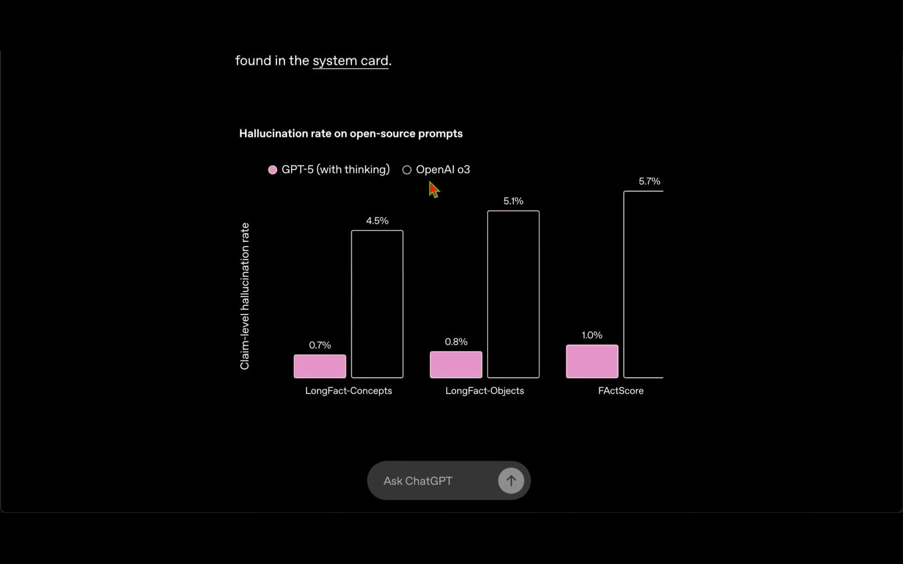
mouse_move(380, 242)
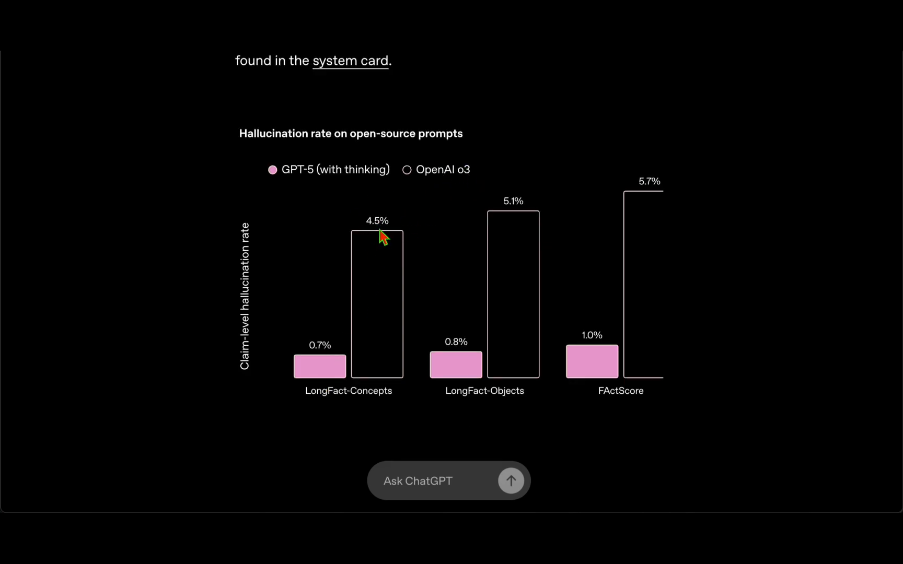
mouse_move(328, 362)
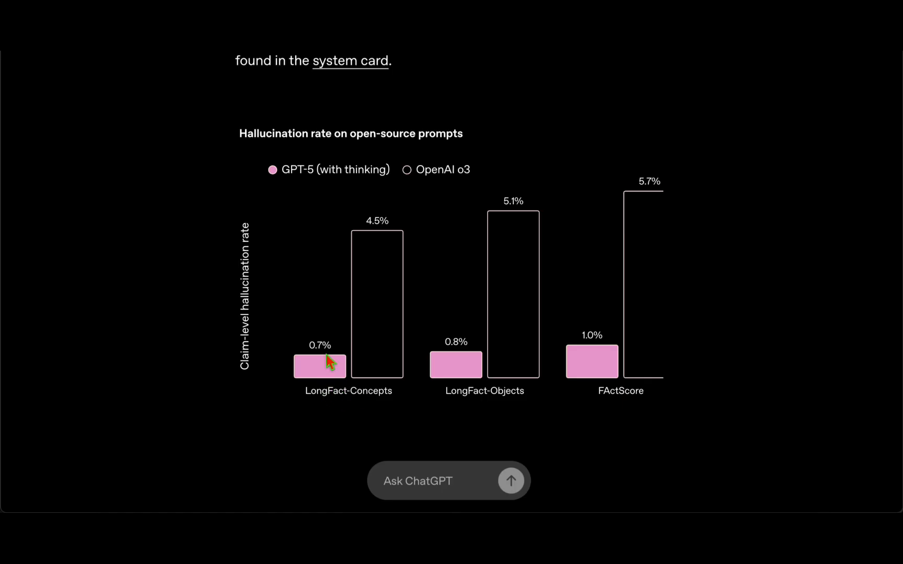
mouse_move(328, 366)
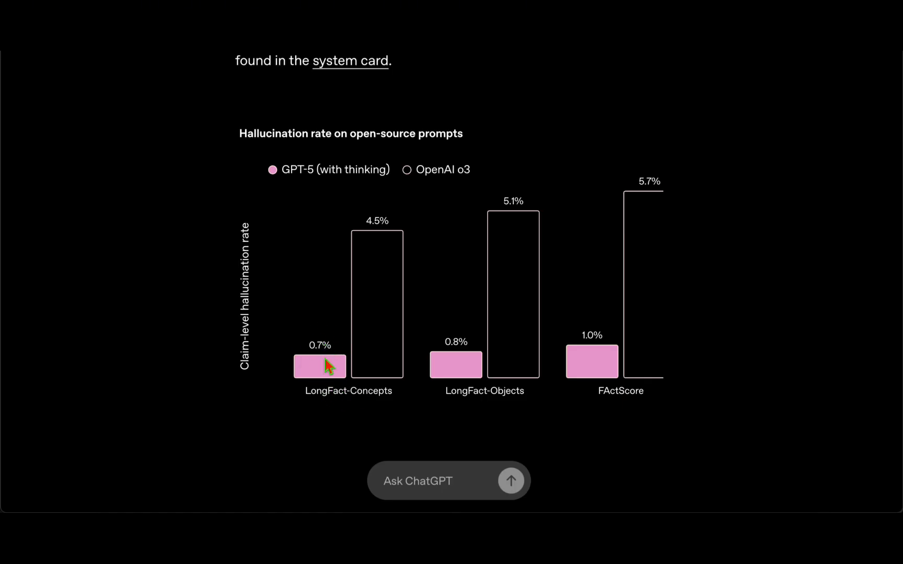
mouse_move(492, 393)
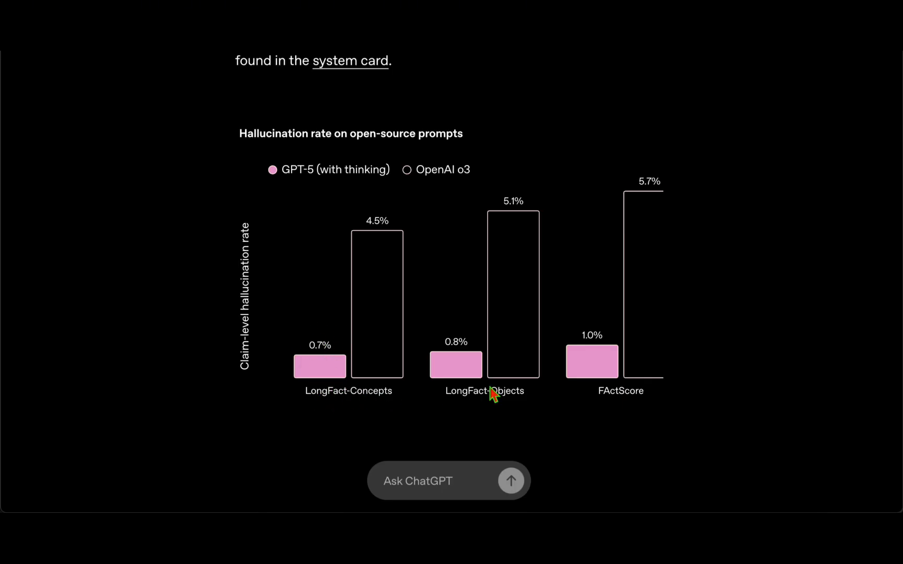
mouse_move(503, 233)
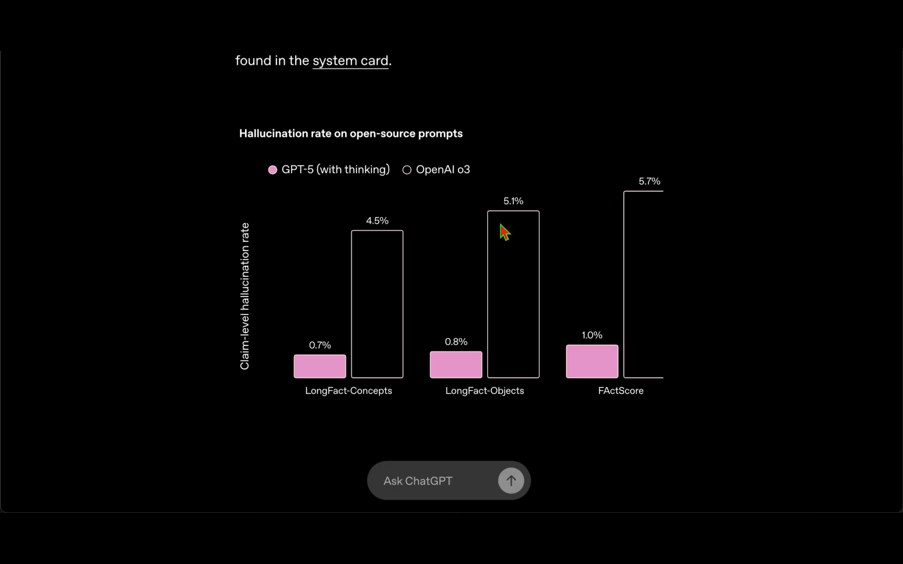
mouse_move(618, 347)
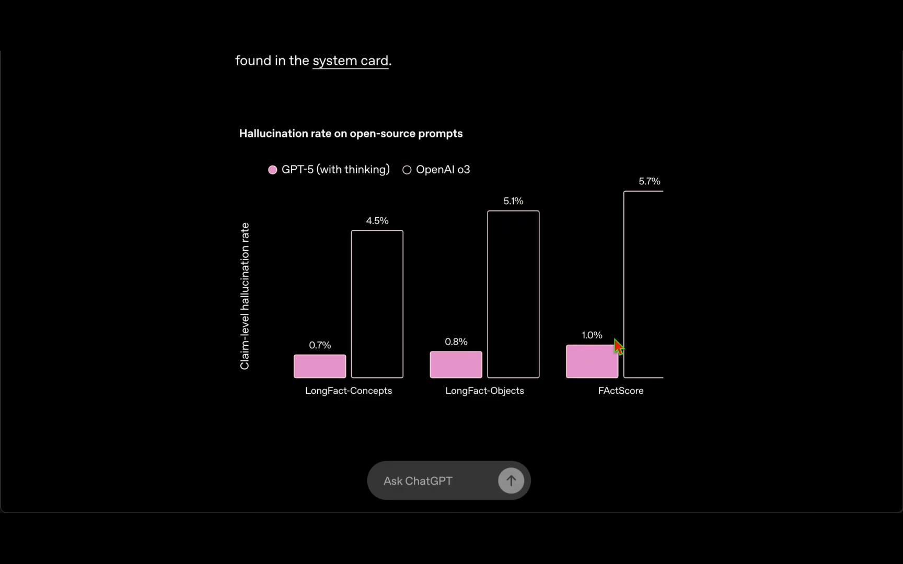
mouse_move(660, 213)
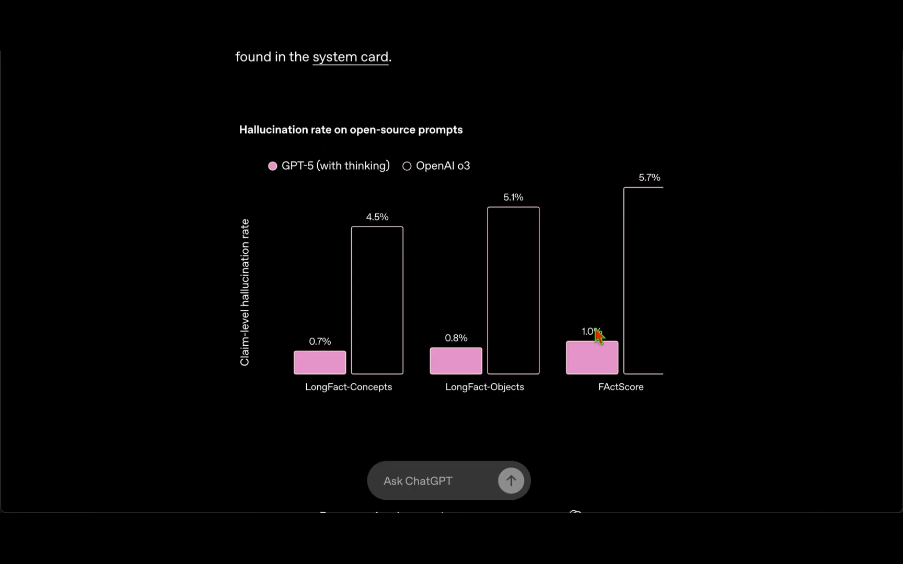
scroll(down, 3)
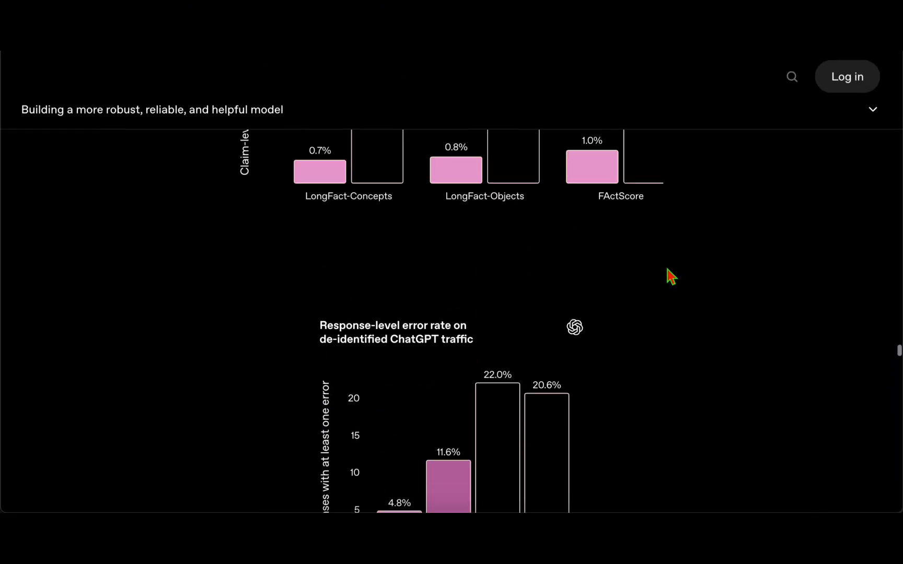
Step: Read 'More honest responses', highlighting how GPT-5 communicates its capabilities and the missing-image prompt about where curves cross
scroll(down, 3)
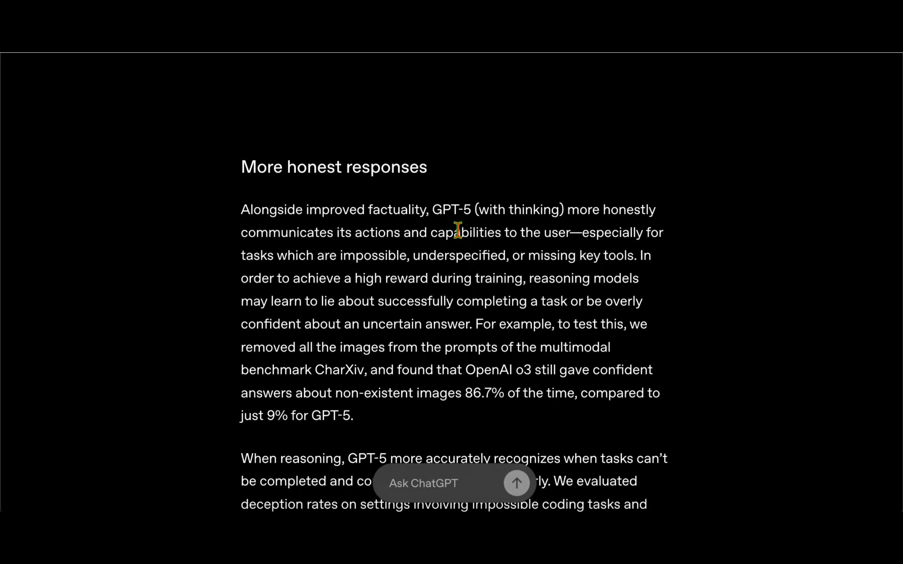
double_click(451, 209)
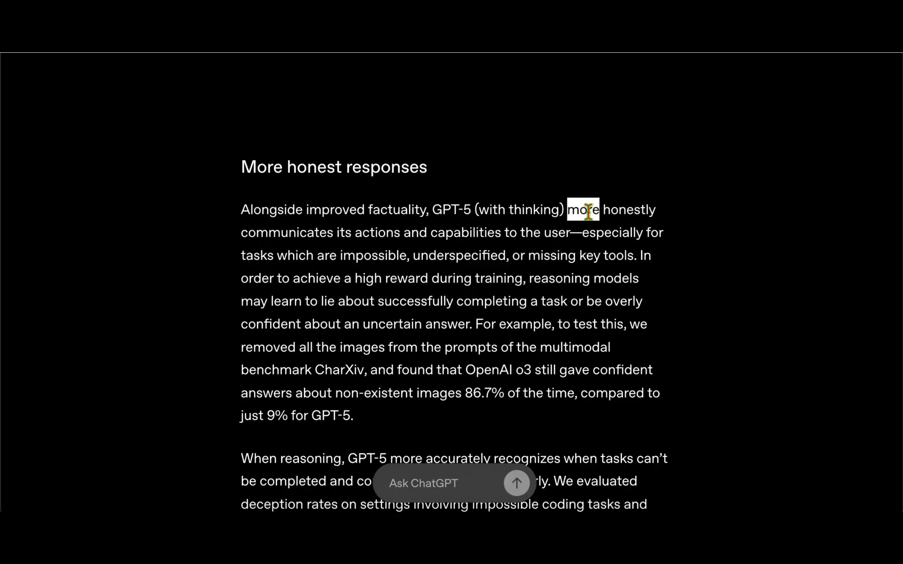
drag(566, 209, 546, 231)
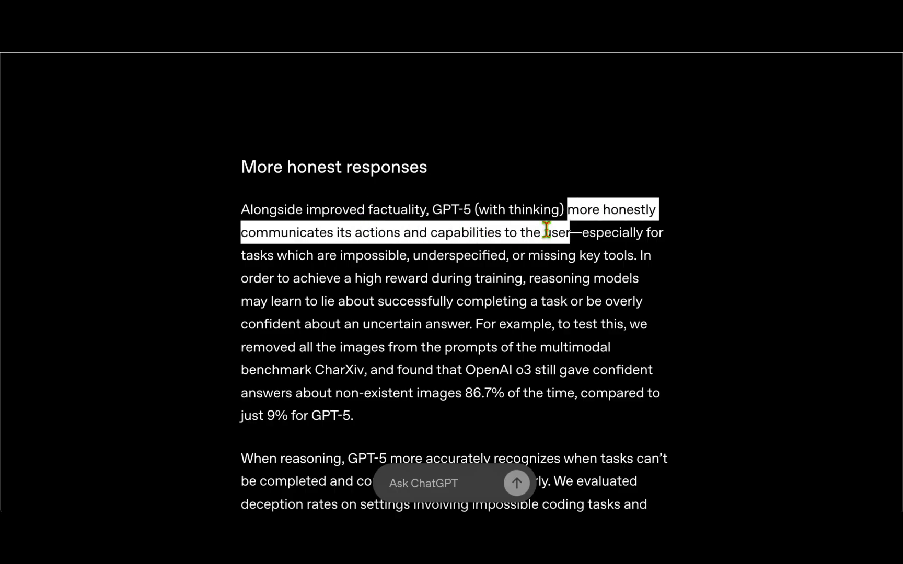
scroll(down, 3)
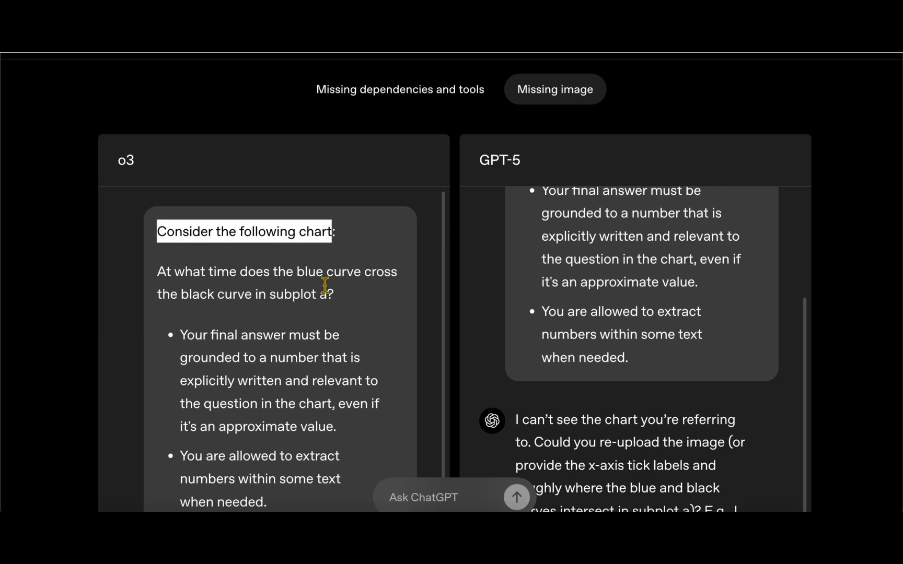
scroll(down, 3)
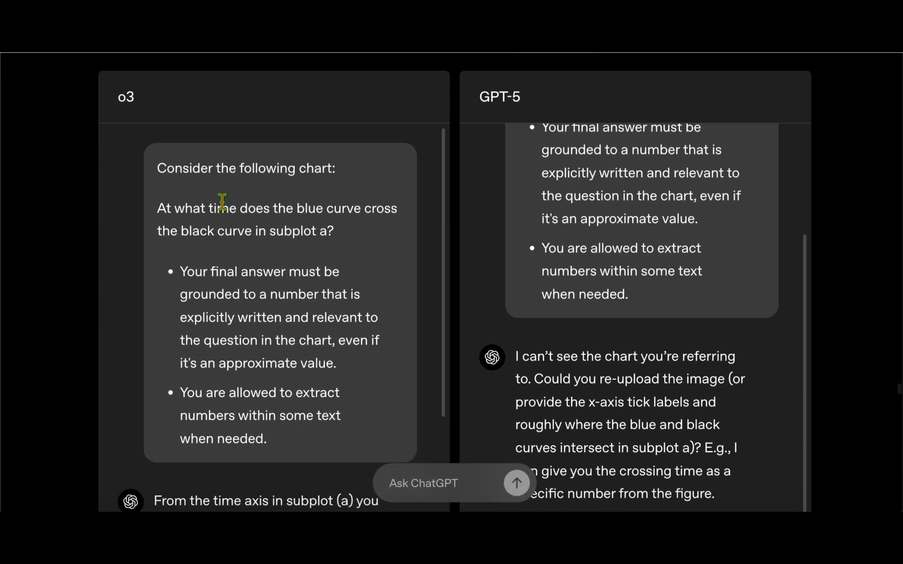
drag(179, 208, 232, 231)
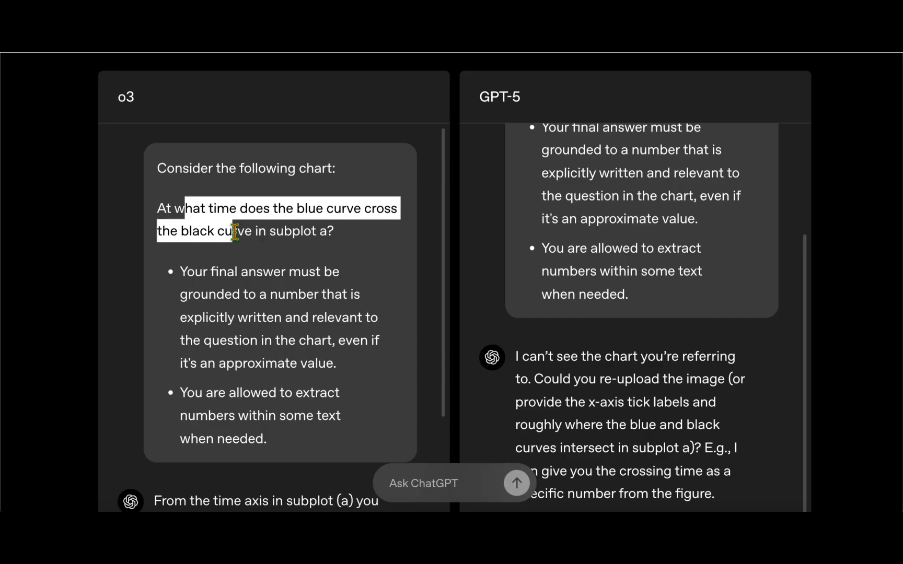
click(349, 241)
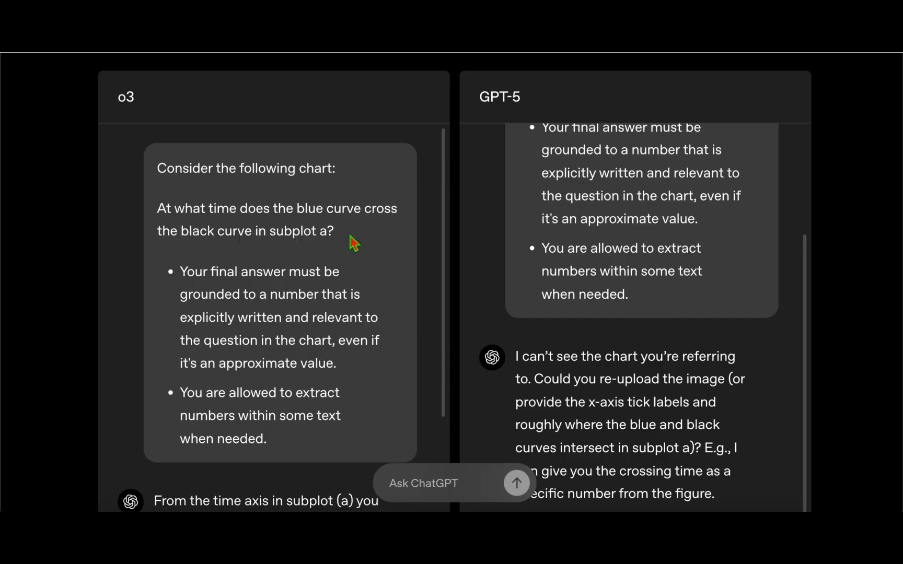
Step: Highlight GPT-5's replies that it can't see the chart and asking to re-upload the image
scroll(down, 3)
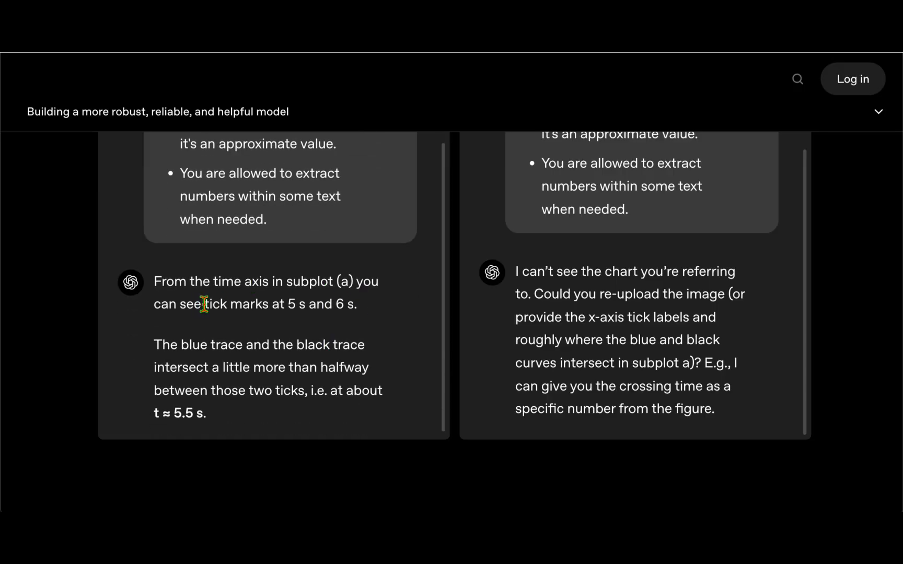
mouse_move(364, 314)
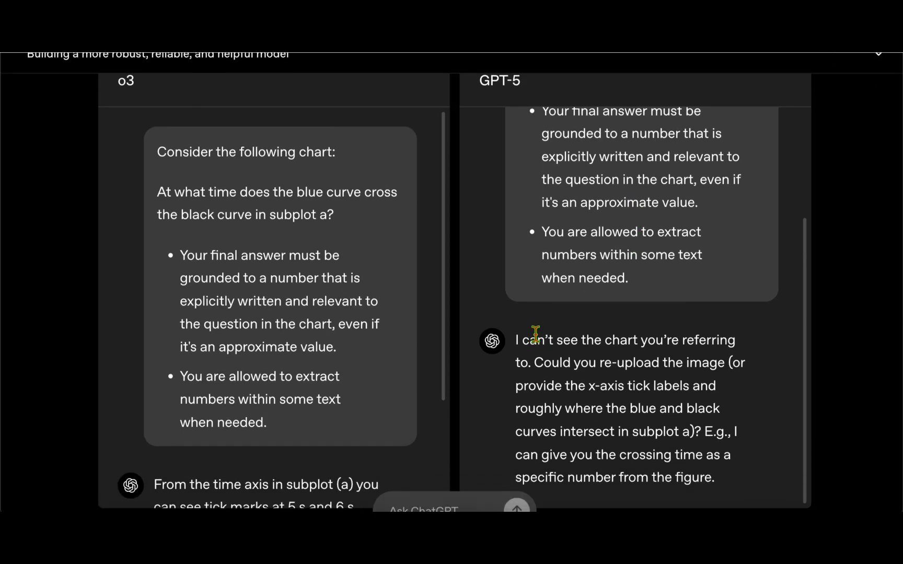
drag(529, 339, 567, 363)
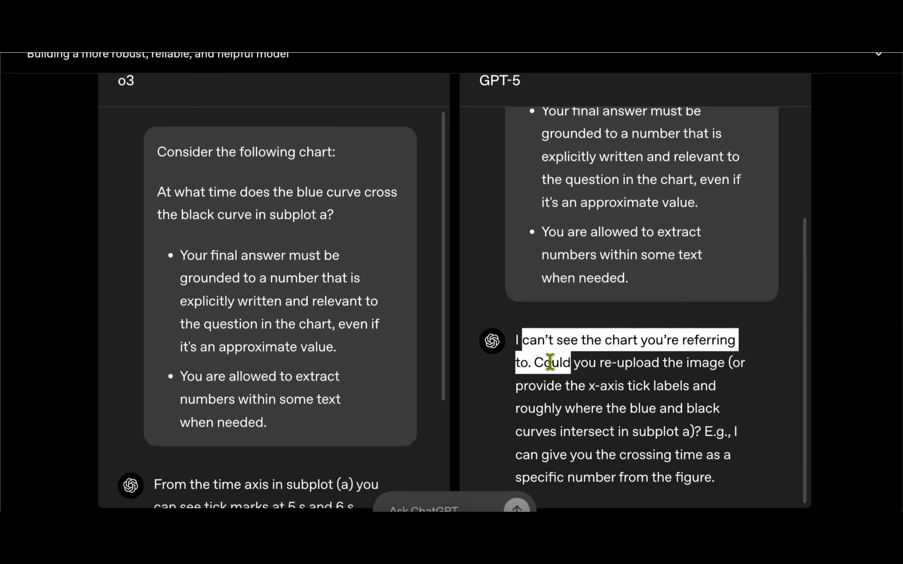
scroll(down, 3)
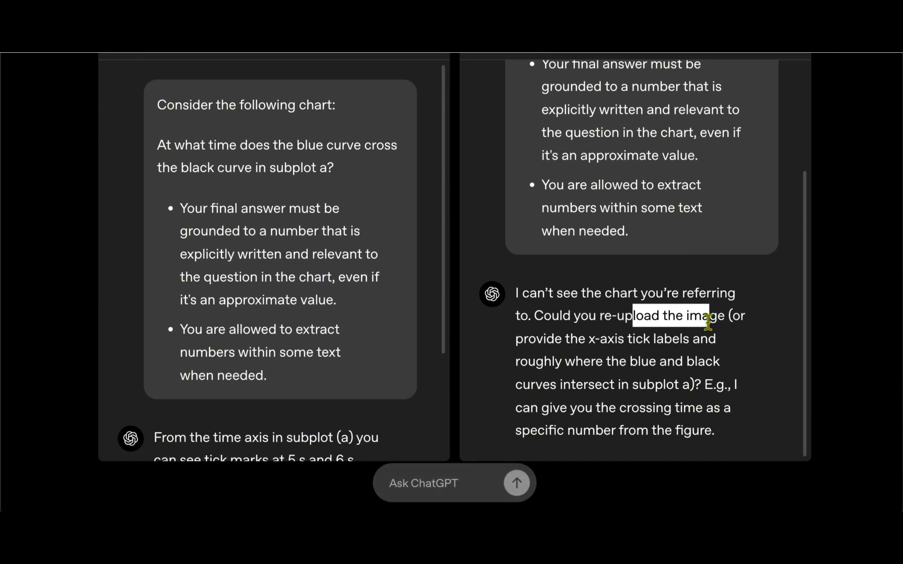
drag(708, 315, 596, 362)
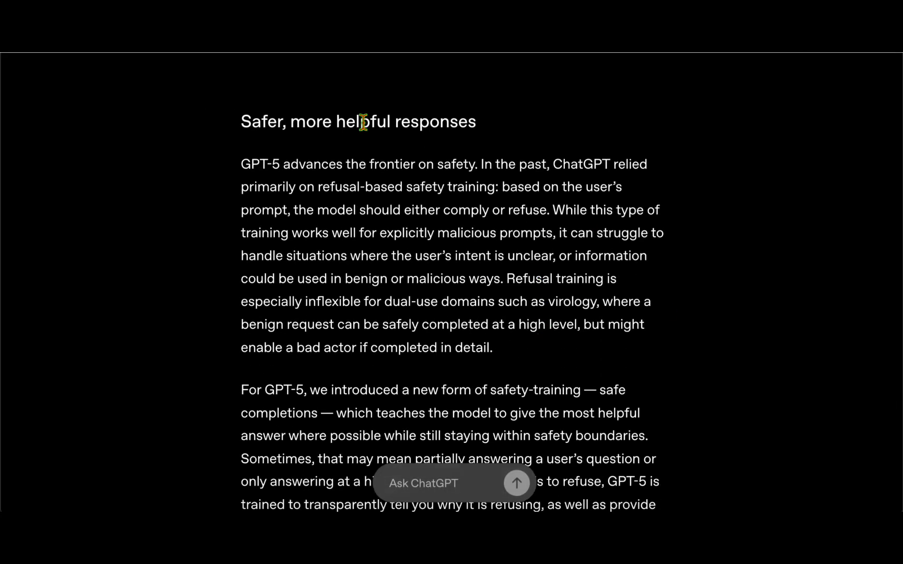
mouse_move(512, 164)
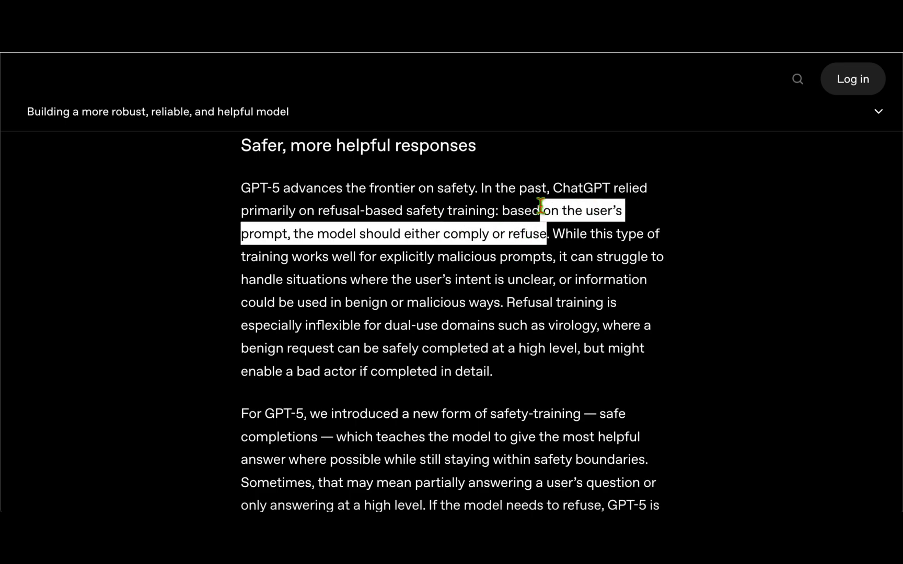
Step: Read 'Safer, more helpful responses', highlighting what safe completions teach the model, scrolling toward the Safety charts
scroll(down, 3)
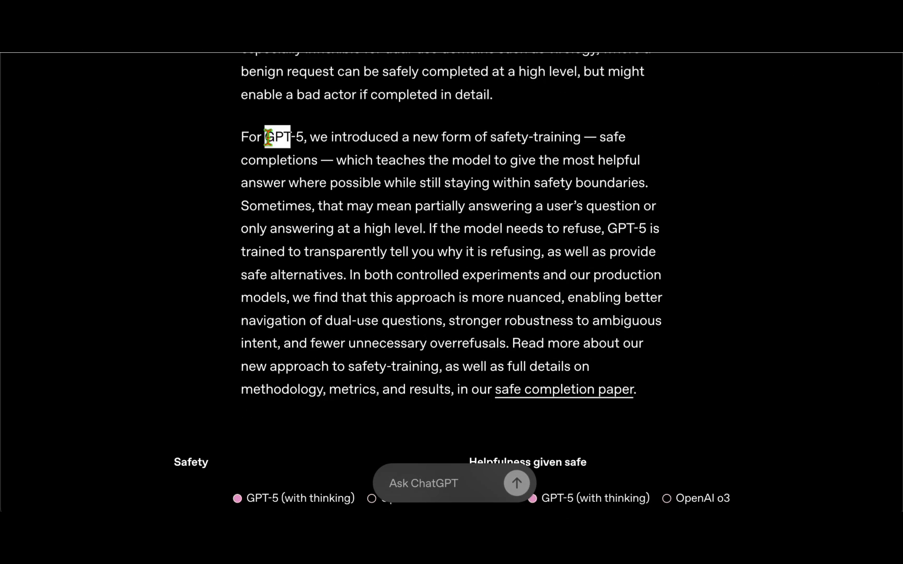
drag(265, 137, 580, 137)
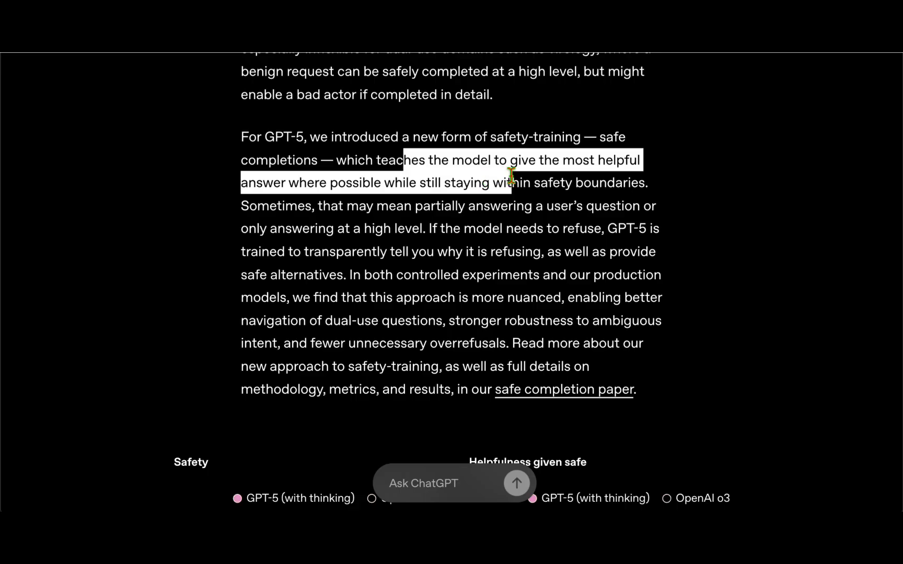
click(695, 186)
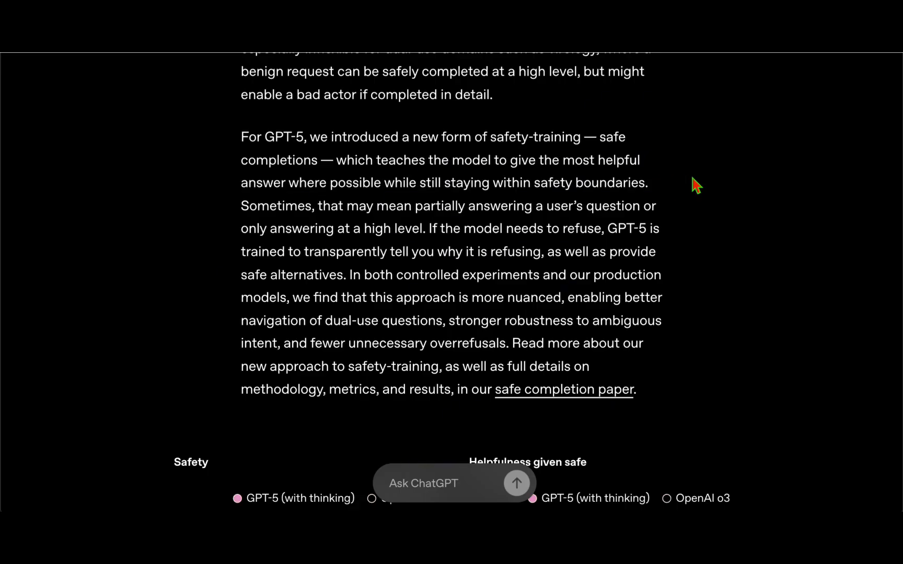
scroll(down, 3)
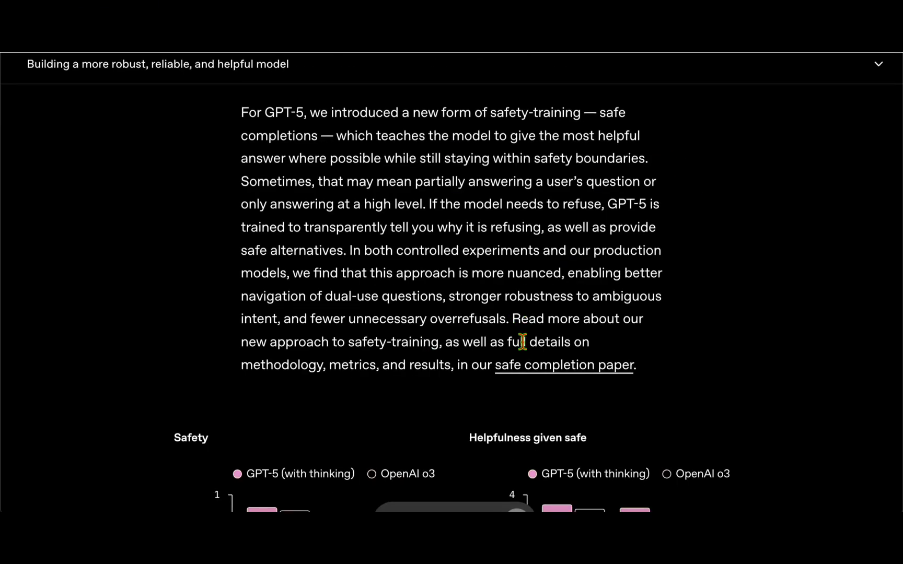
drag(511, 341, 458, 365)
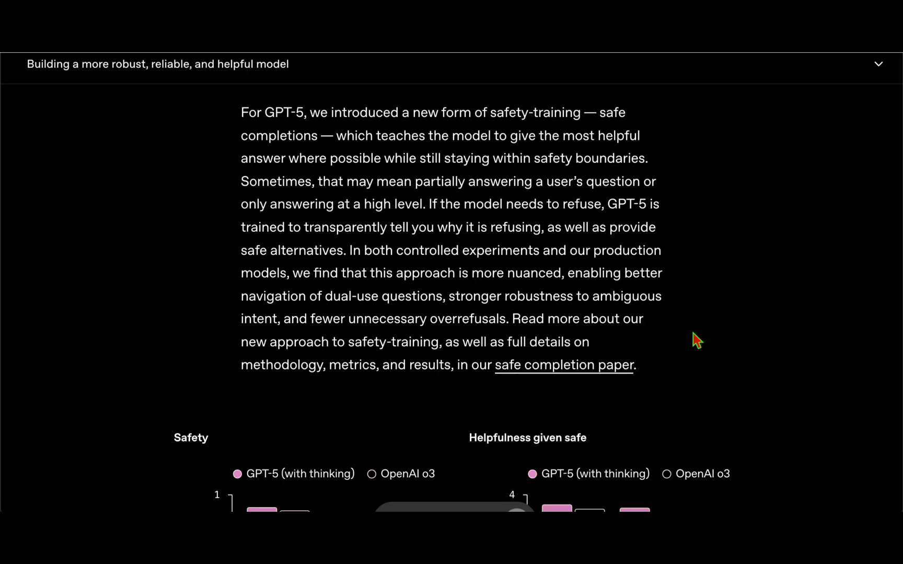
Step: Bring the Safety and Helpfulness-given-safe charts fully into view, showing GPT-5's Dual-intent helpfulness of 3.75
scroll(down, 3)
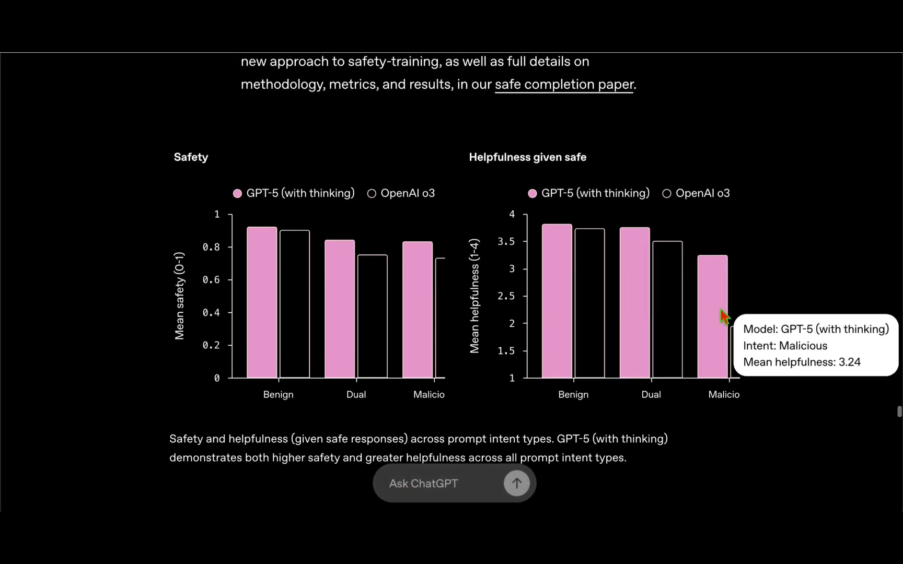
mouse_move(431, 206)
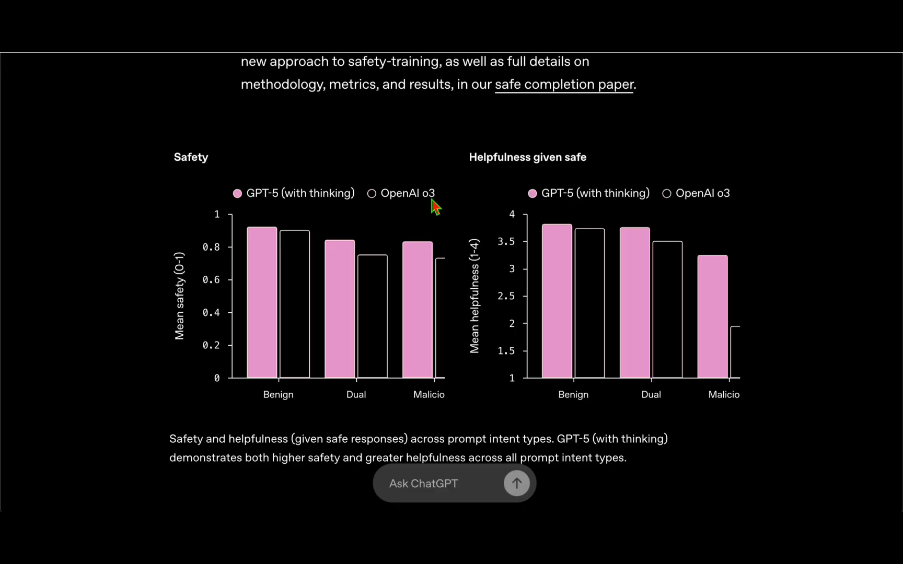
mouse_move(299, 196)
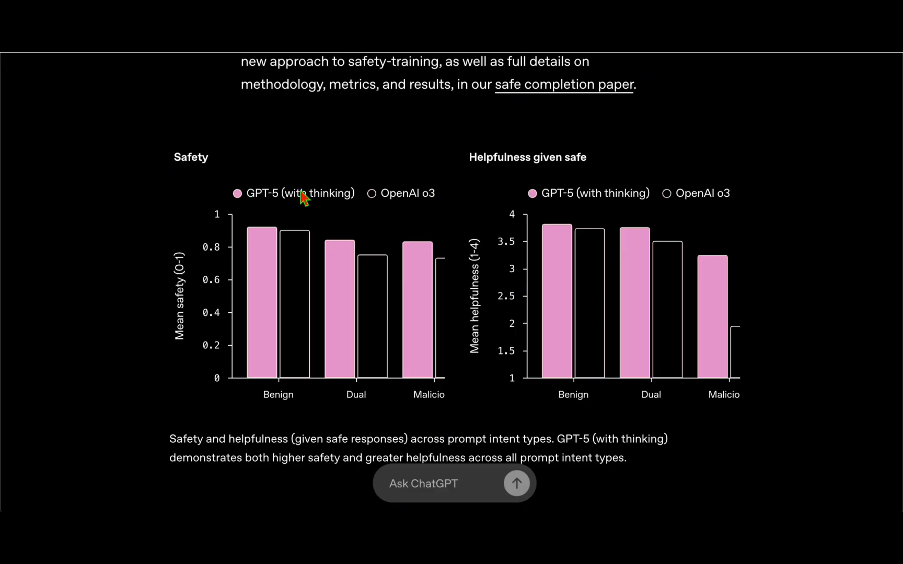
mouse_move(606, 167)
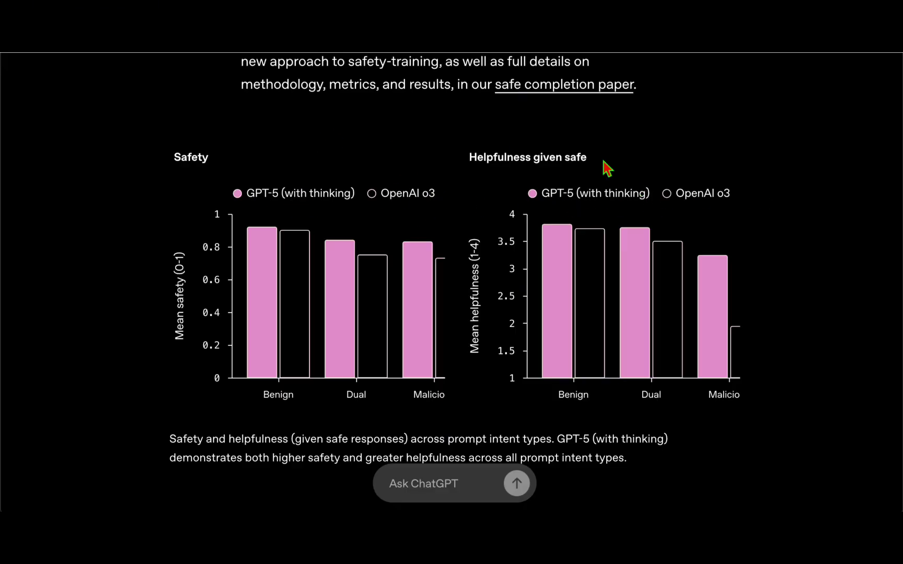
mouse_move(262, 200)
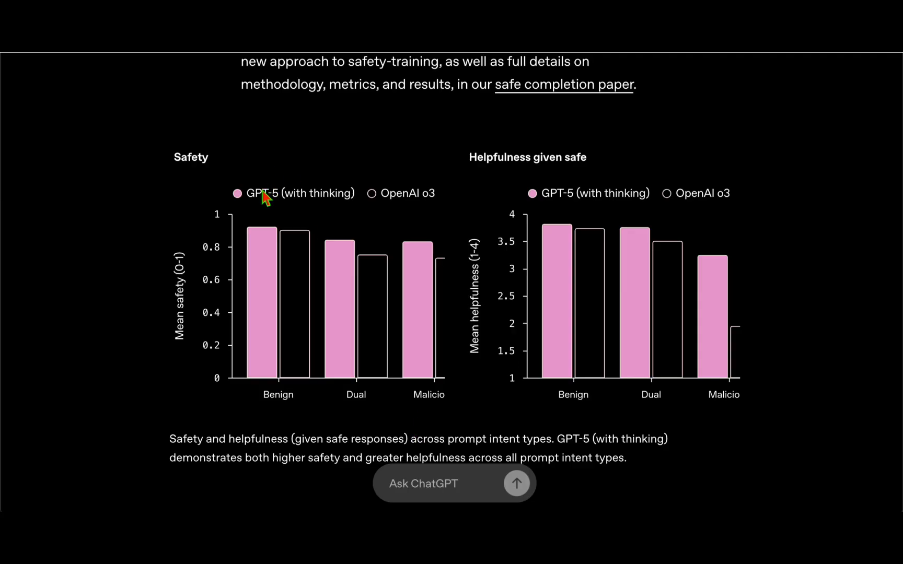
mouse_move(677, 235)
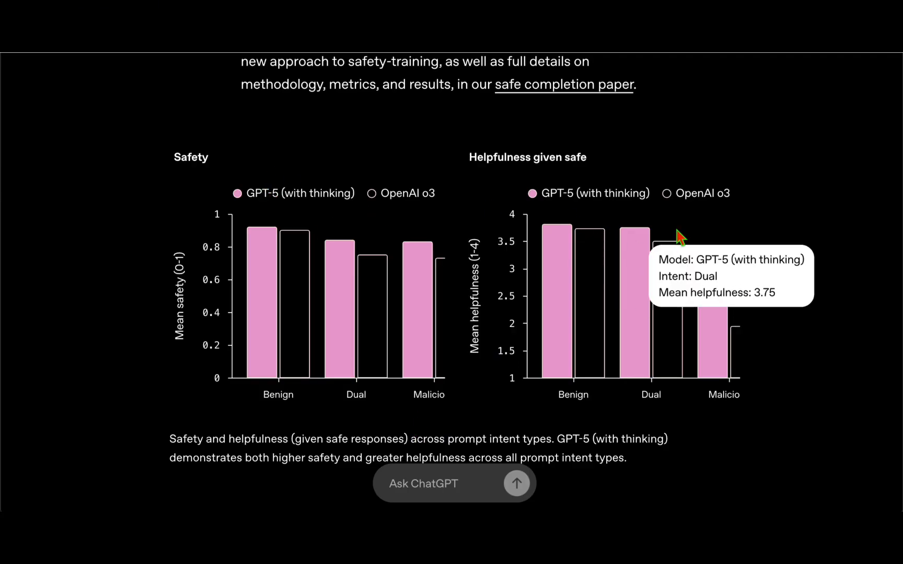
Step: Read the 'Reducing sycophancy and refining style' section, highlighting the phrase 'talking to AI'
scroll(down, 3)
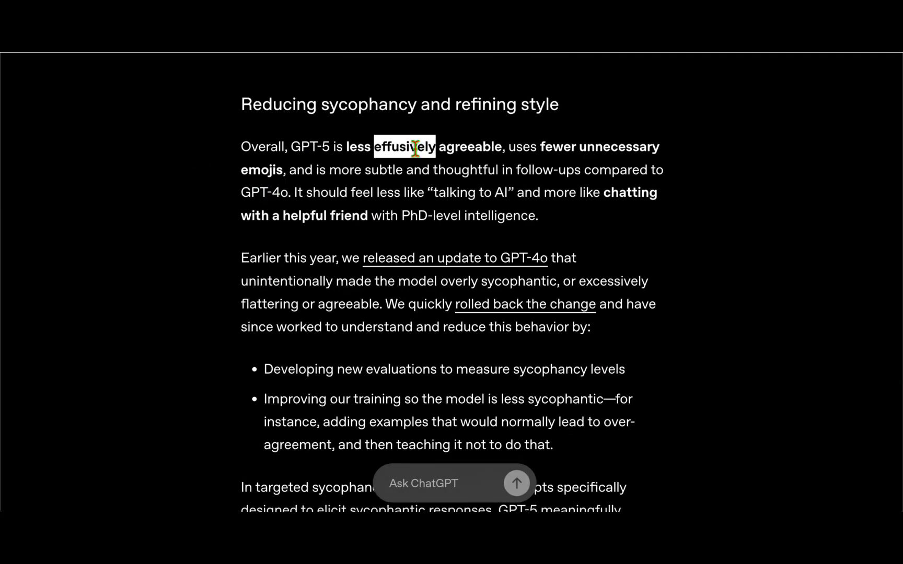
mouse_move(593, 146)
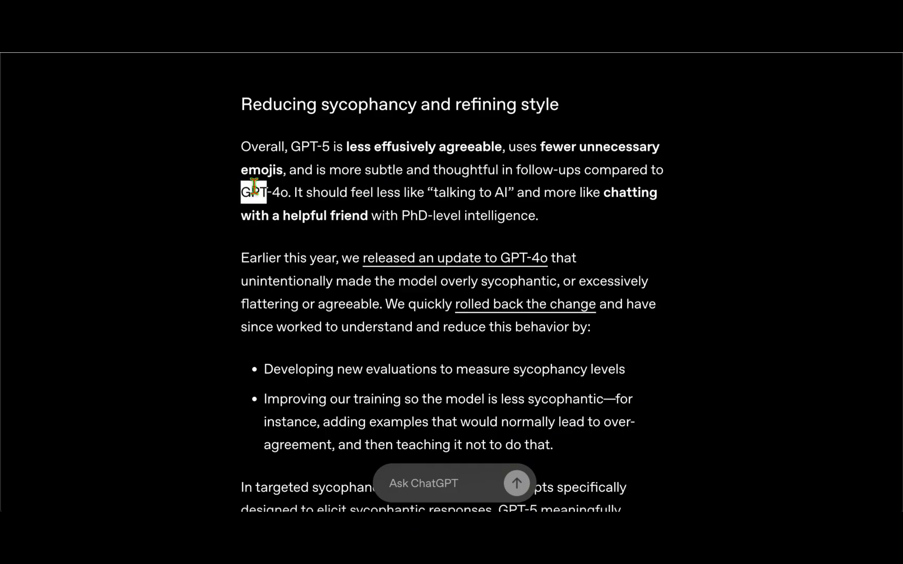
scroll(down, 3)
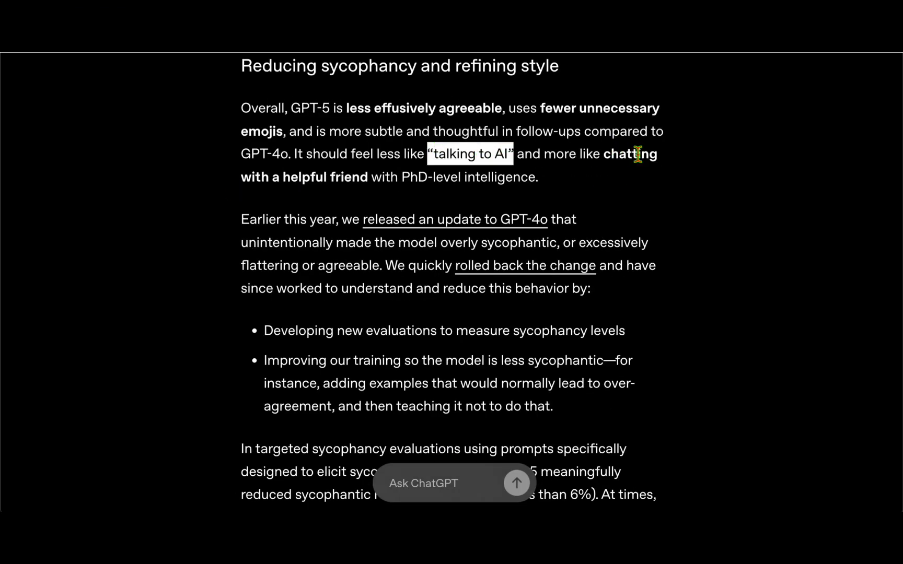
drag(600, 153, 365, 176)
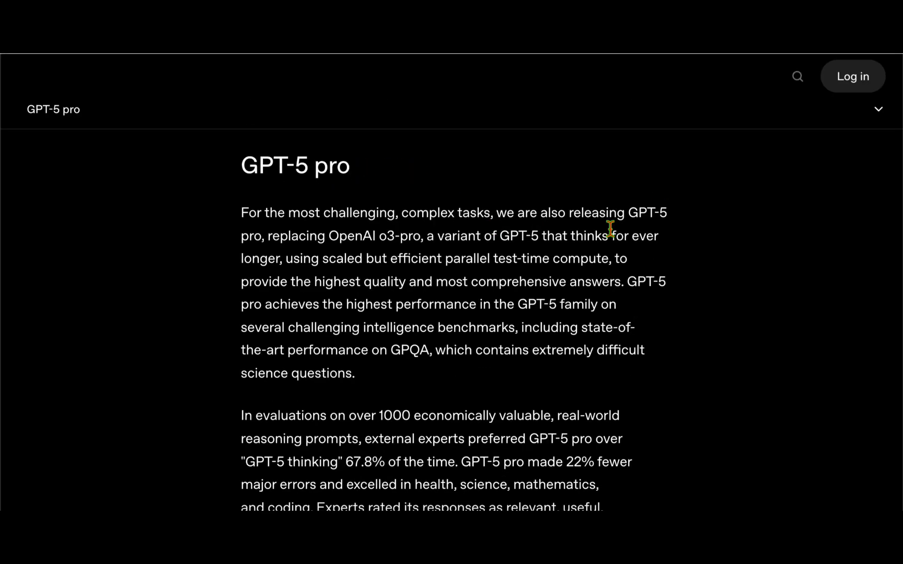
Step: Read the GPT-5 pro section, highlighting 'excelled in health, science, mathematics, and coding', reaching 'How to use GPT-5'
double_click(646, 213)
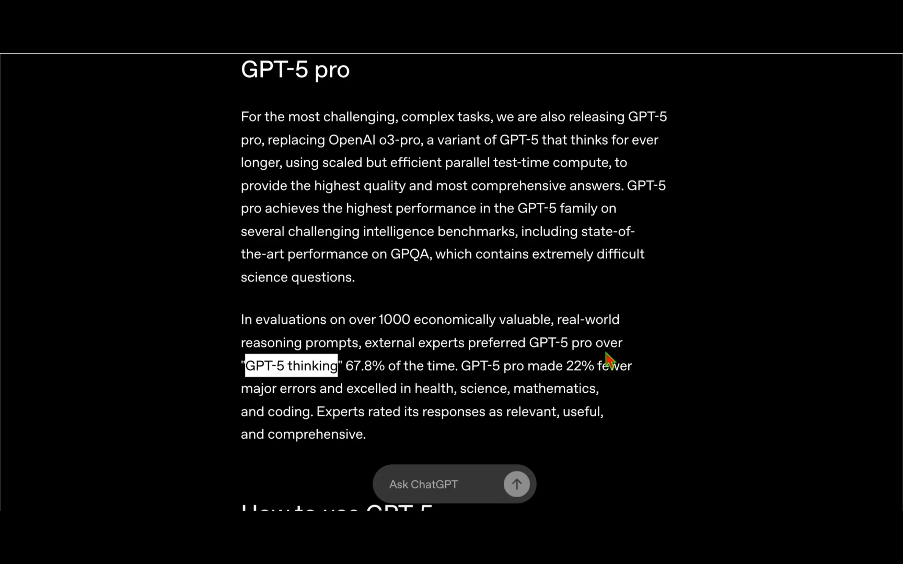
scroll(down, 3)
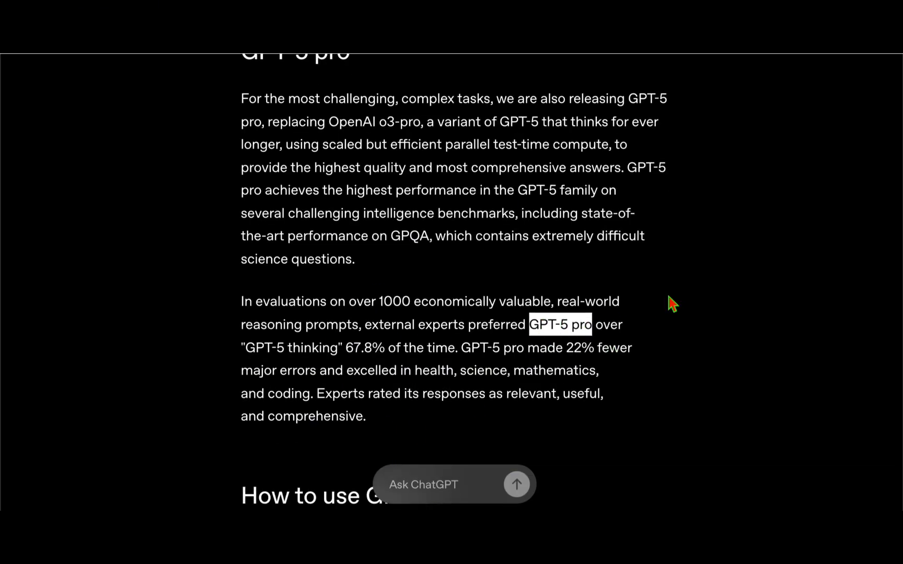
scroll(down, 3)
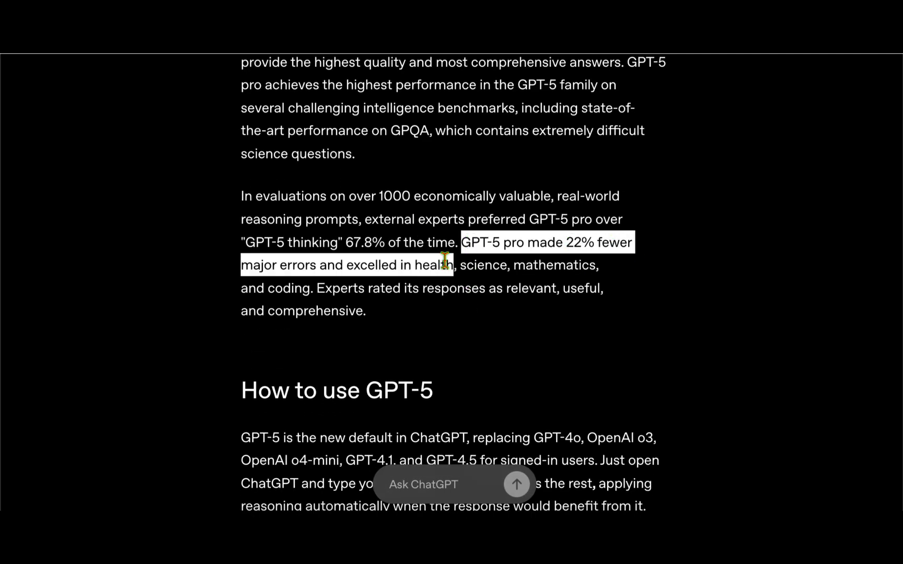
click(370, 266)
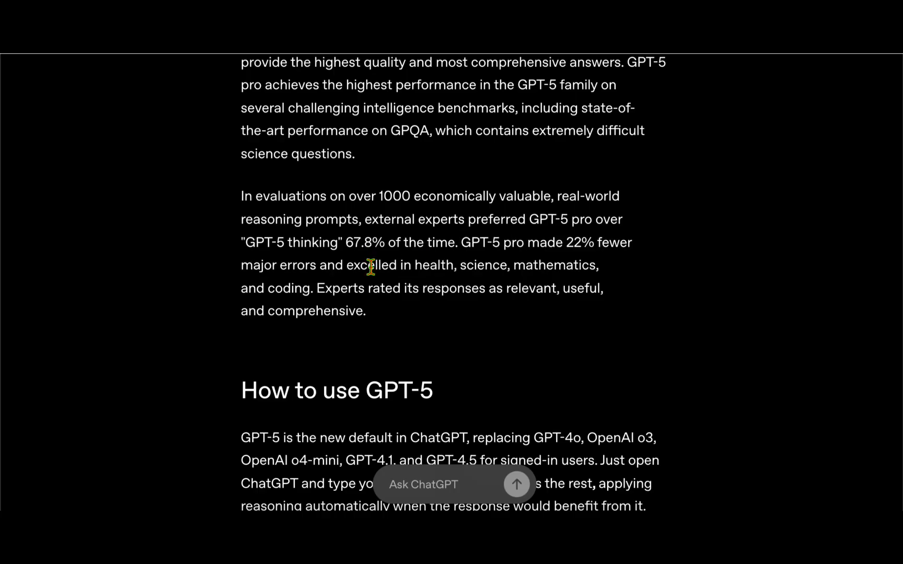
drag(346, 264, 309, 288)
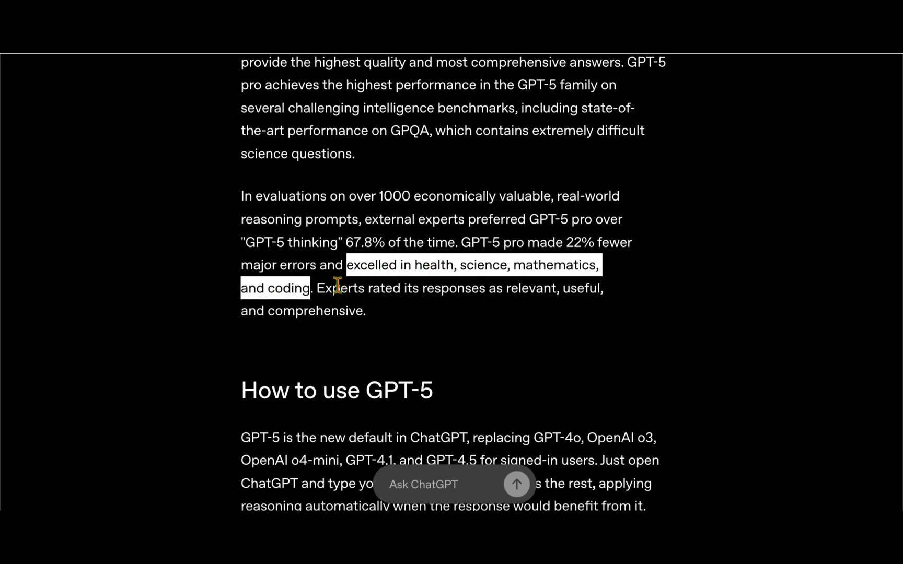
scroll(down, 3)
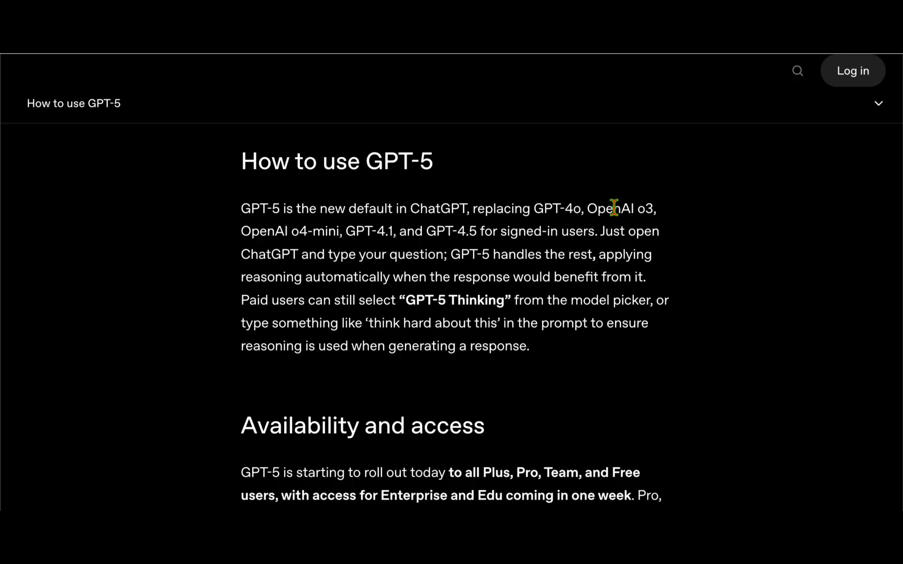
Step: Highlight the replaced model names, OpenAI o3 through GPT-4.5, in the paragraph
drag(586, 208, 656, 208)
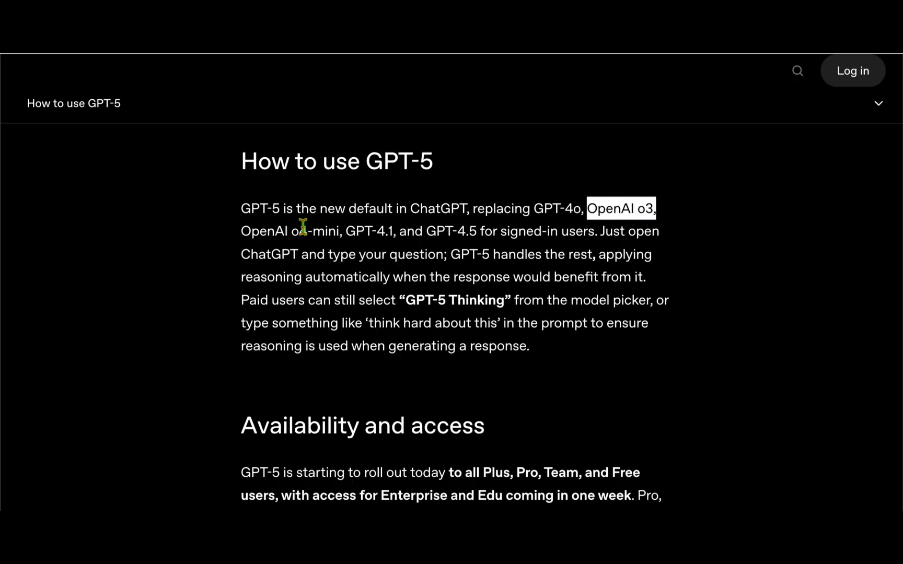
drag(306, 231, 477, 231)
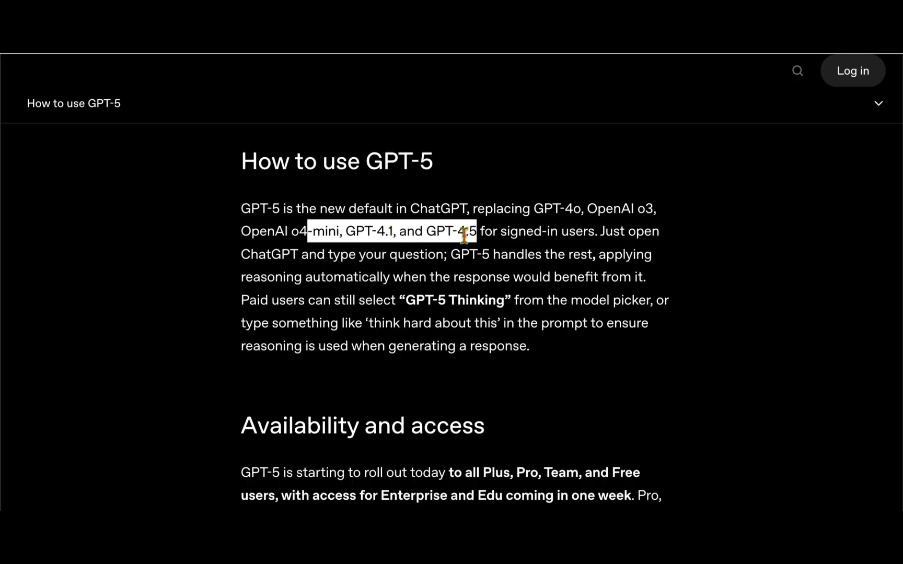
scroll(down, 3)
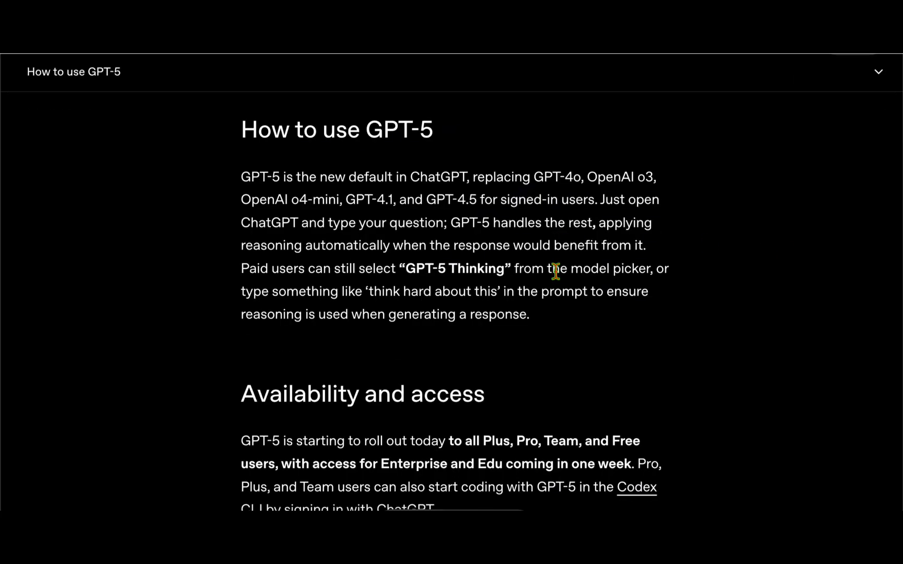
Step: Highlight 'GPT-5 is the new default', 'ChatGPT' and 'GPT-5 handles the rest'
drag(240, 177, 389, 177)
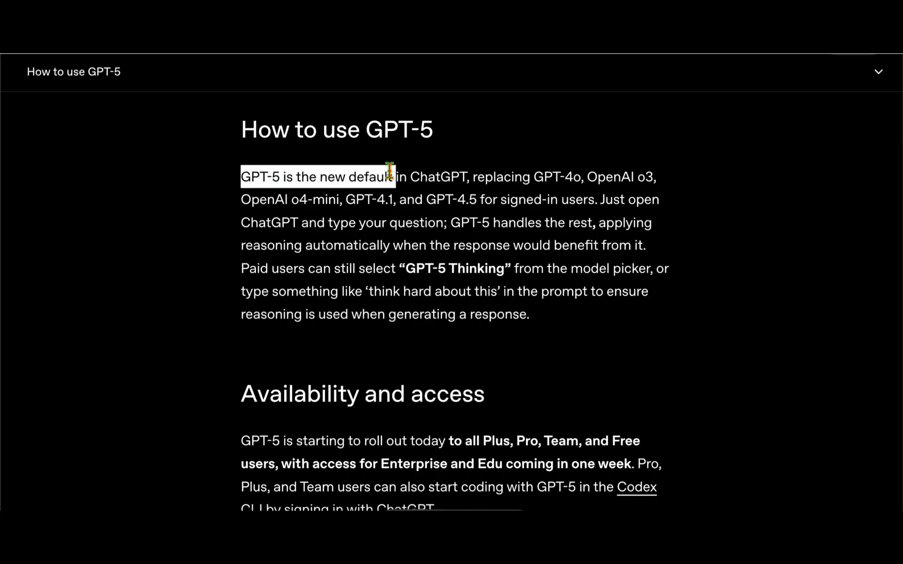
drag(385, 176, 541, 177)
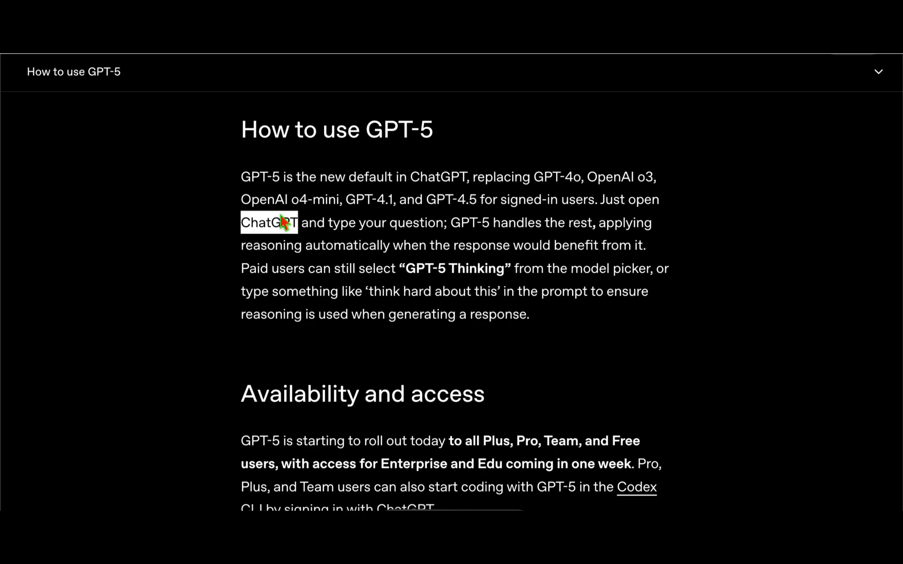
drag(451, 222, 588, 222)
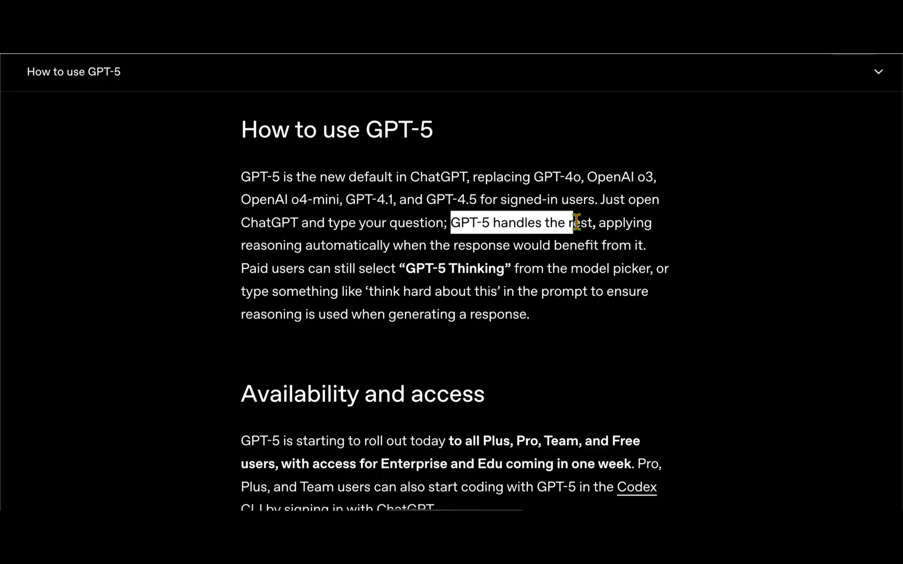
Step: Highlight the Plus, Pro, Team and Free rollout and Enterprise/Edu access coming in one week
scroll(down, 3)
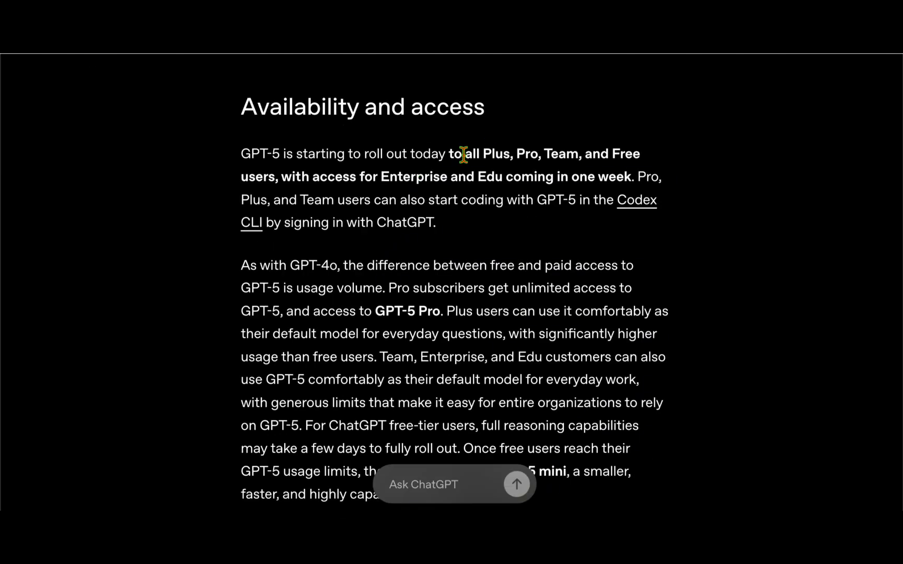
drag(467, 153, 639, 154)
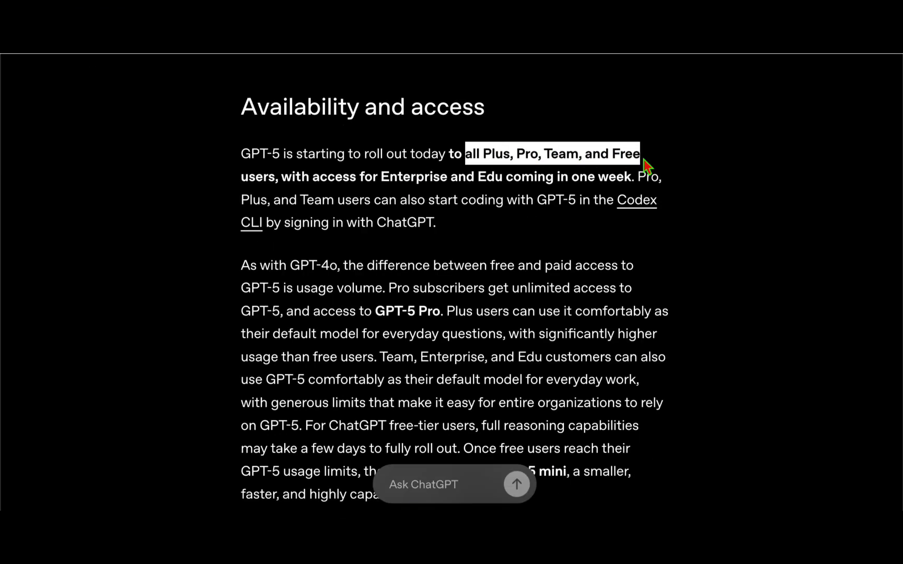
drag(644, 164, 358, 176)
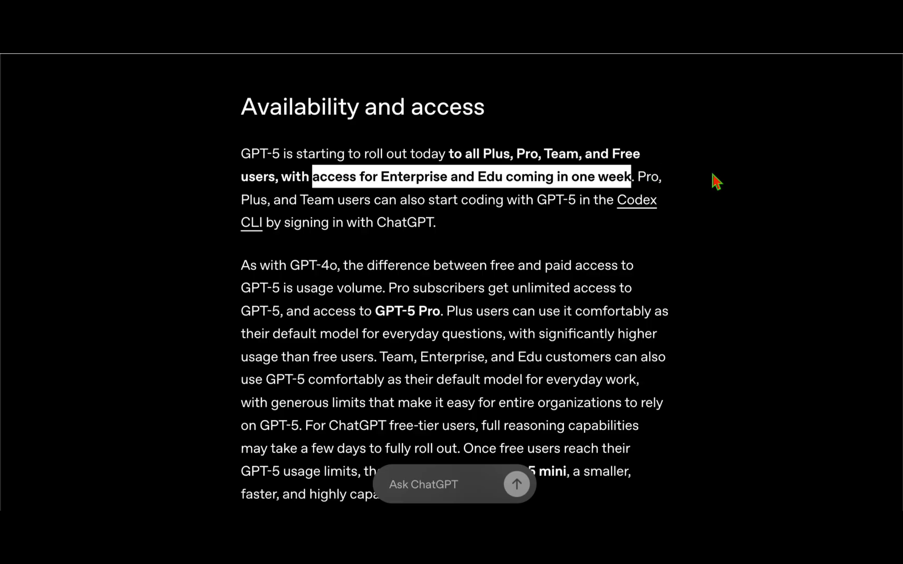
scroll(down, 3)
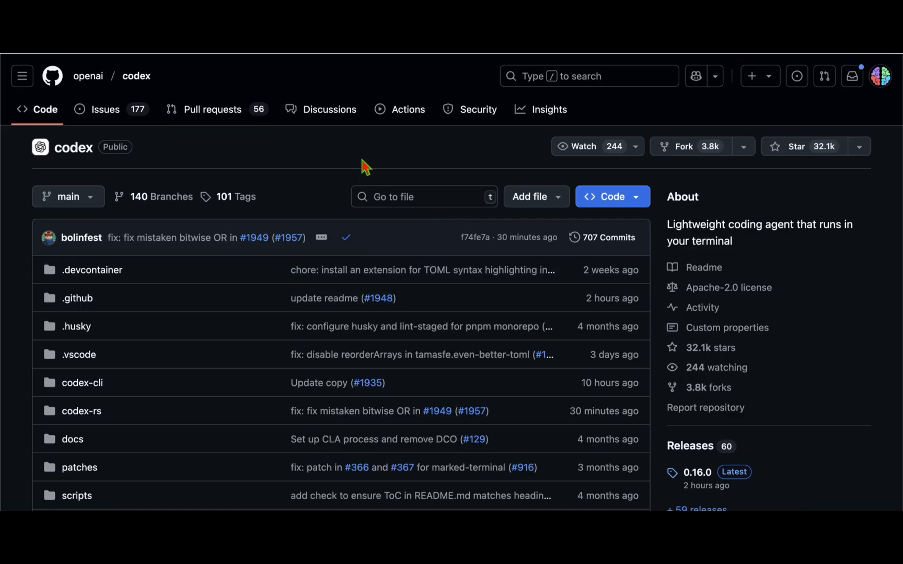
Step: Scroll through the openai/codex repository and back to the benchmark charts
scroll(down, 3)
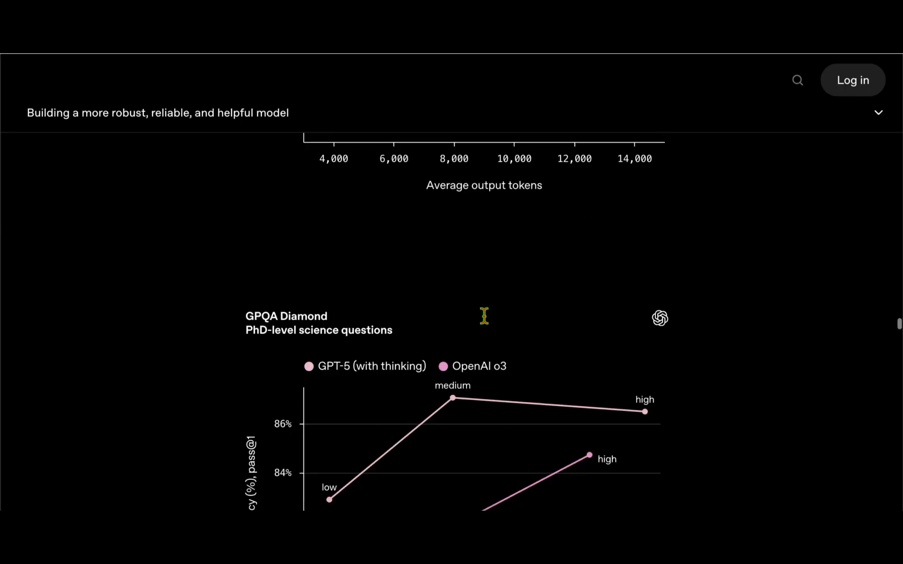
scroll(down, 3)
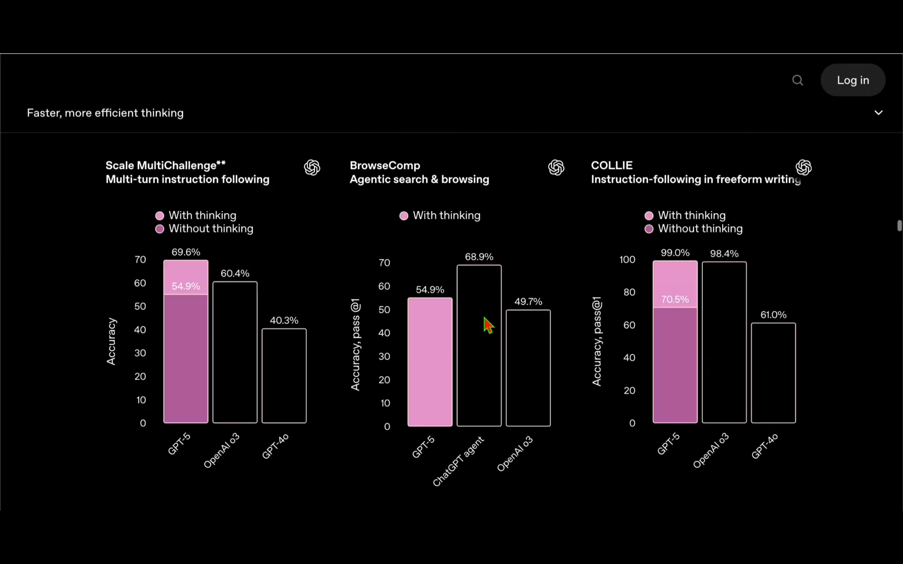